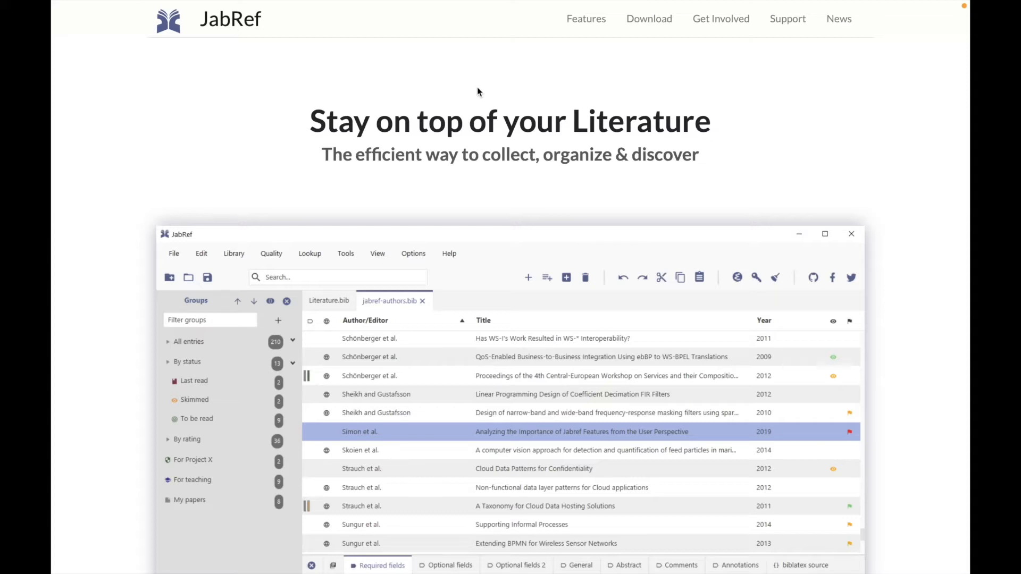
mouse_move(444, 6)
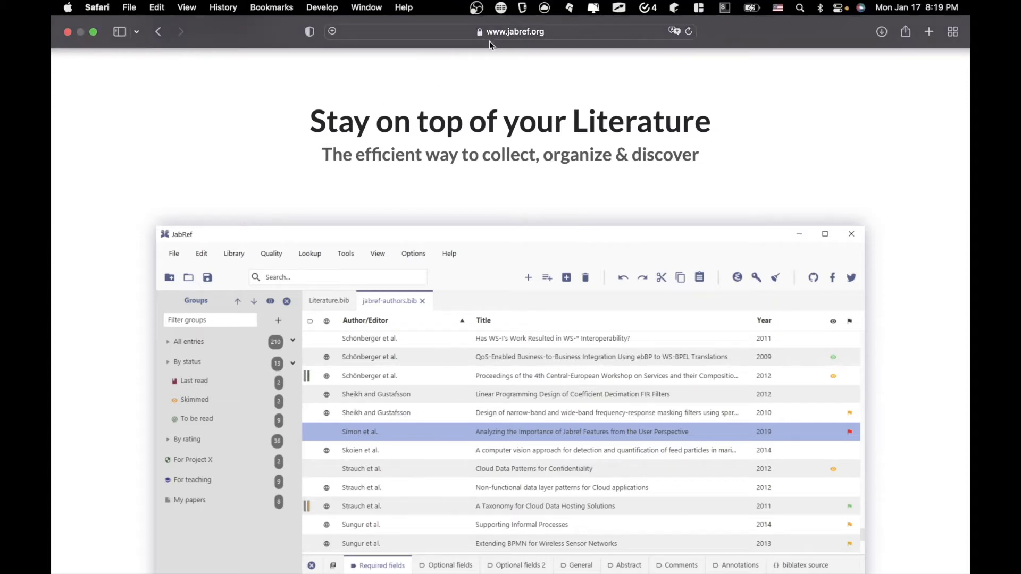
mouse_move(514, 39)
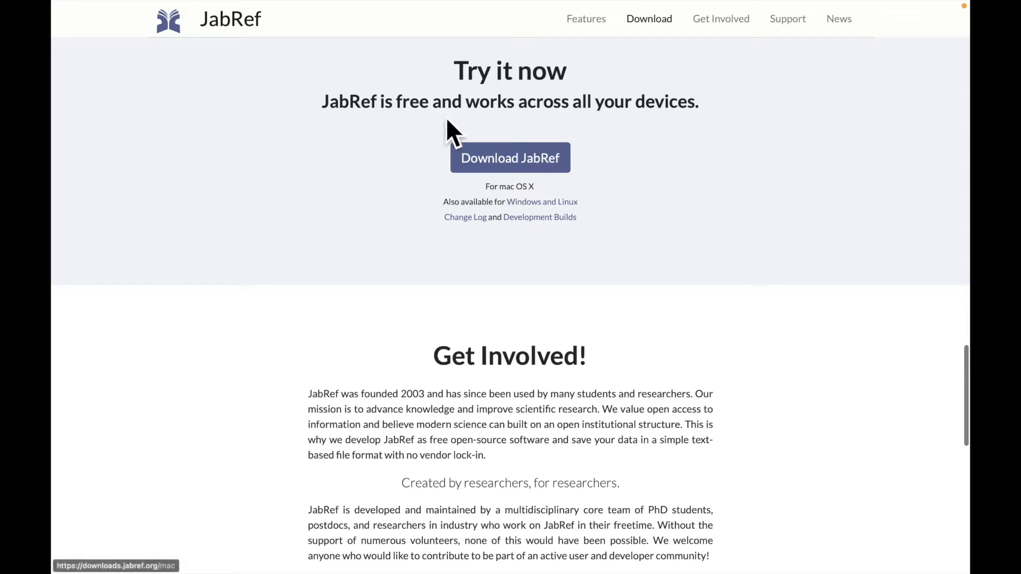
mouse_move(556, 151)
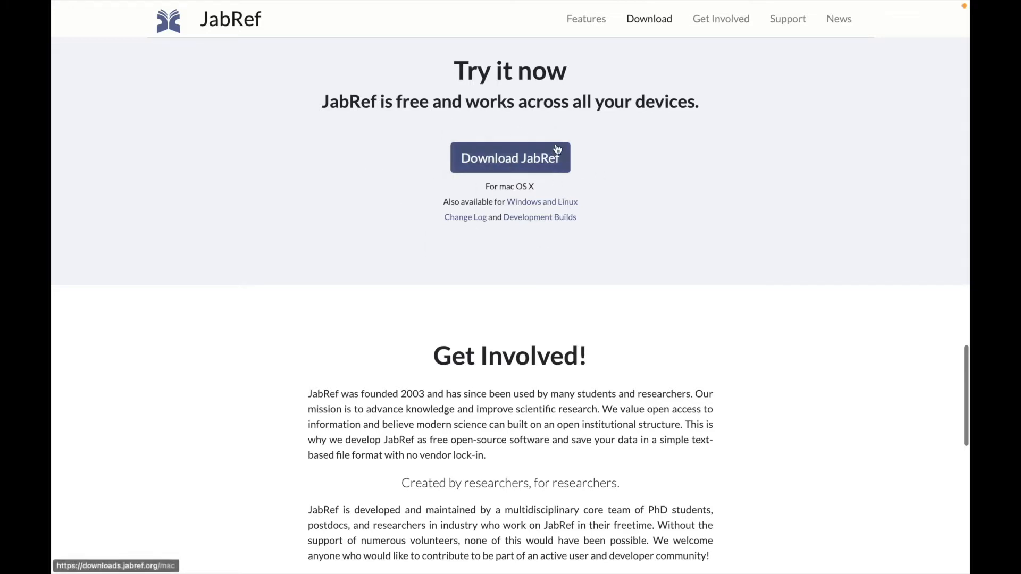
mouse_move(463, 158)
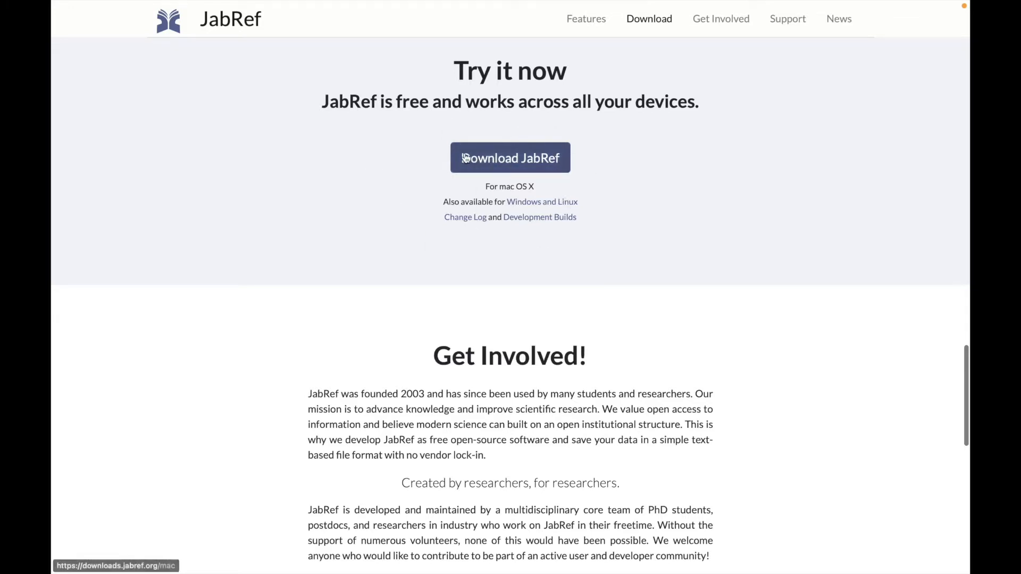
mouse_move(520, 201)
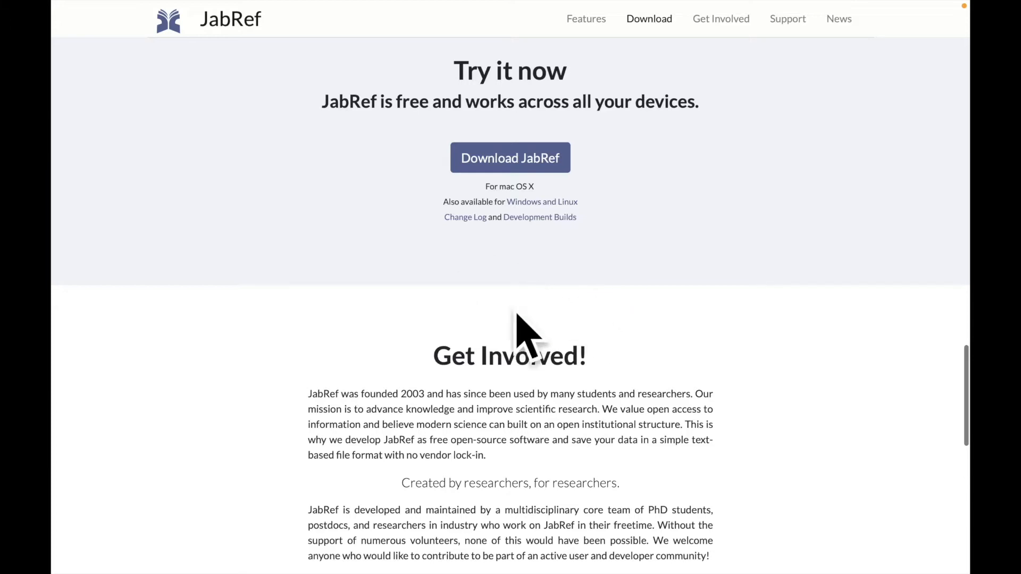
mouse_move(563, 311)
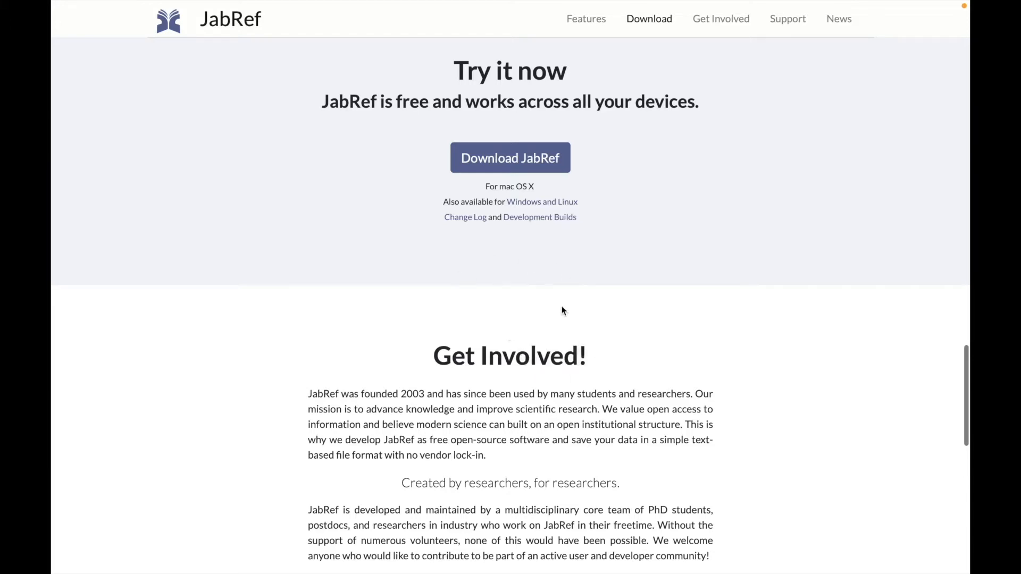
mouse_move(594, 287)
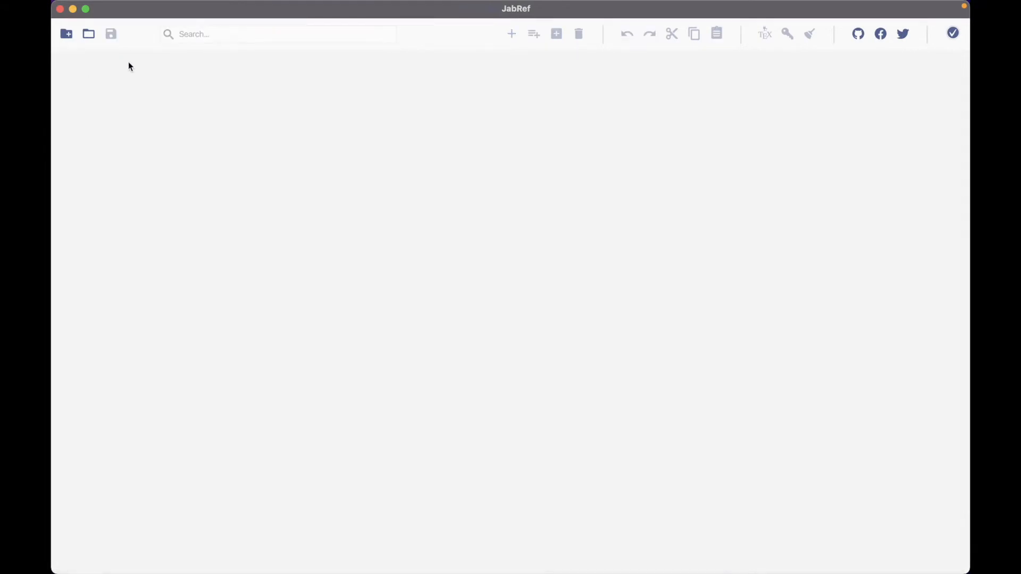
- Create an empty untitled library via File > New library
left_click(134, 7)
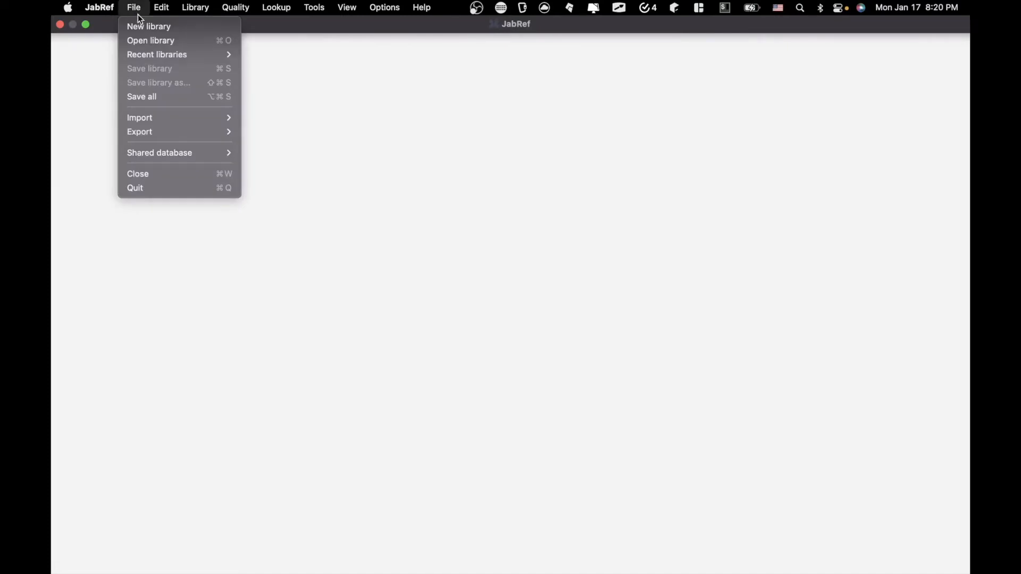
left_click(149, 26)
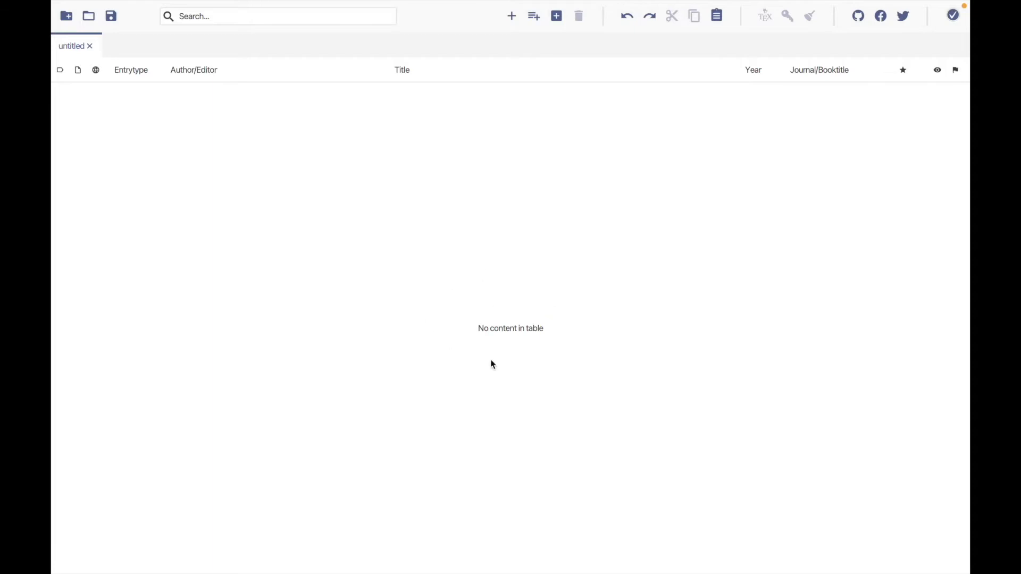
mouse_move(469, 331)
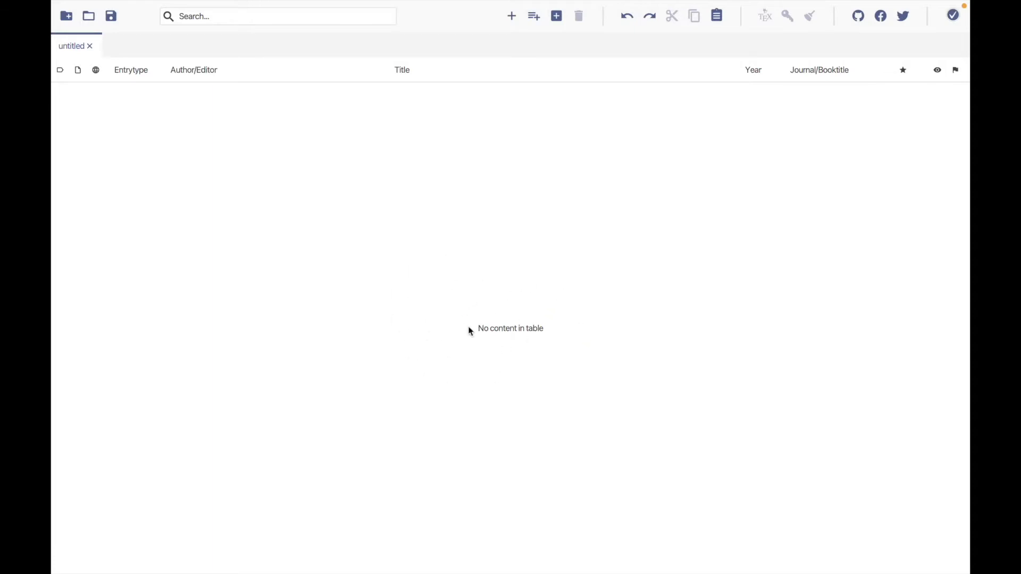
mouse_move(316, 286)
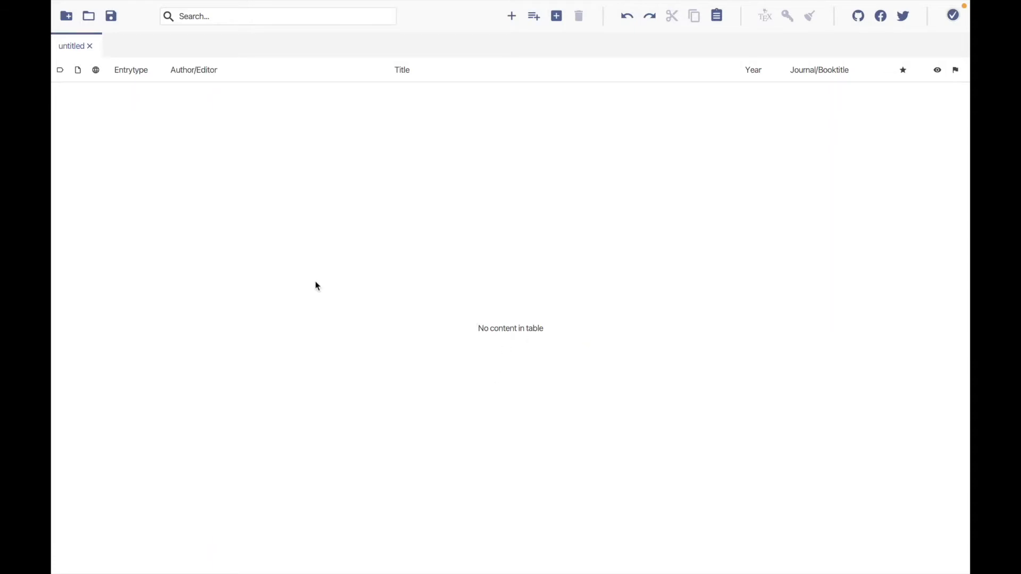
- Save the untitled library to the Desktop as myProjectRefs.bib
left_click(111, 15)
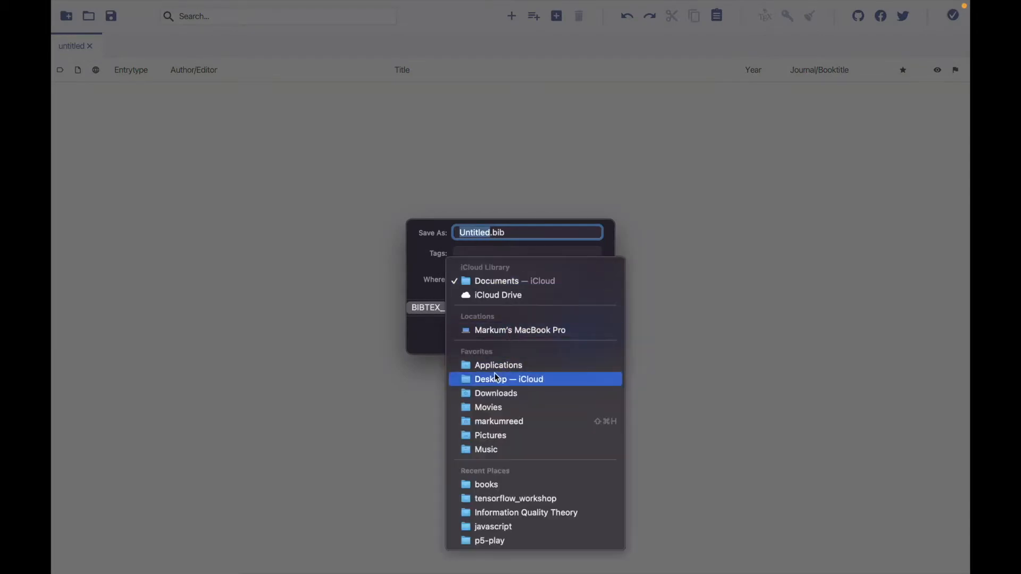
left_click(509, 379)
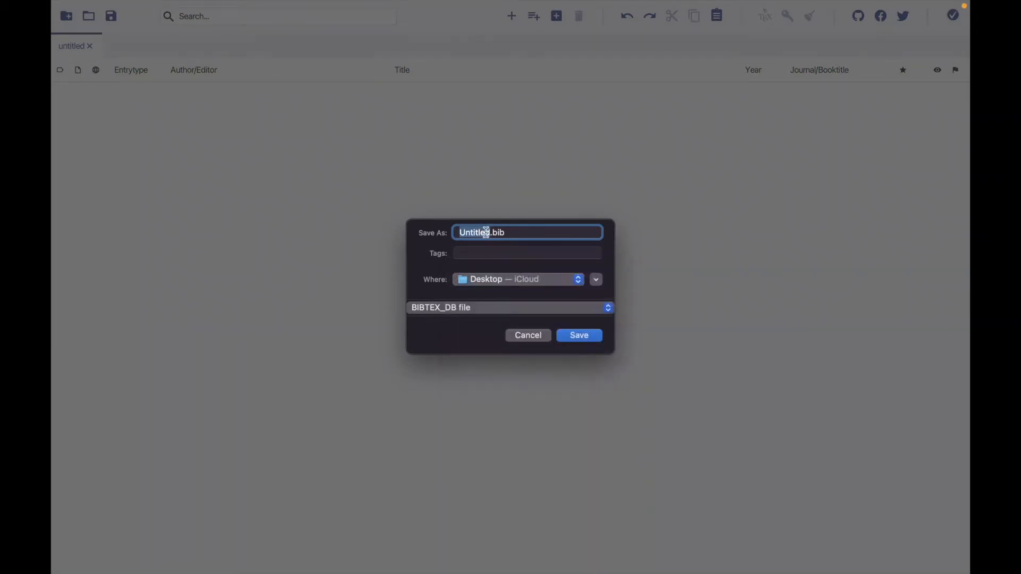
type("my.bib")
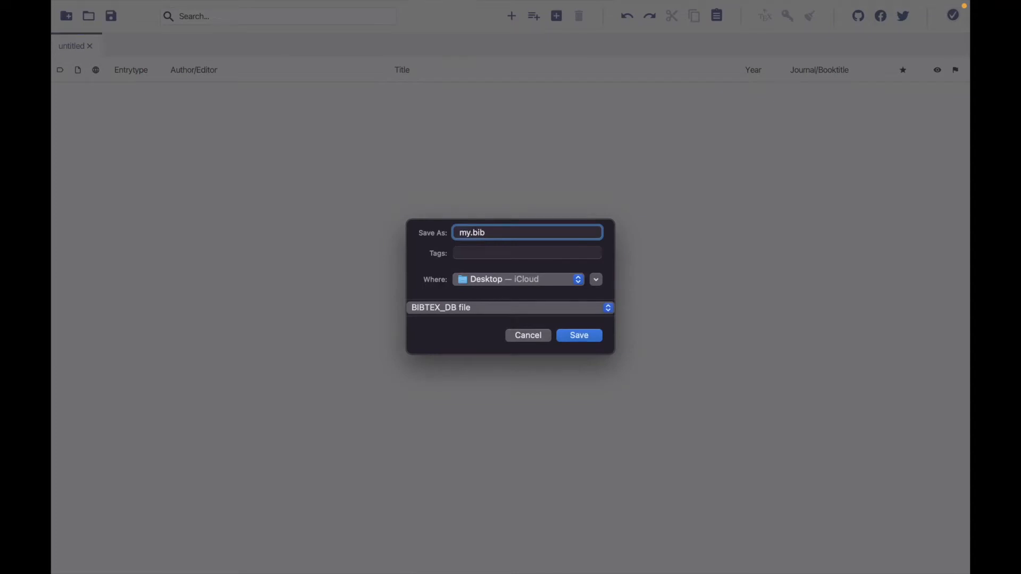
type("0")
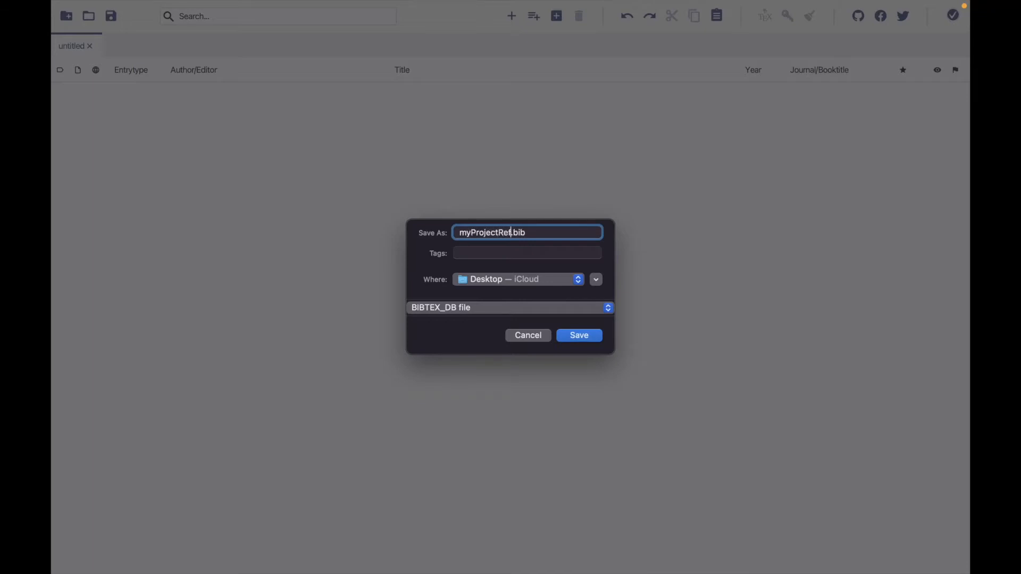
left_click(578, 335)
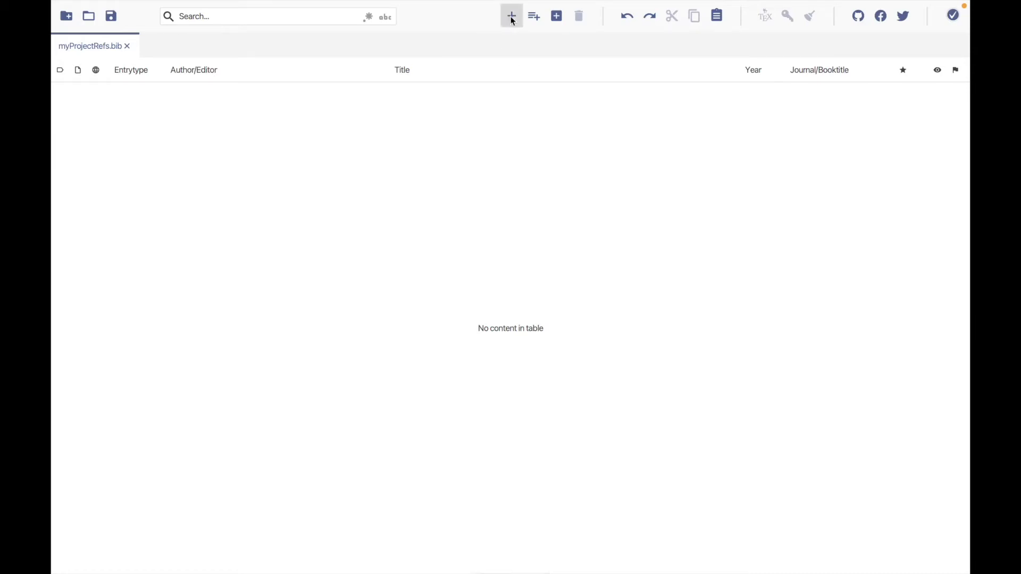
- Add a new article entry with author 'Somebody, NAme'
left_click(511, 16)
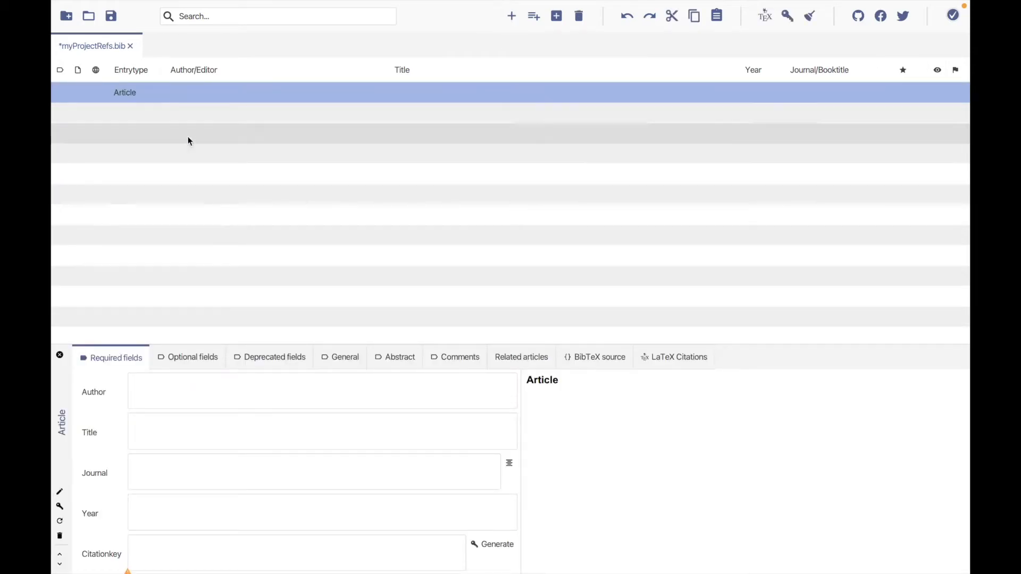
left_click(161, 392)
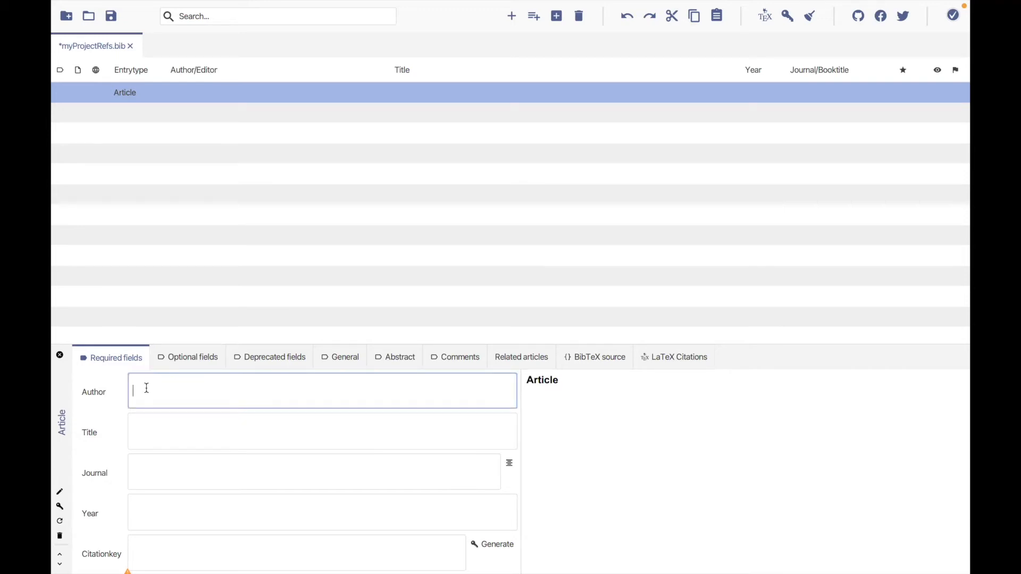
type("Somebo")
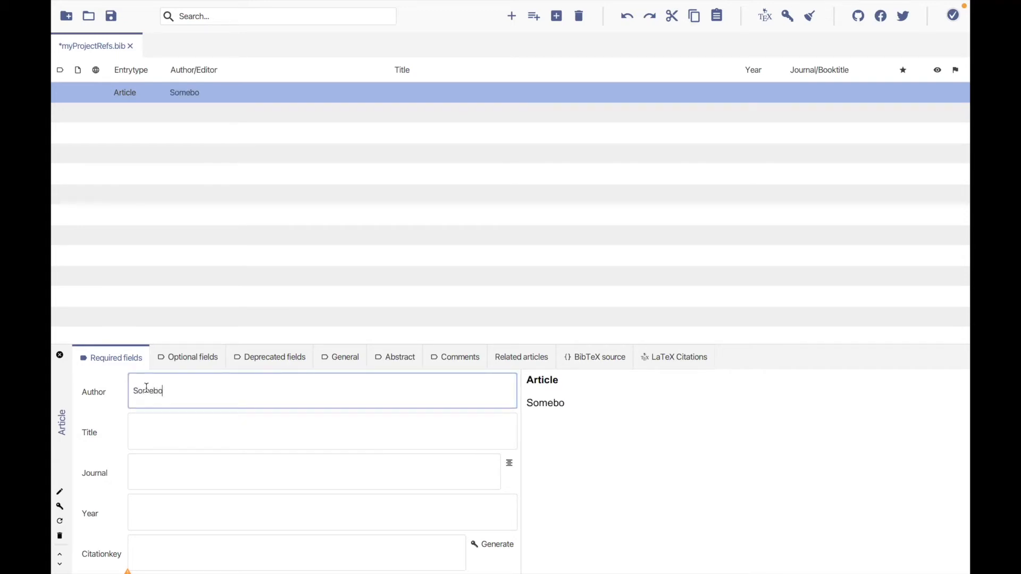
type("dy")
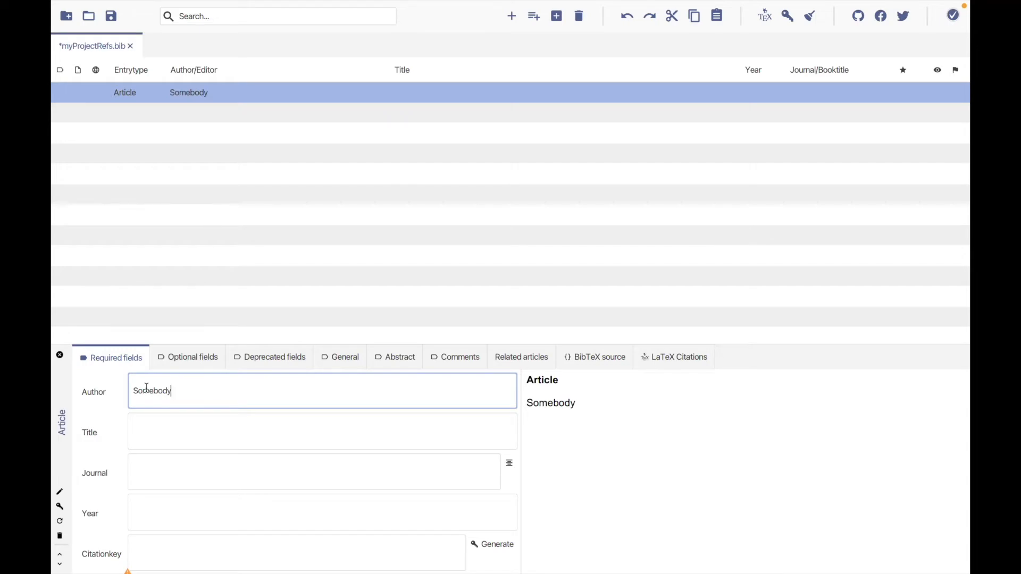
type(", NA")
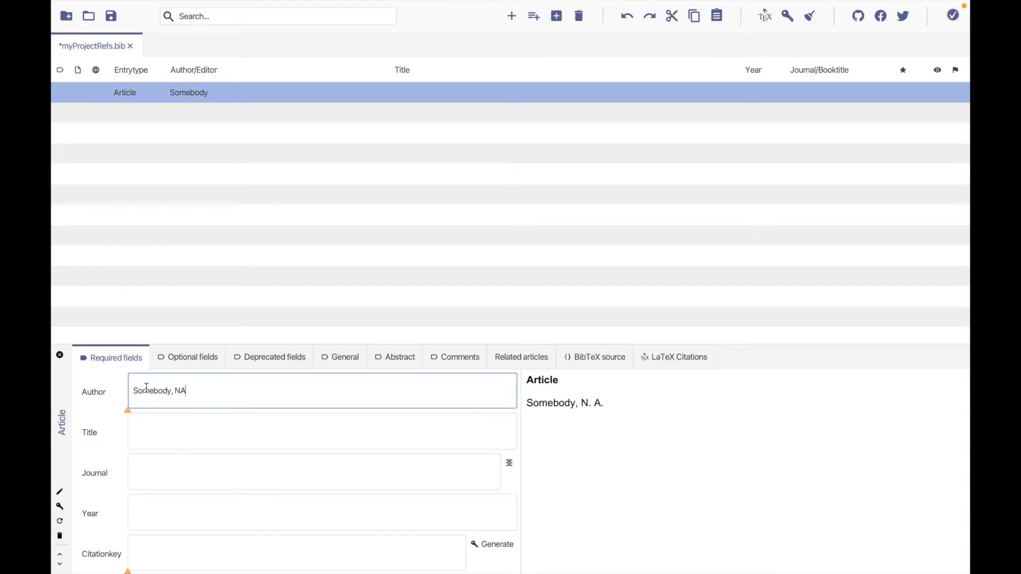
type("am")
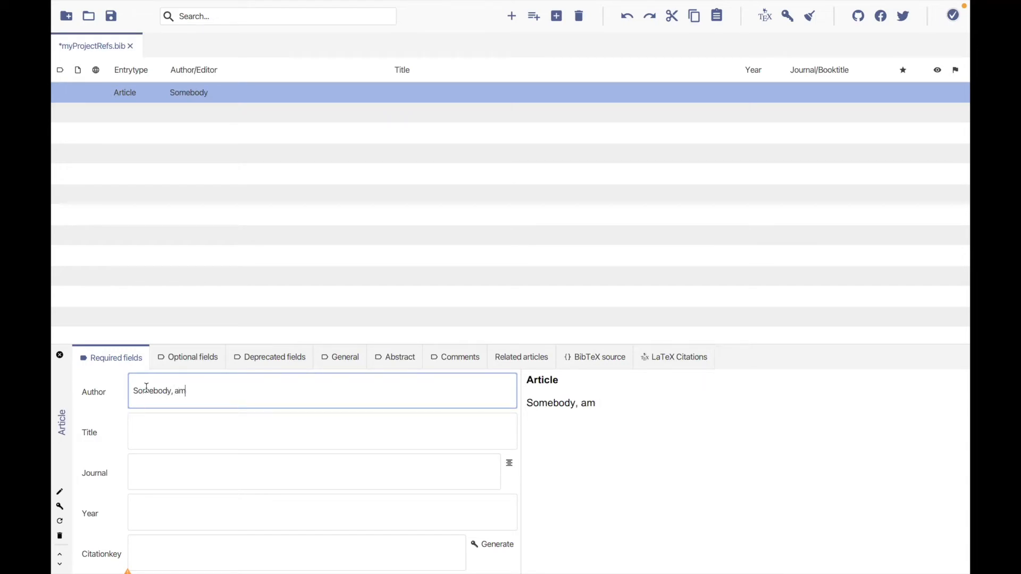
key("Backspace")
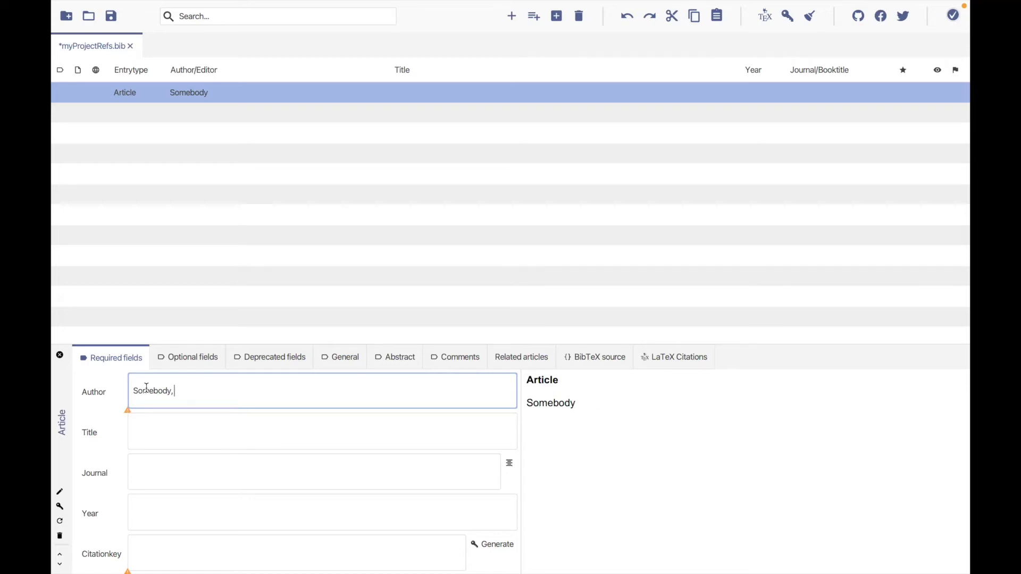
type("NAme")
left_click(322, 433)
type("Some Title")
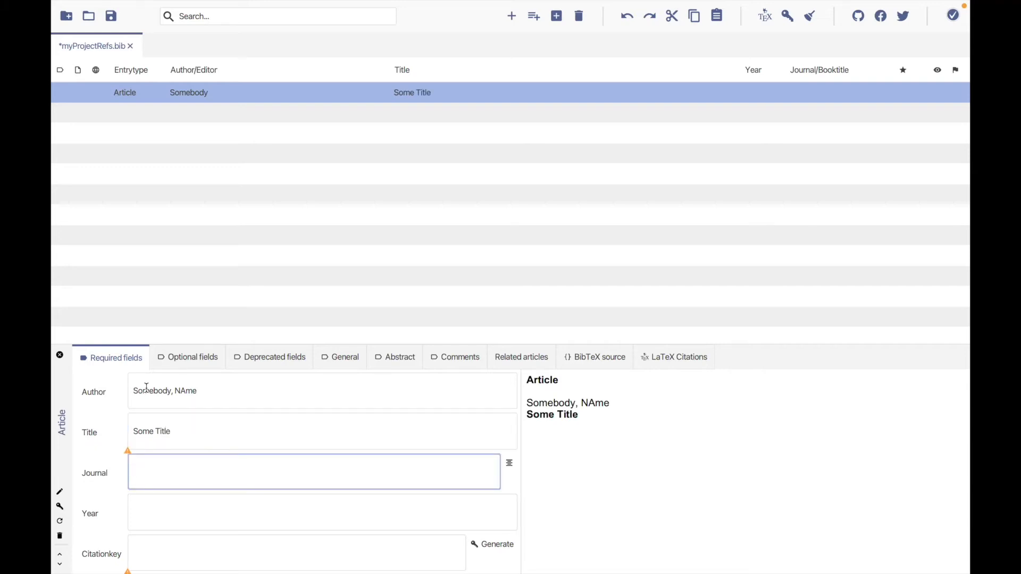
- Fill in title 'Some Title', journal 'Some Fancy Journal', year 2022 and key blah2020
type("A")
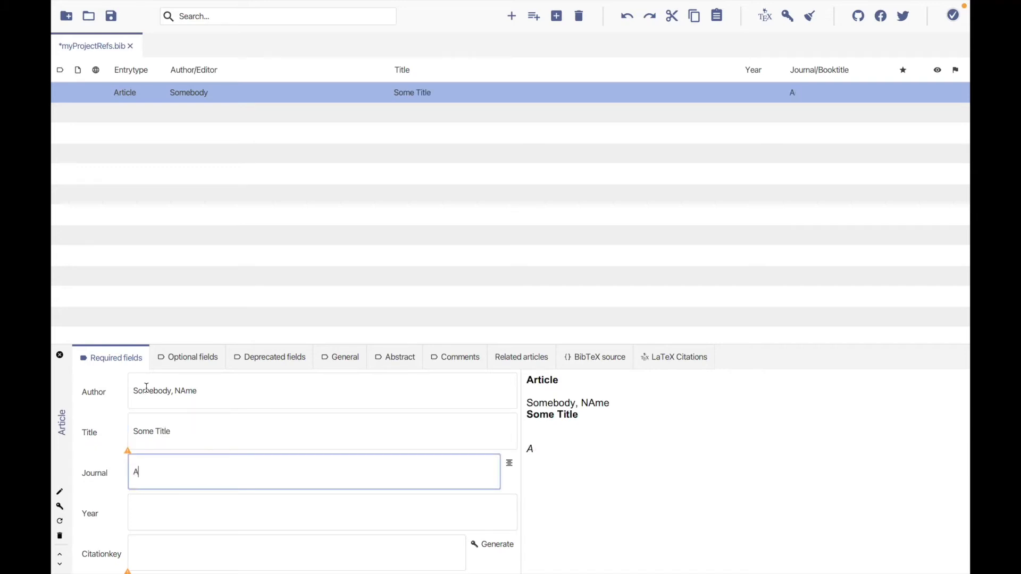
type("Some Fancy J")
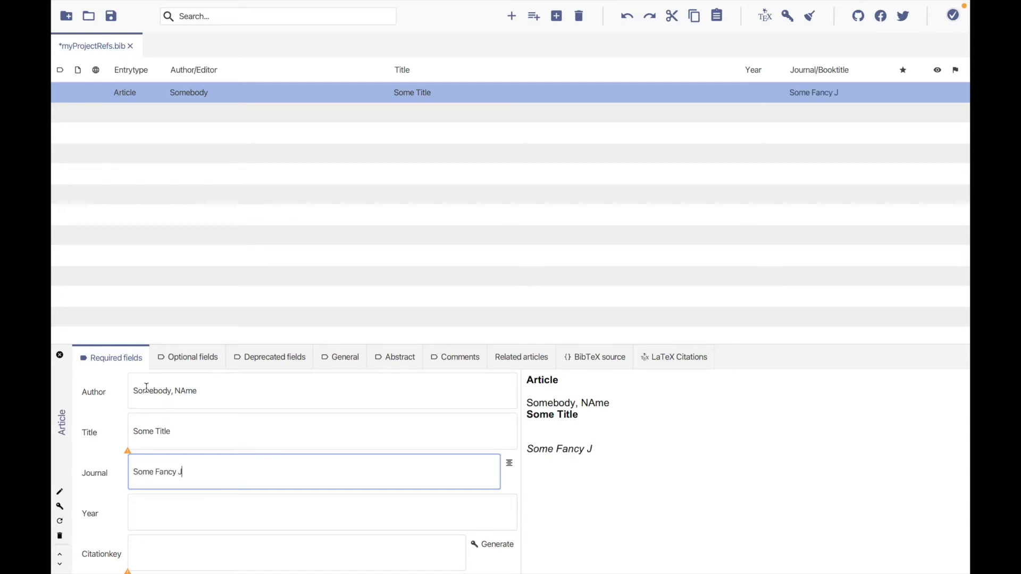
type("ournal")
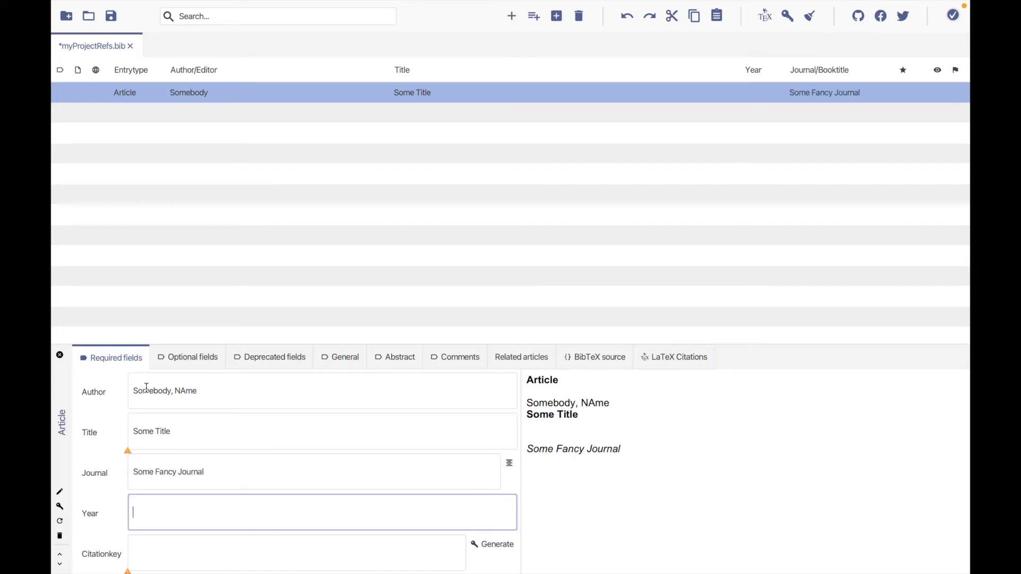
type("2022")
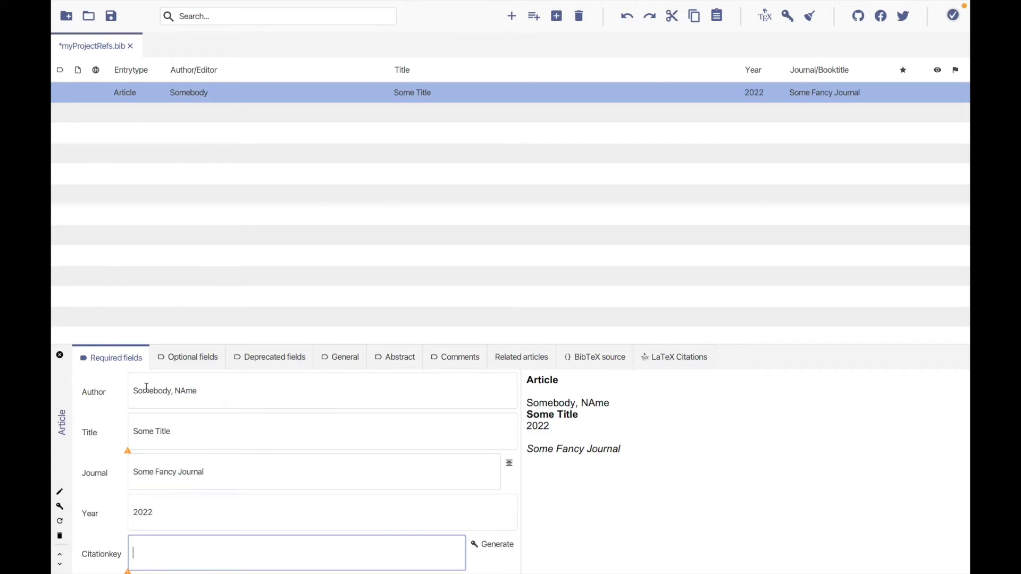
type("b")
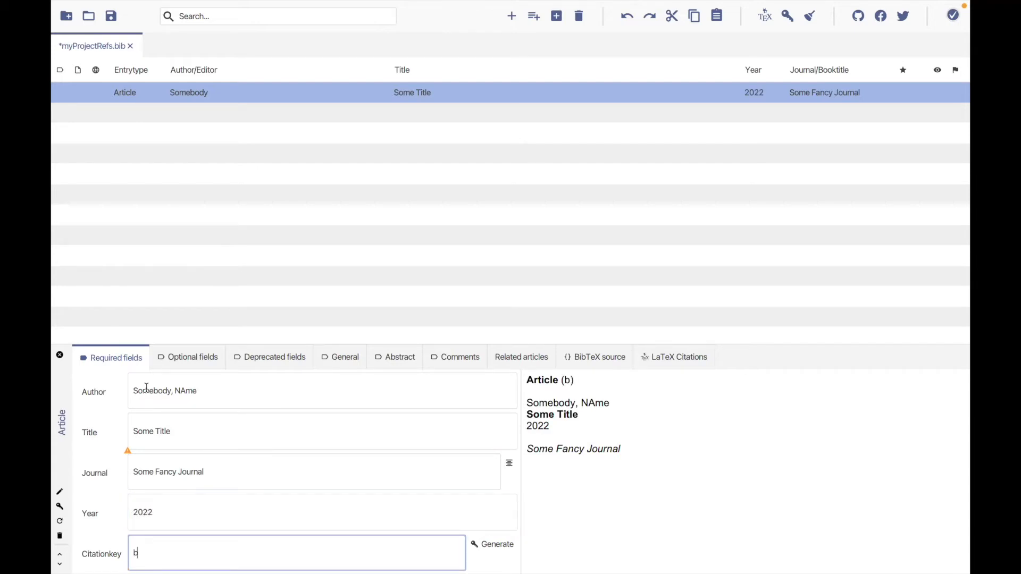
type("lah")
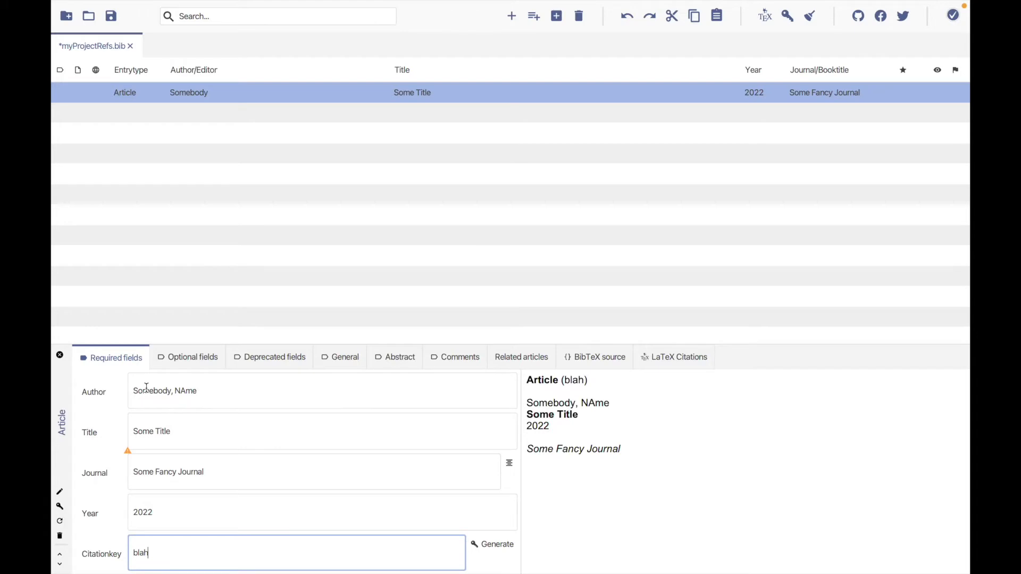
type("2020")
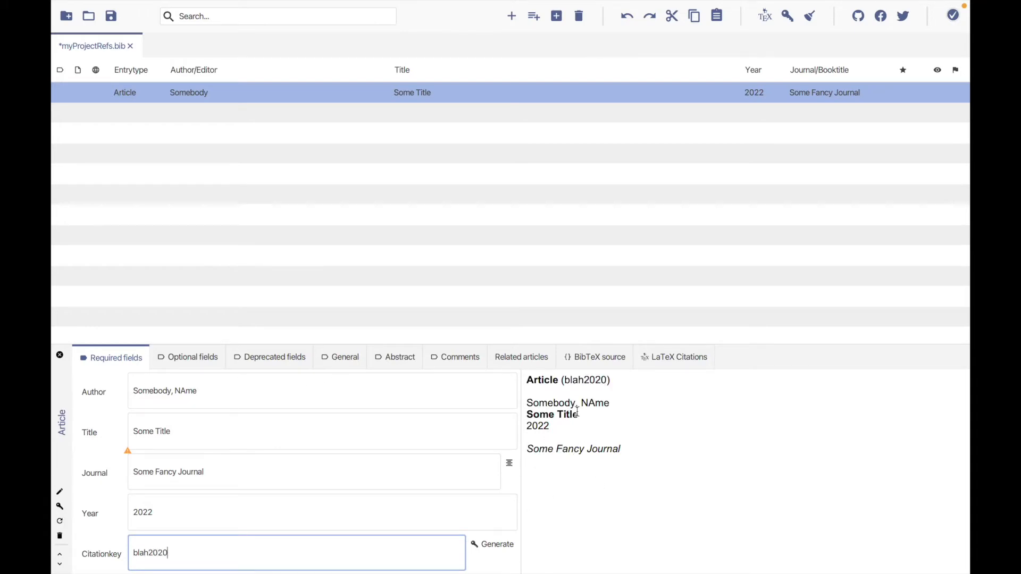
mouse_move(319, 472)
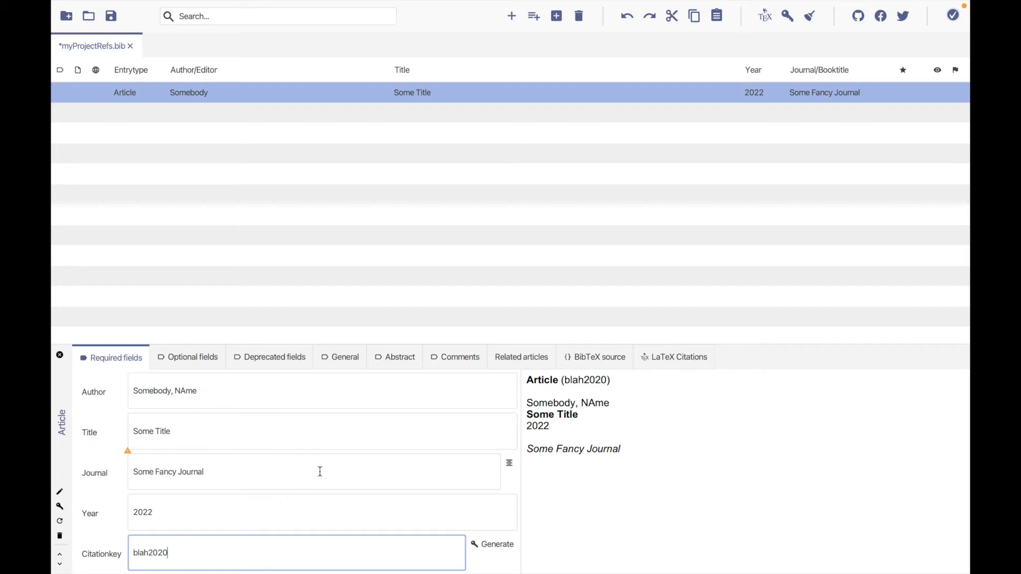
mouse_move(354, 100)
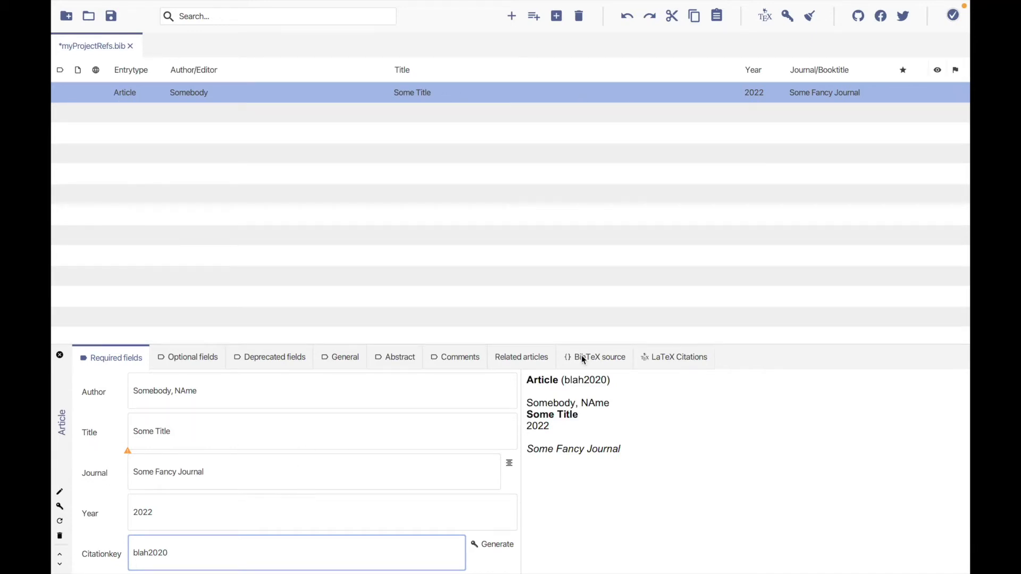
- Check the blah2020 BibTeX source and LaTeX citations, then show the empty Abstract tab
left_click(594, 356)
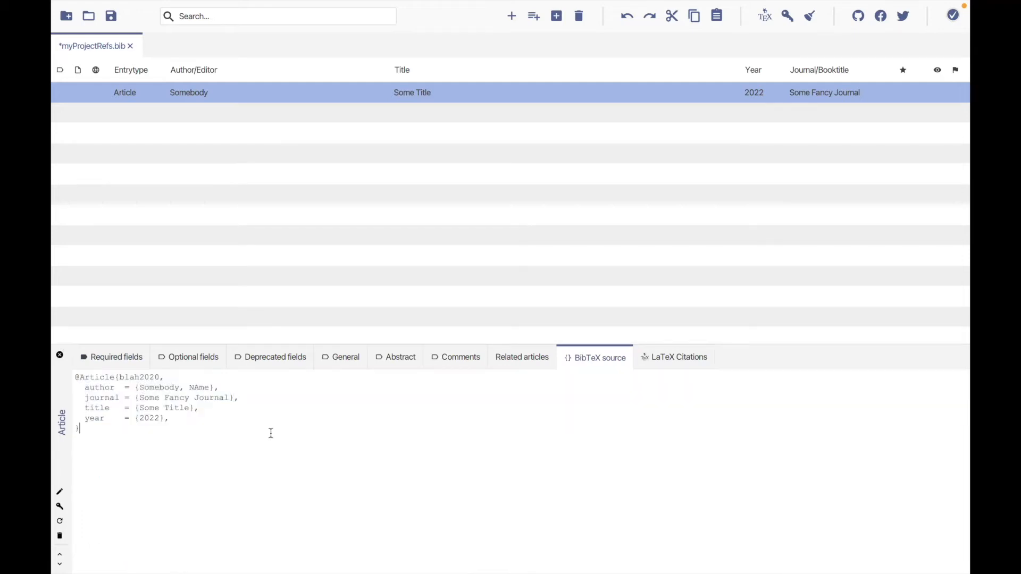
left_click(677, 357)
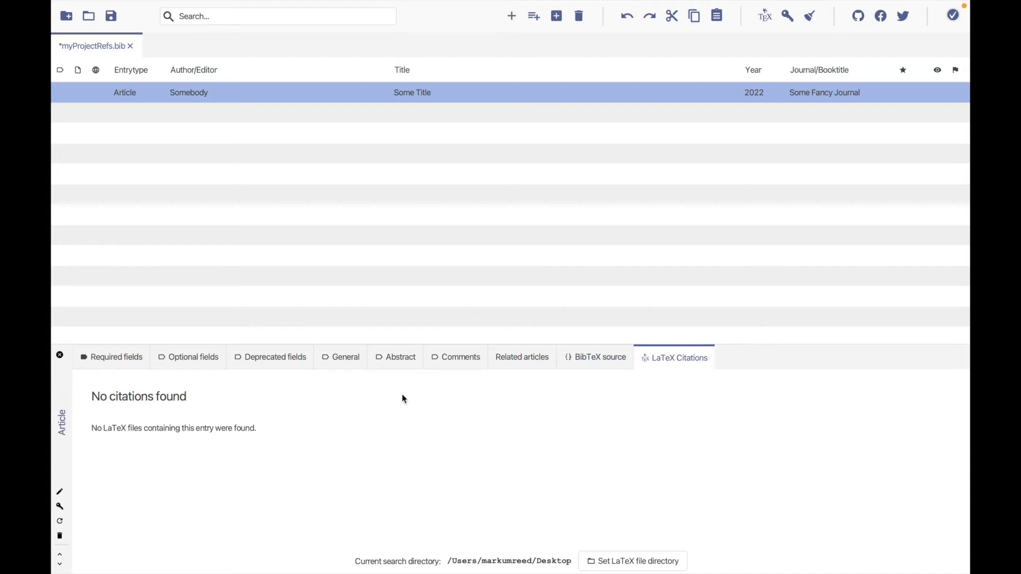
mouse_move(538, 388)
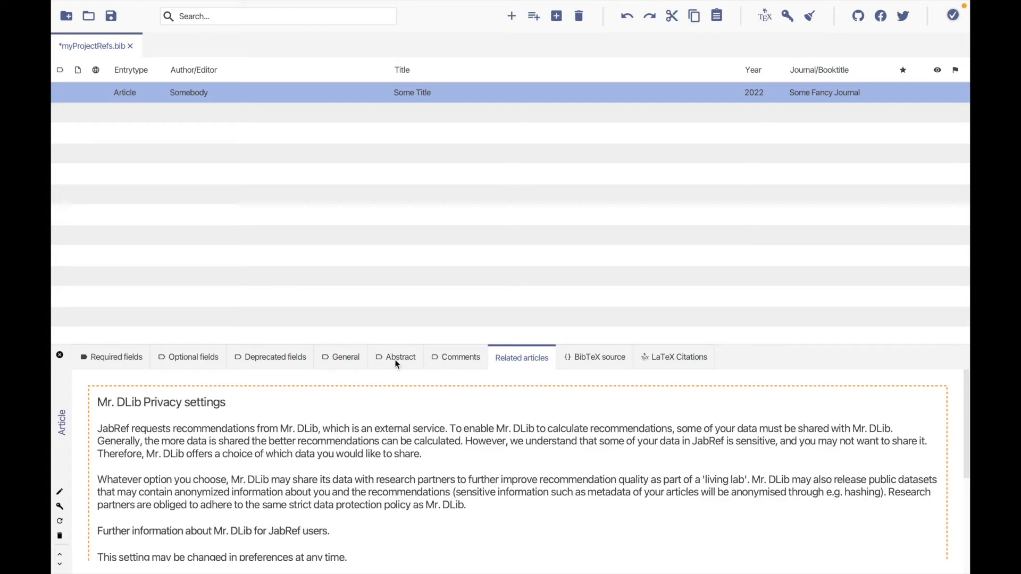
left_click(400, 357)
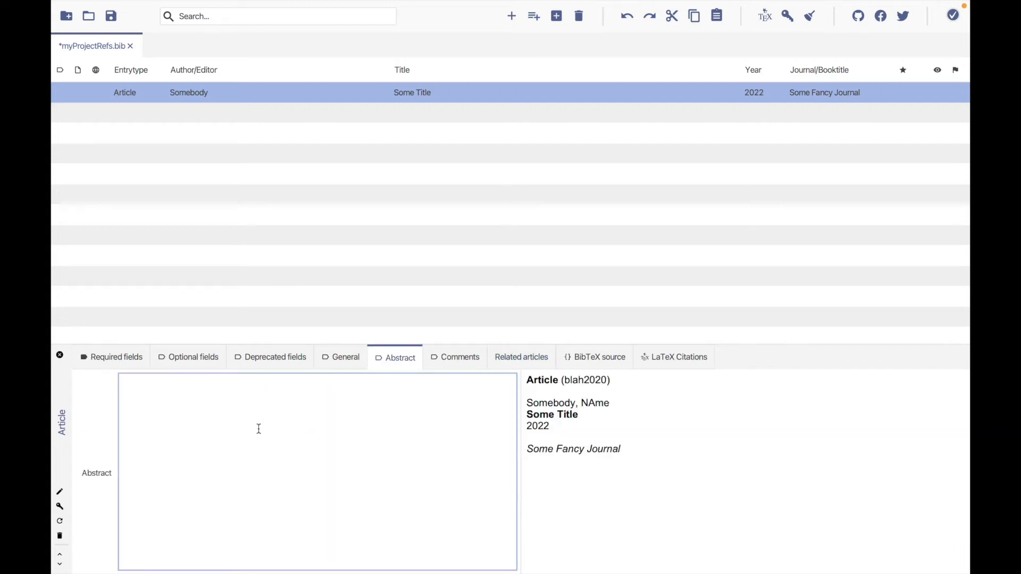
mouse_move(253, 428)
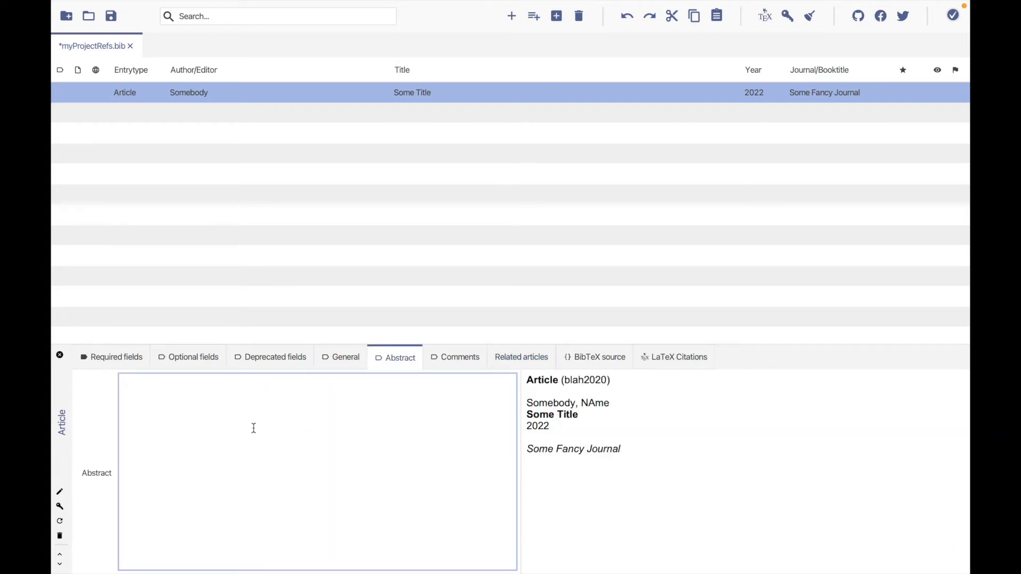
- Enter the abstract 'Abstract goes here', then view General, Keywords and Optional fields
type("Abstract goes here")
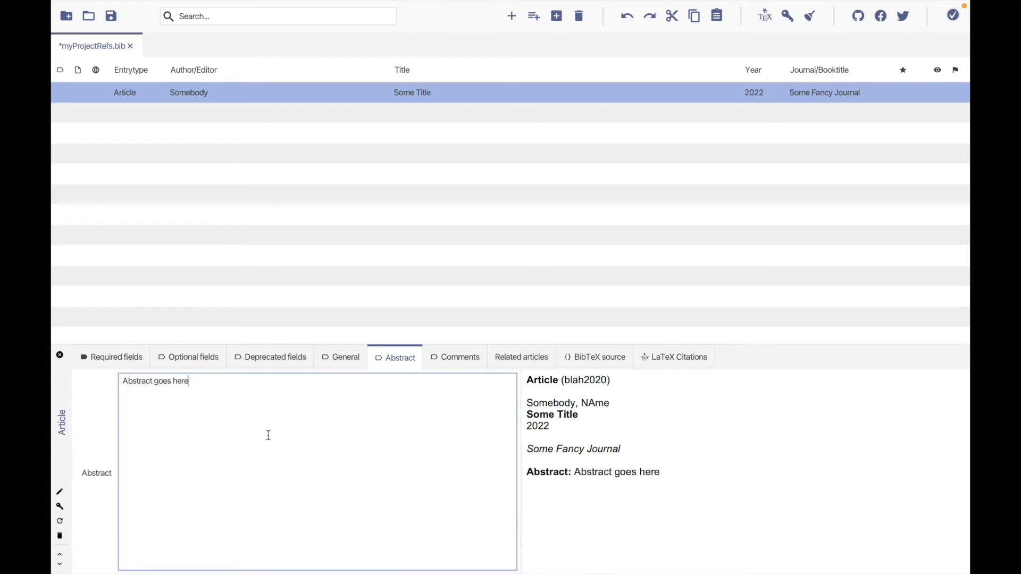
left_click(344, 357)
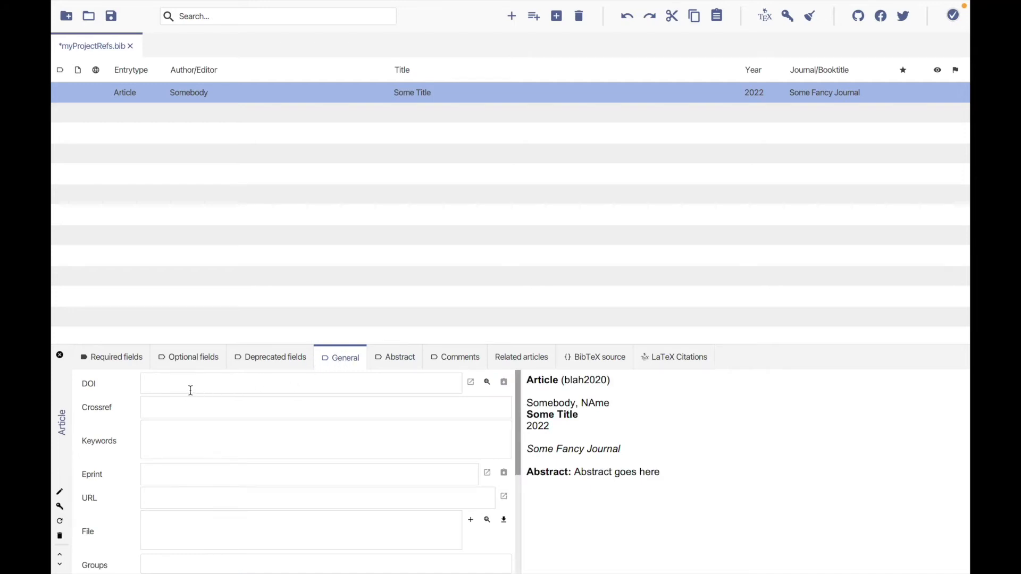
left_click(300, 383)
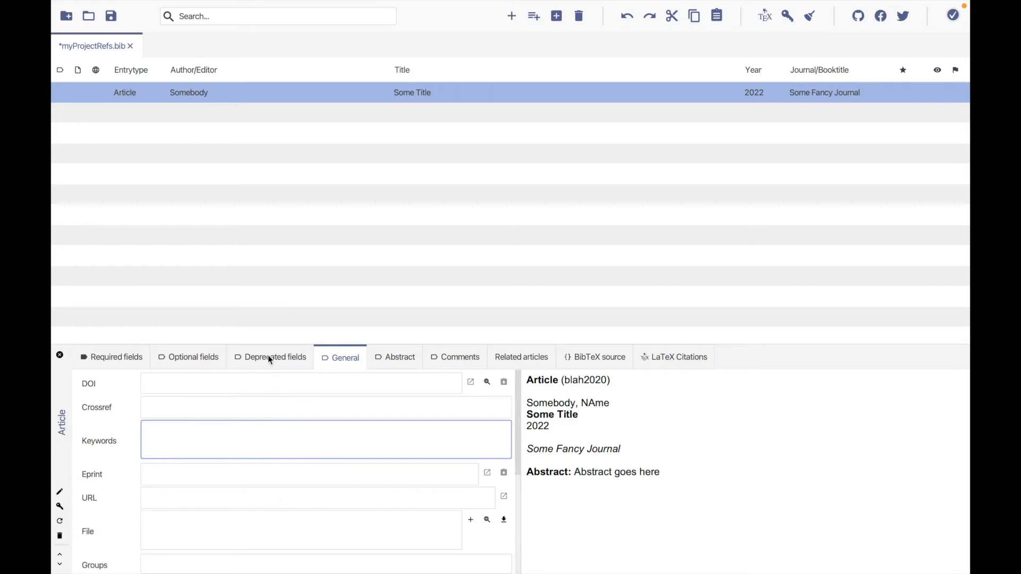
left_click(192, 357)
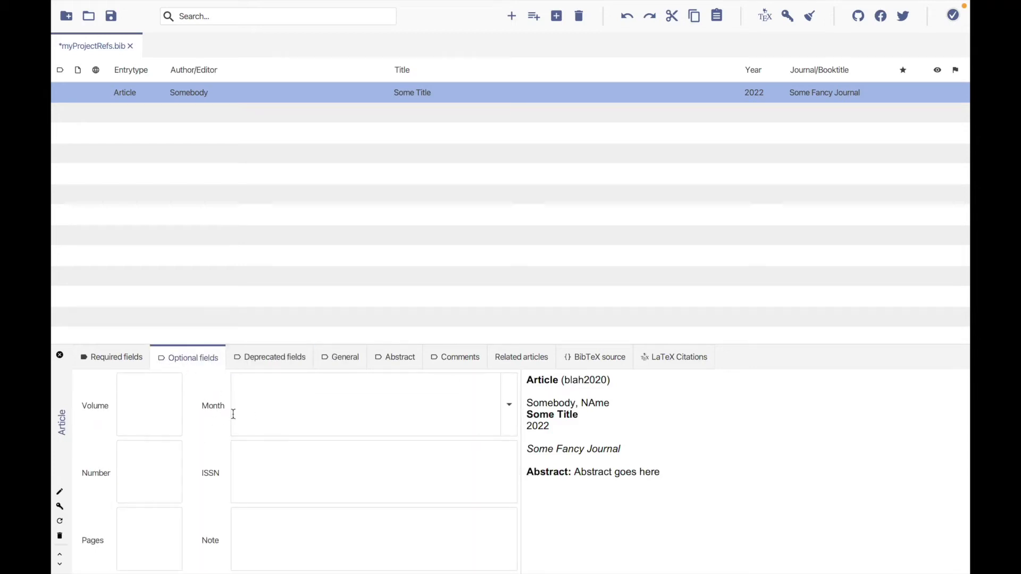
mouse_move(463, 369)
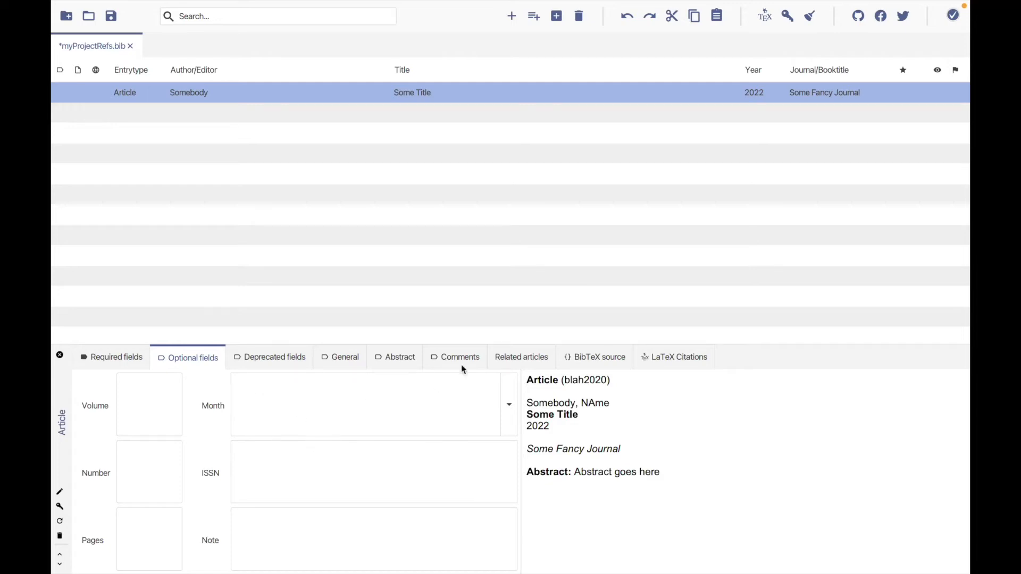
mouse_move(469, 369)
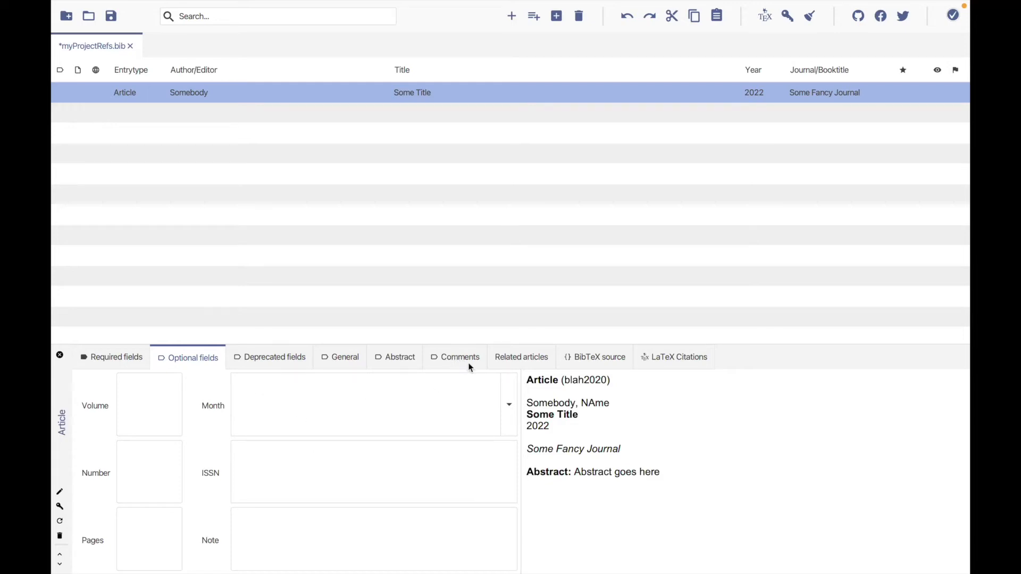
mouse_move(453, 364)
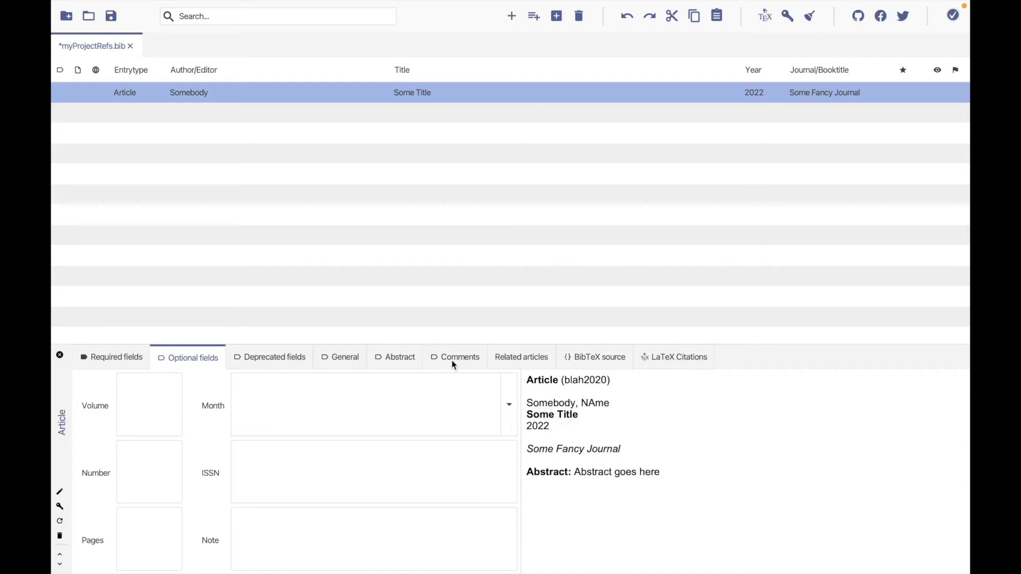
- Show the Comments tab and focus the empty Comment box
left_click(460, 357)
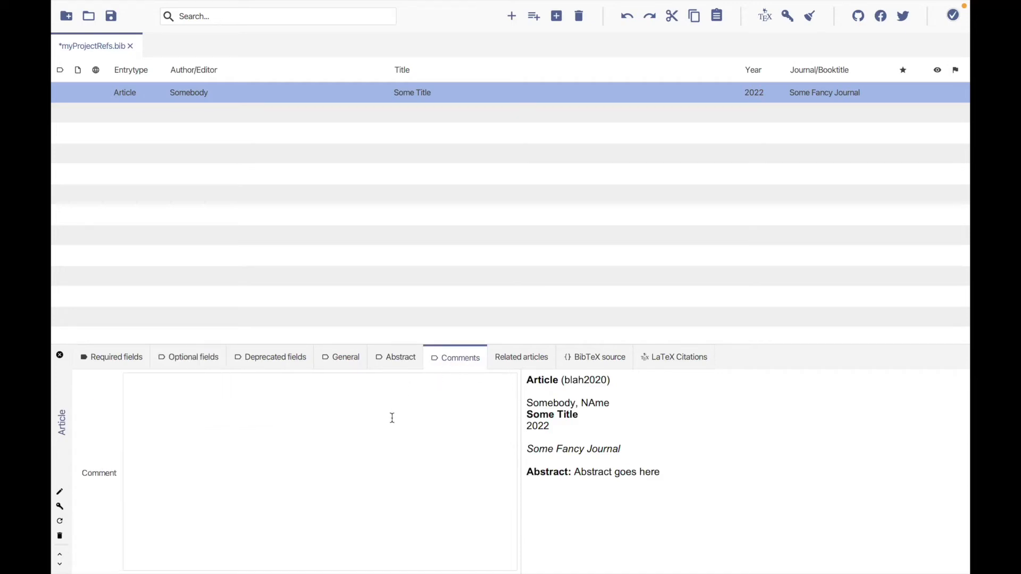
left_click(322, 414)
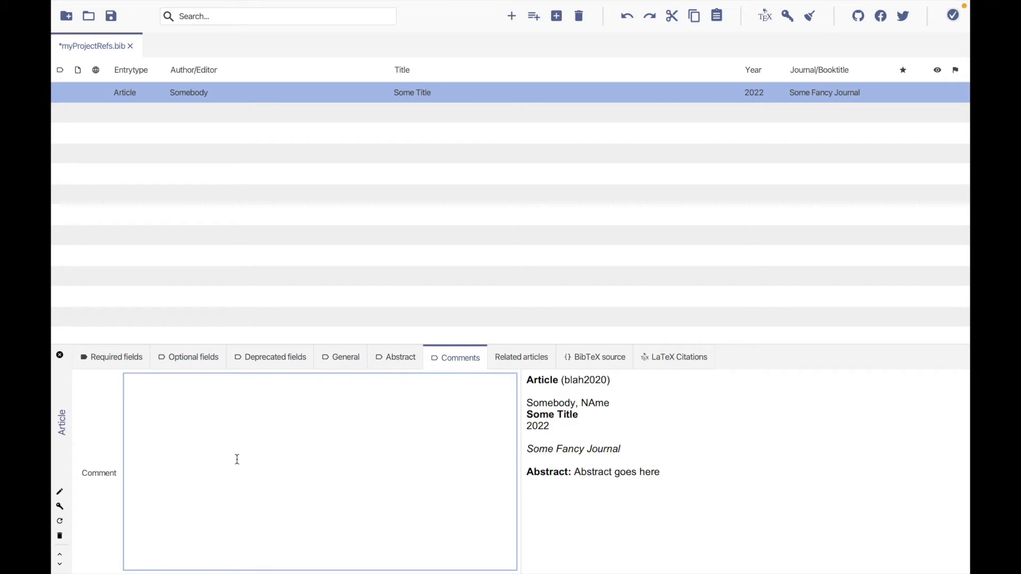
mouse_move(226, 446)
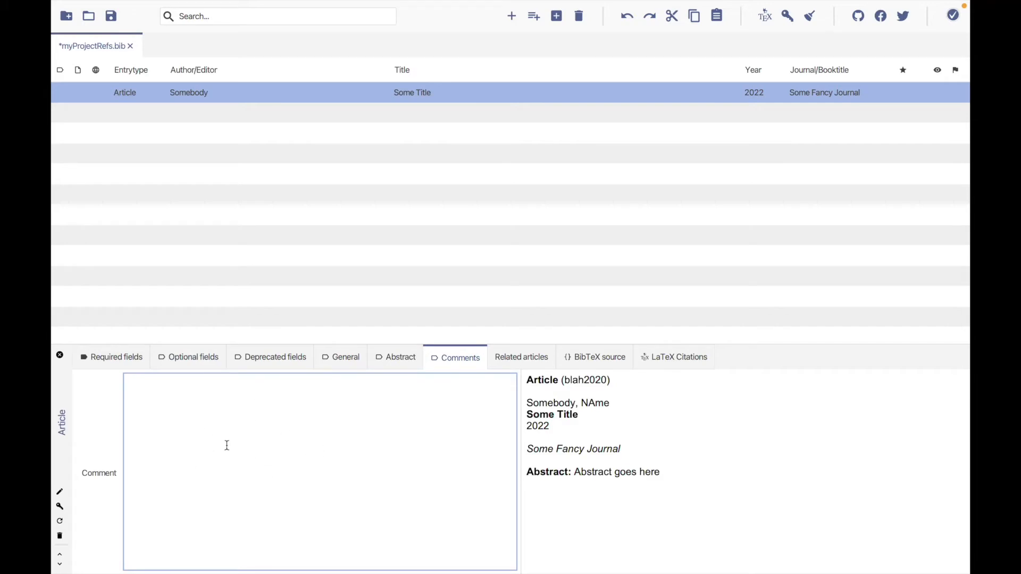
mouse_move(196, 557)
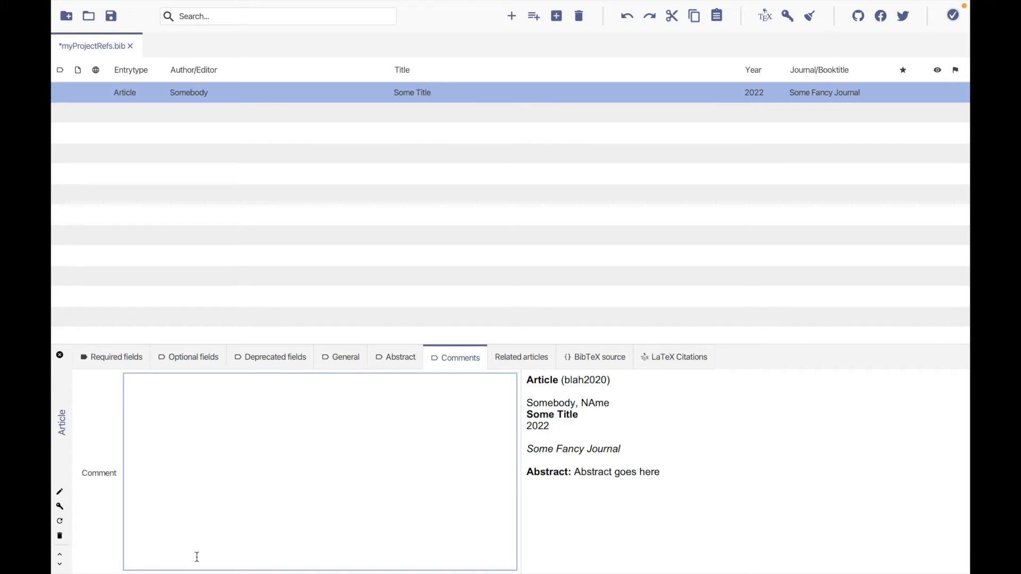
mouse_move(260, 461)
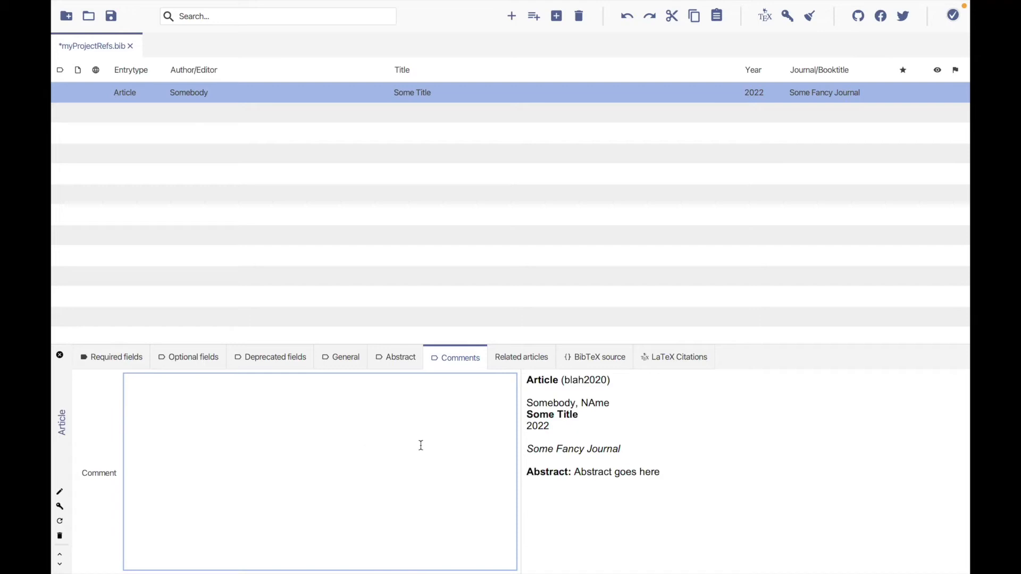
mouse_move(319, 458)
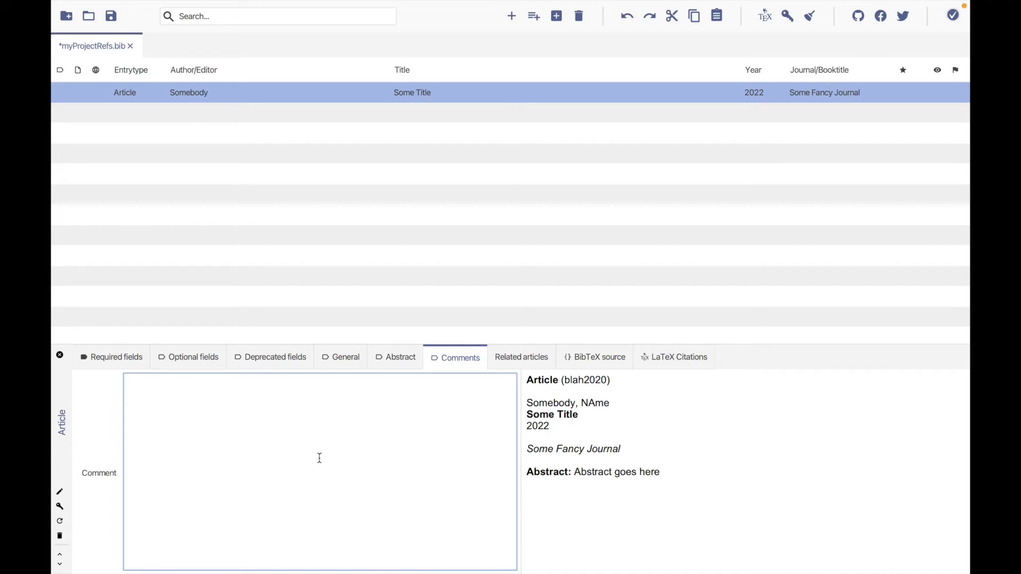
mouse_move(289, 485)
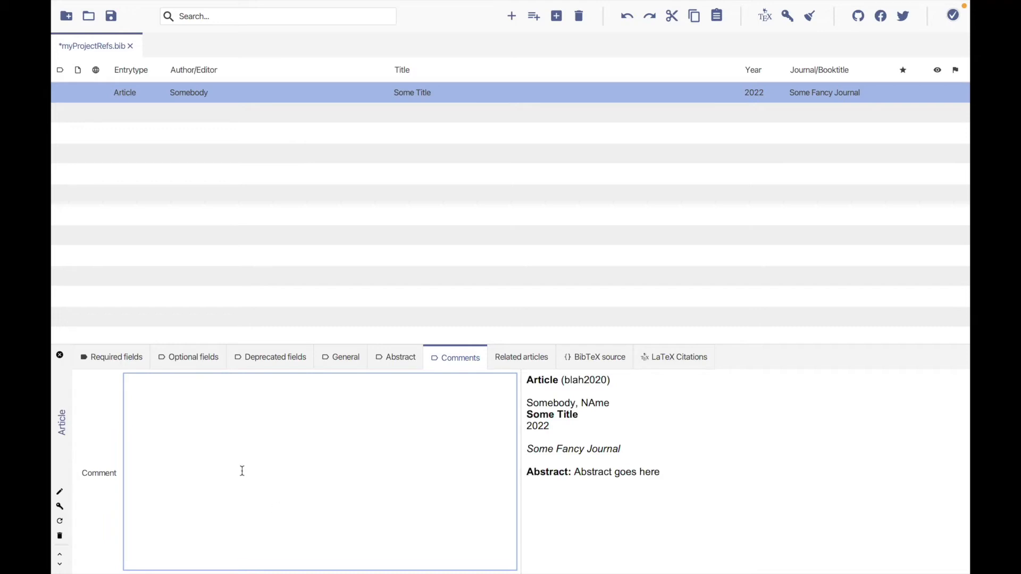
mouse_move(302, 444)
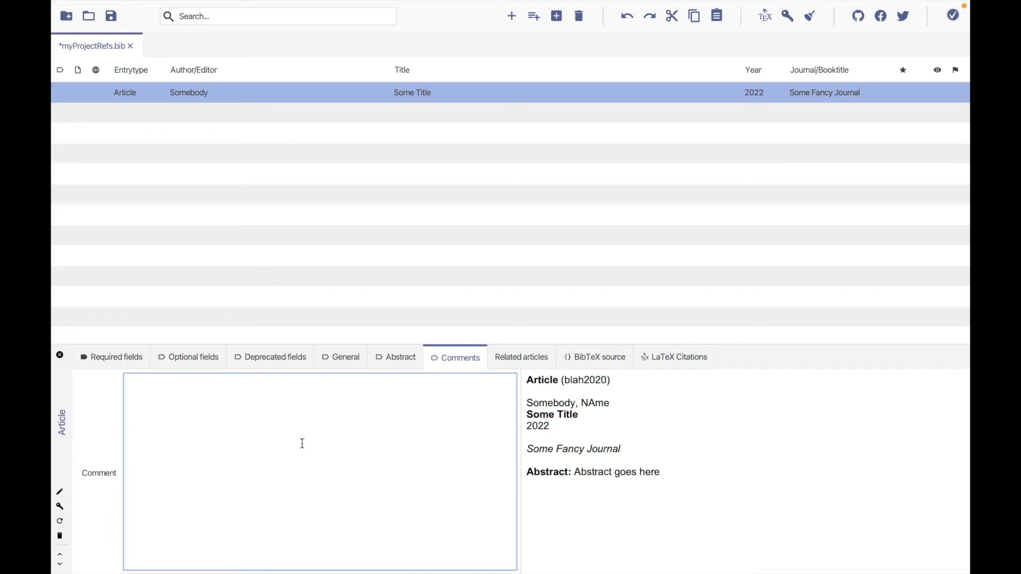
mouse_move(310, 423)
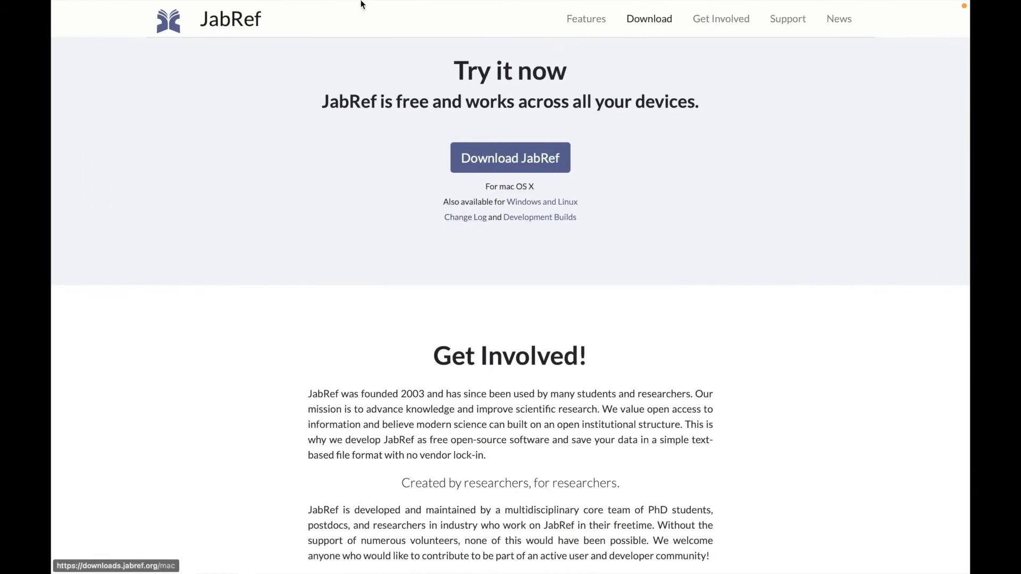
- Run a Google Scholar search for the quoted phrase "Information quality"
left_click(403, 31)
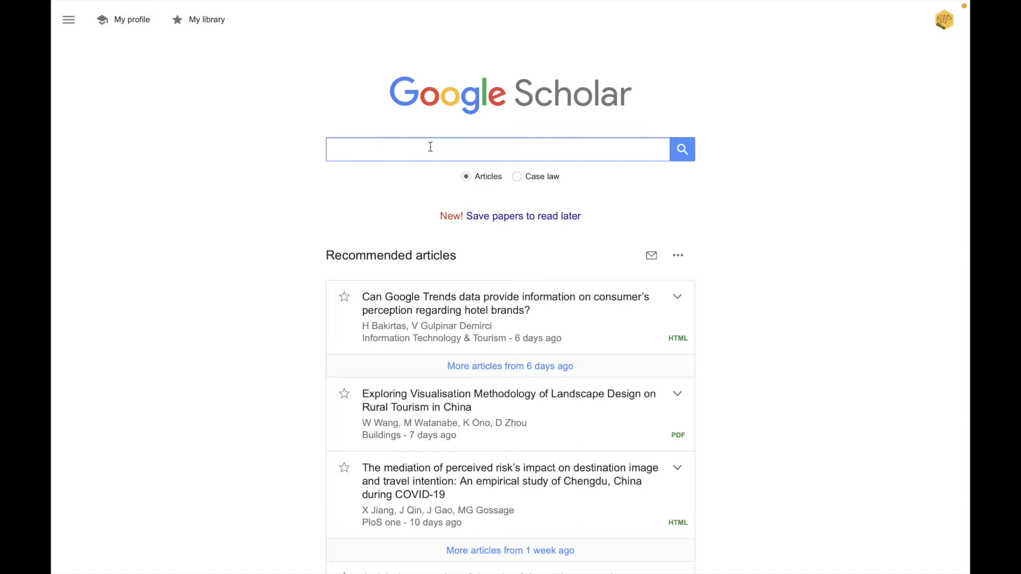
type("\"Information quality")
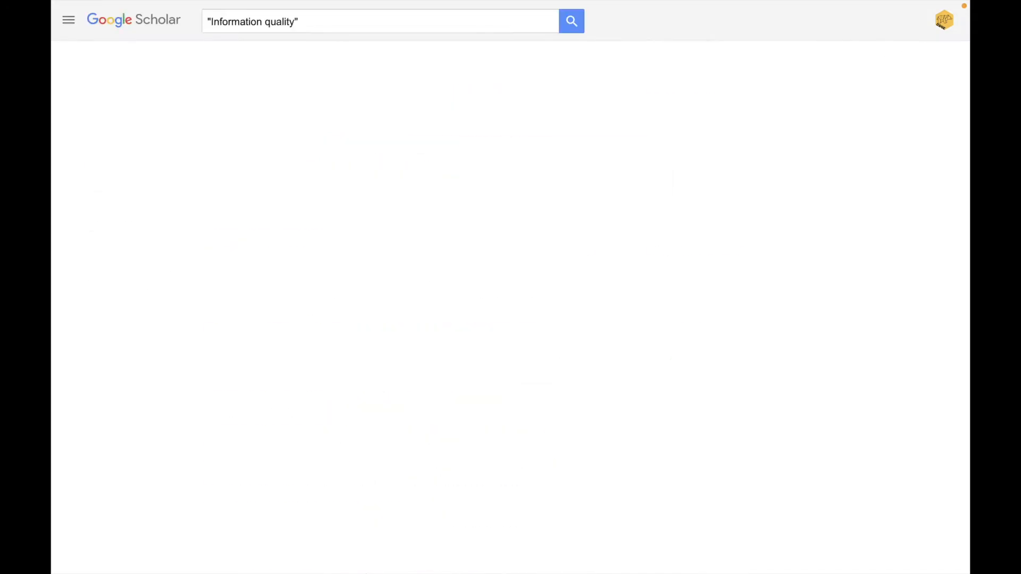
left_click(571, 21)
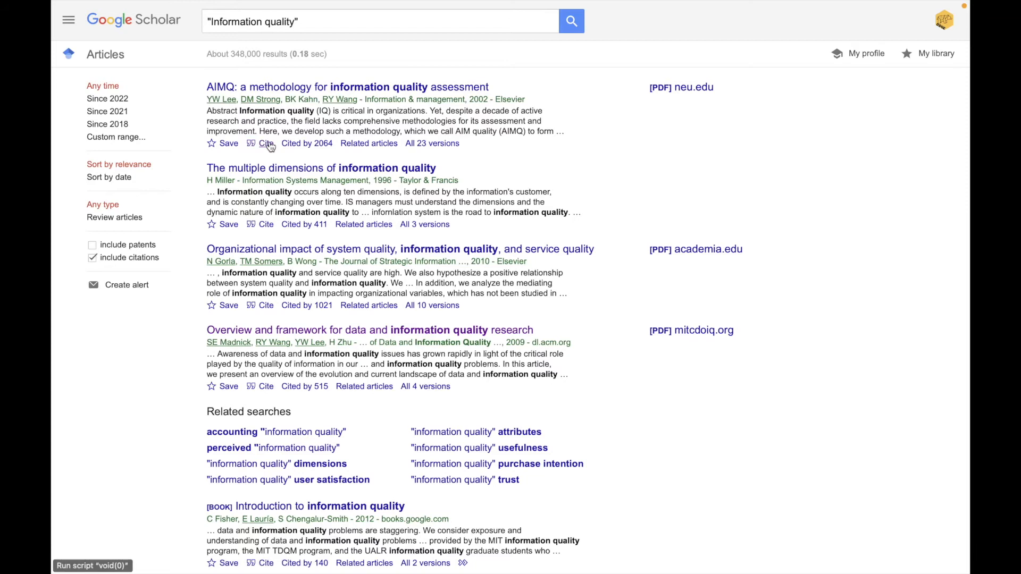
- Open the AIMQ paper's BibTeX citation and choose Save Page As
left_click(266, 143)
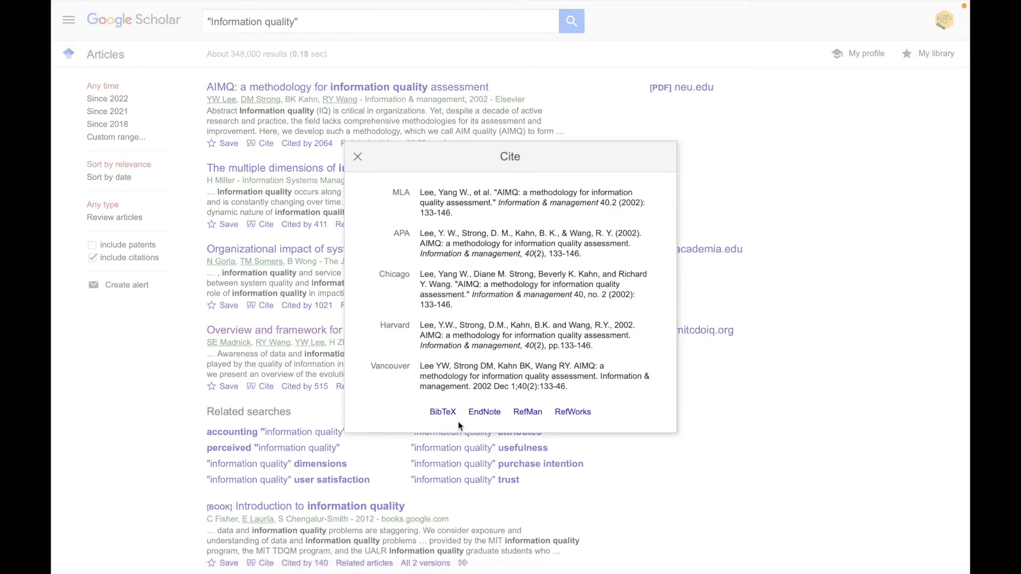
left_click(442, 412)
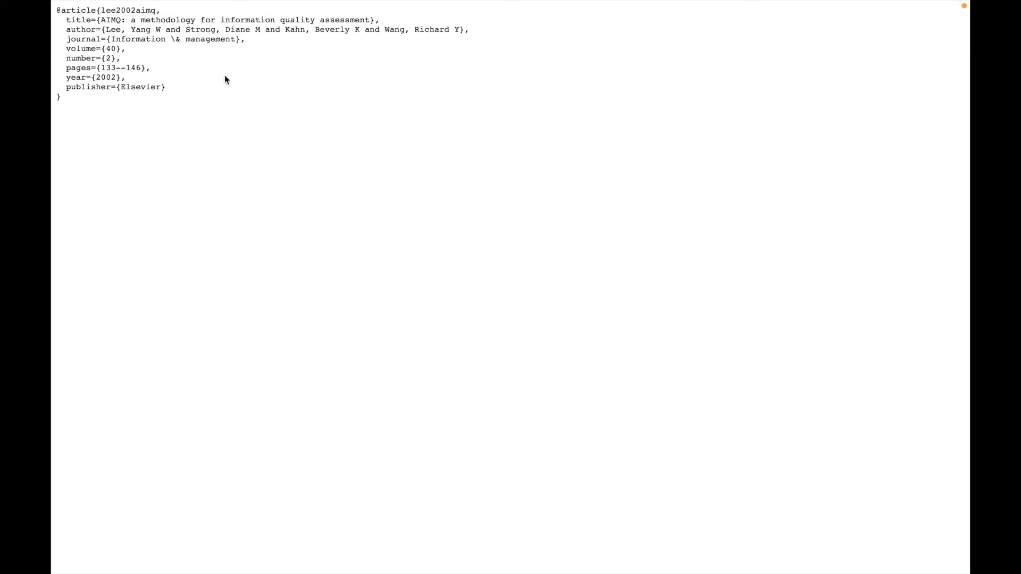
right_click(226, 79)
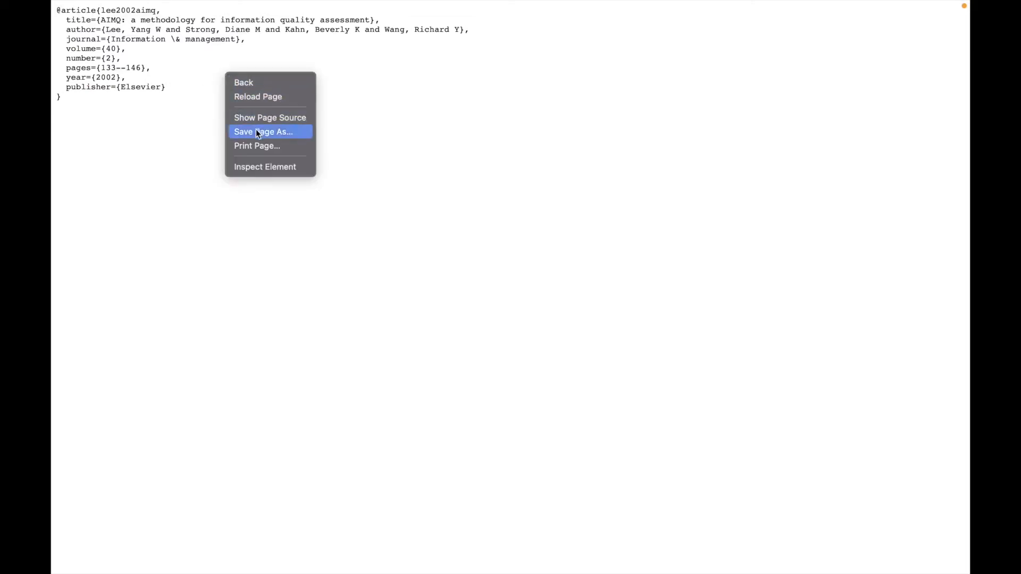
left_click(262, 132)
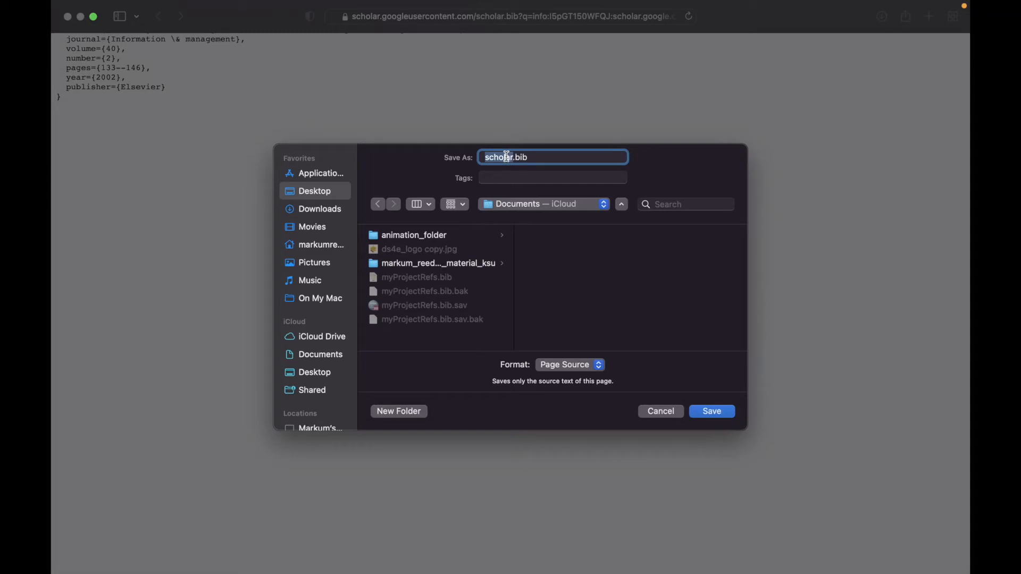
mouse_move(189, 165)
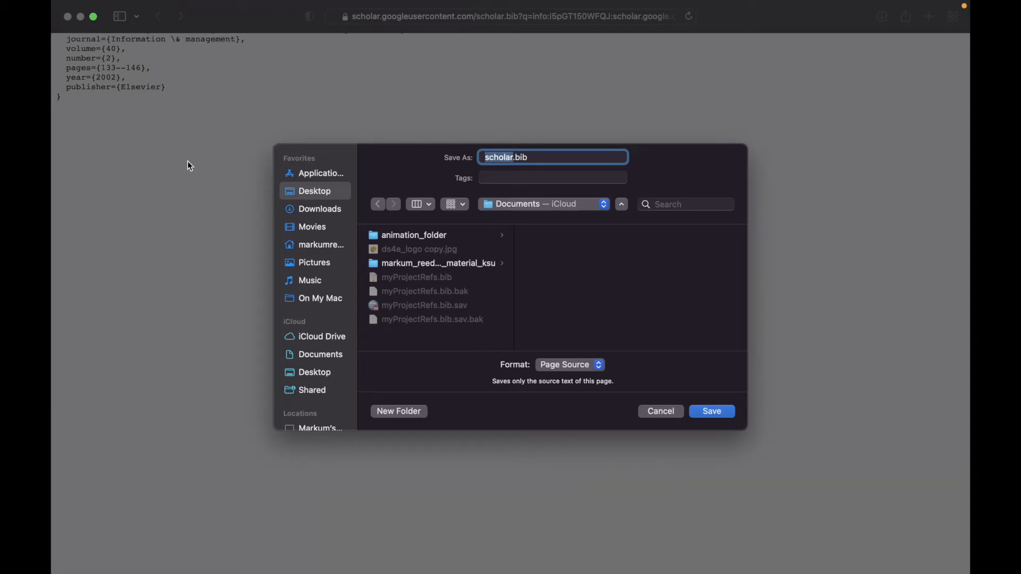
- Save the AIMQ BibTeX citation file as wang123.bib
type("wa.bib")
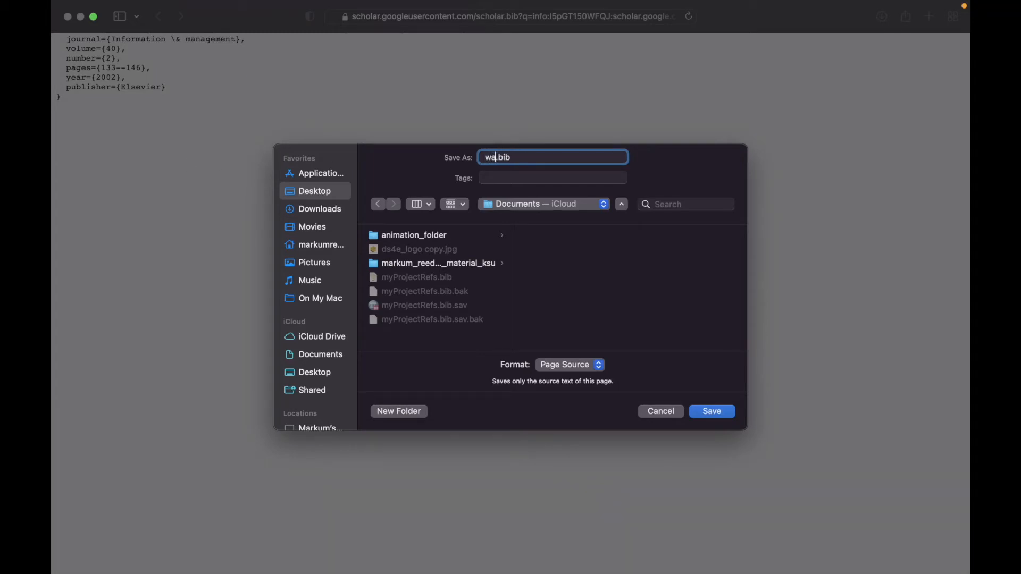
type("ng123")
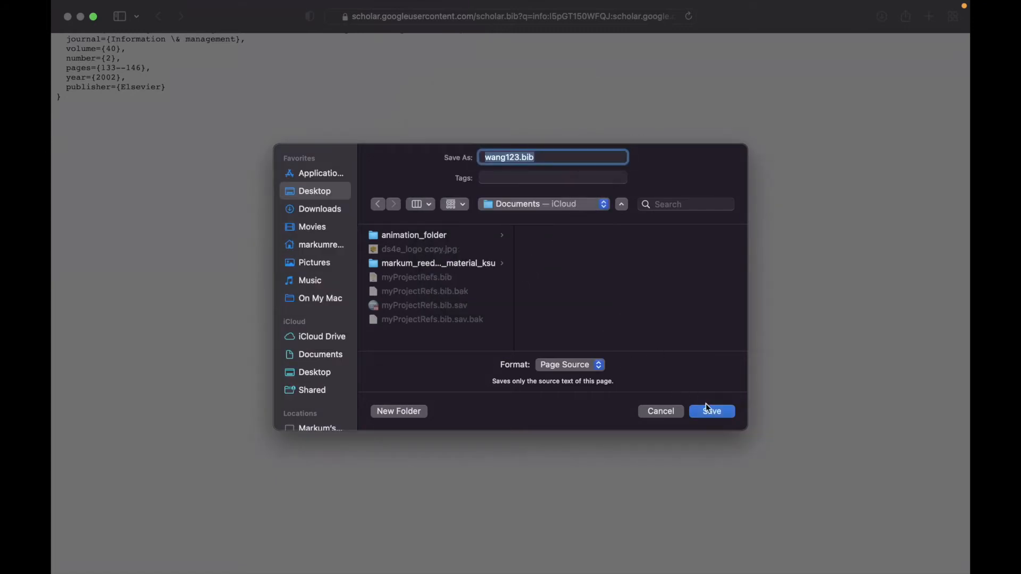
left_click(711, 411)
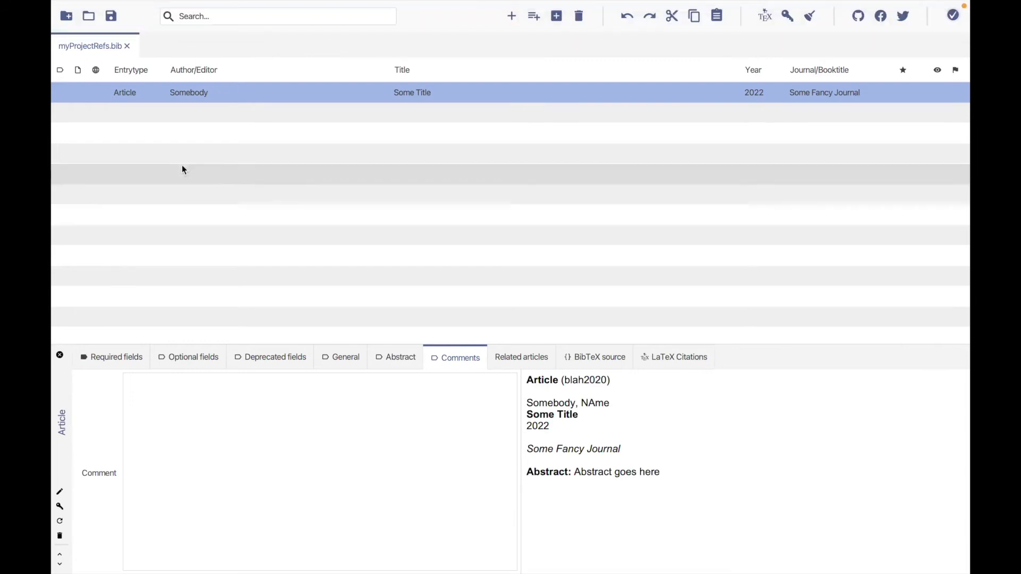
- Load wang123.bib from the Desktop into Import into current library
left_click(133, 6)
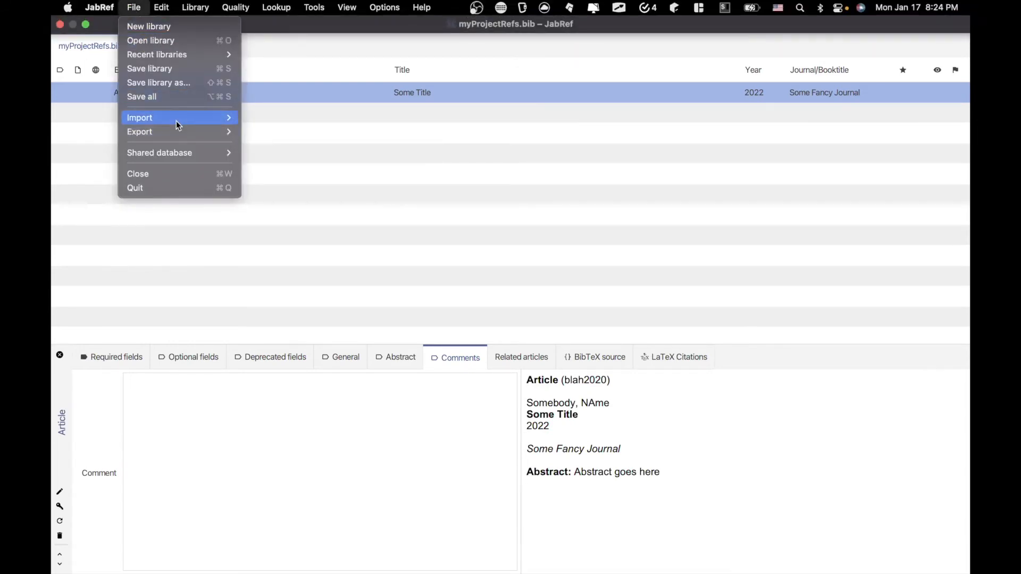
mouse_move(139, 118)
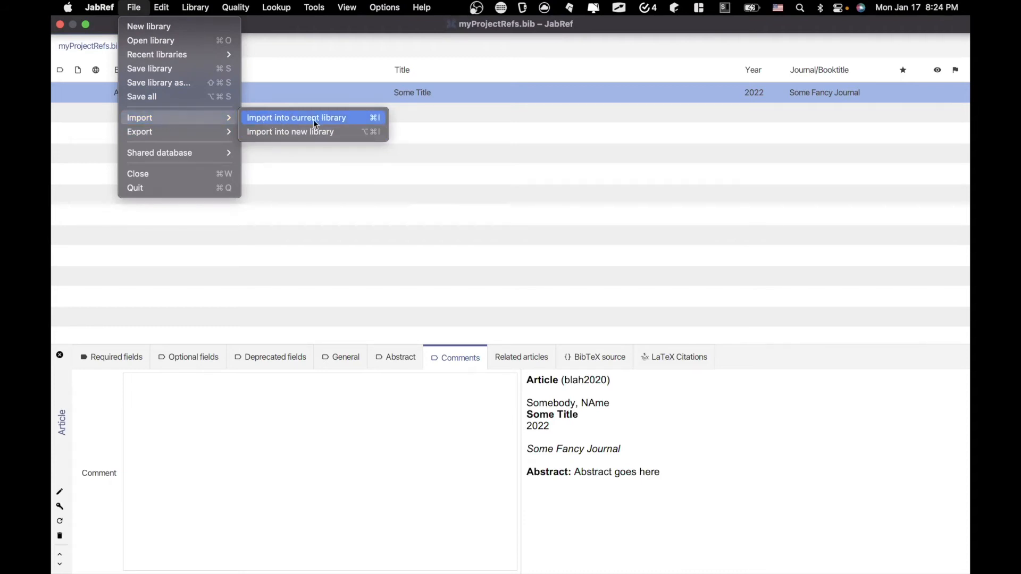
mouse_move(306, 121)
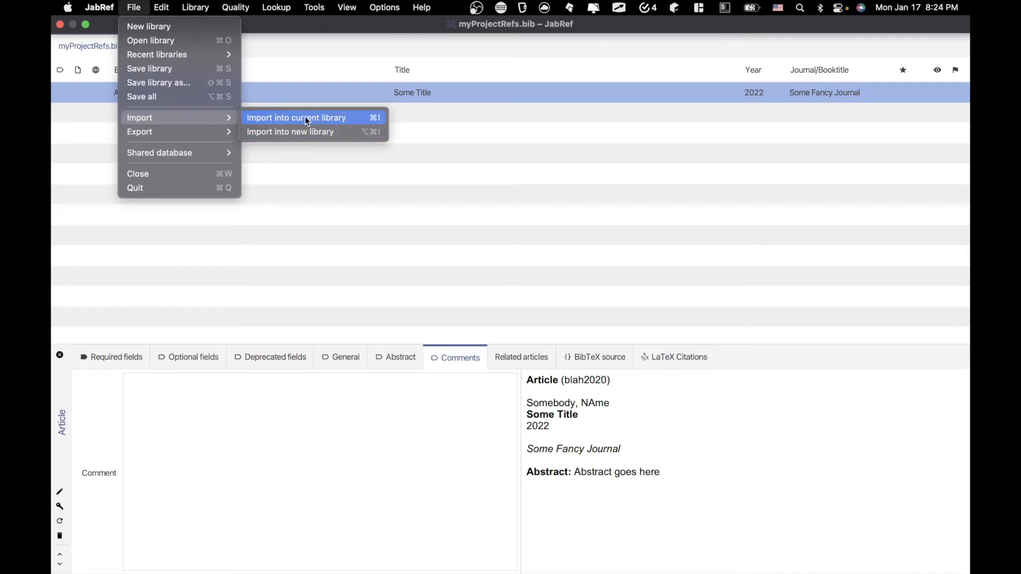
left_click(296, 118)
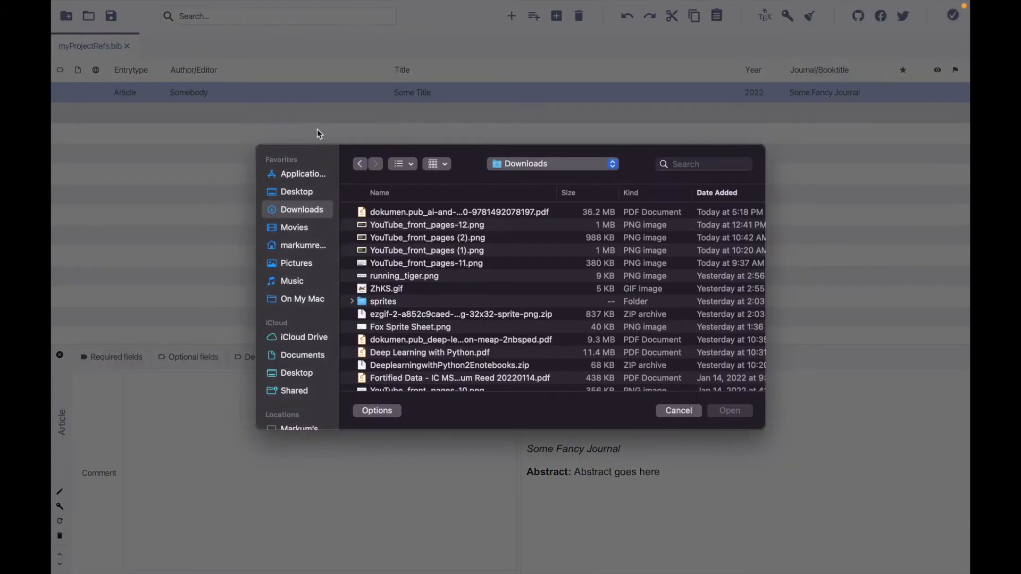
left_click(296, 192)
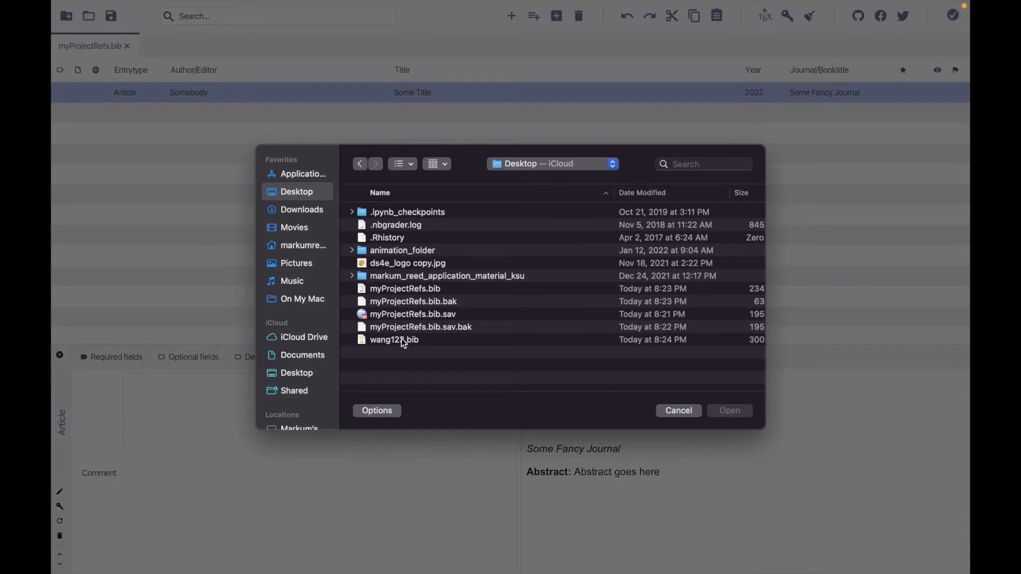
left_click(394, 339)
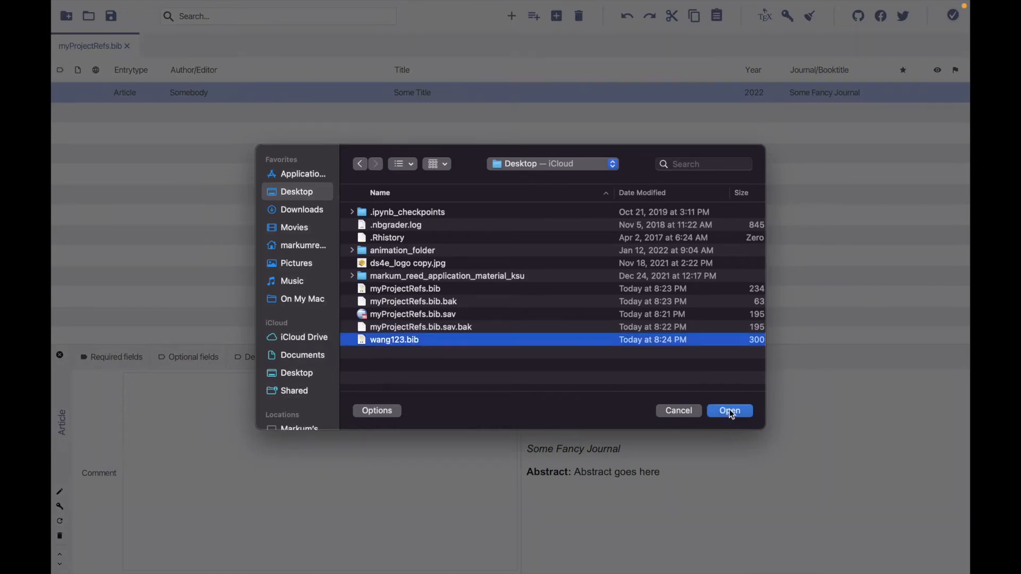
left_click(729, 410)
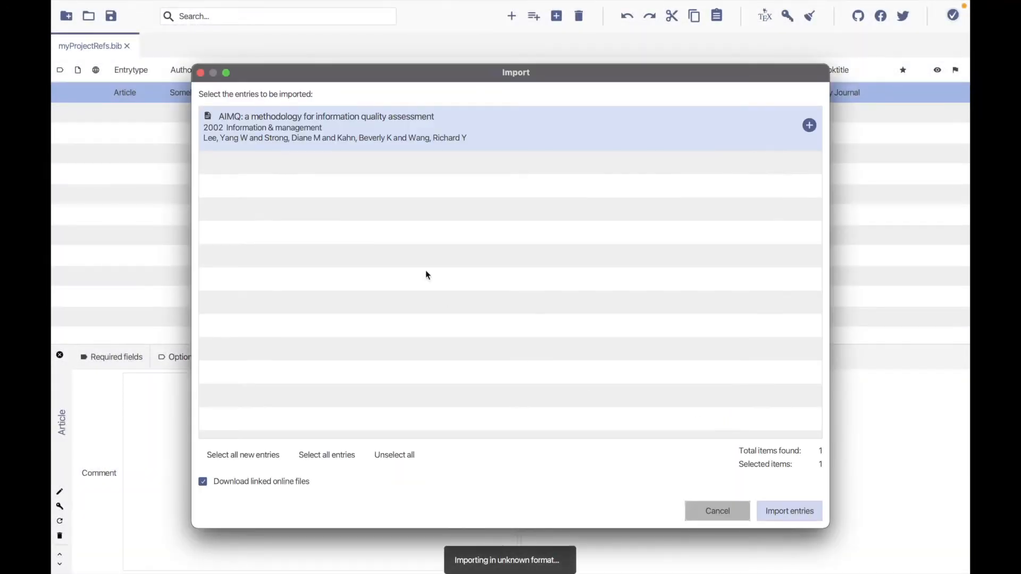
mouse_move(617, 356)
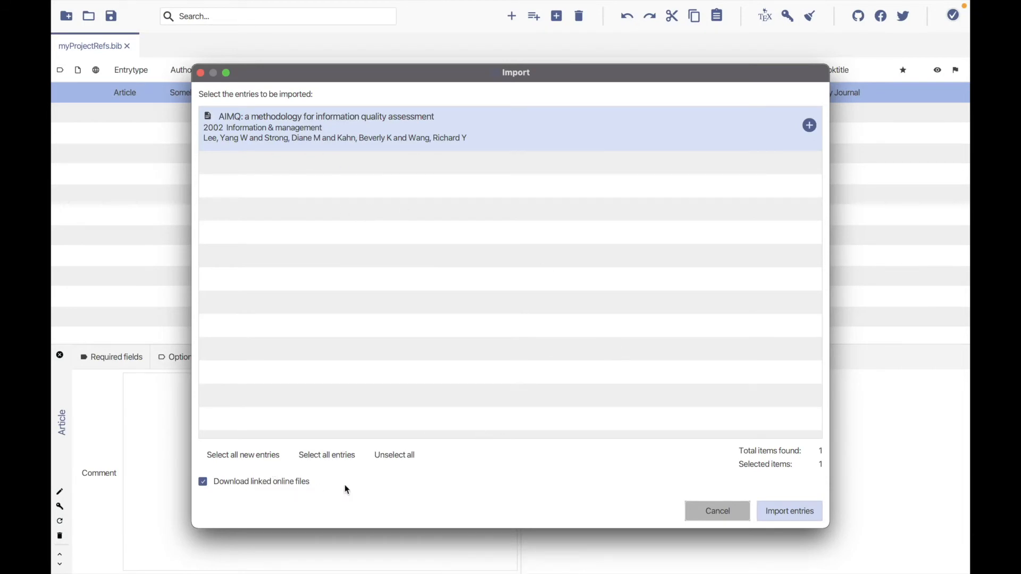
- Import the Lee2002 AIMQ entry into myProjectRefs and show its required fields
left_click(789, 511)
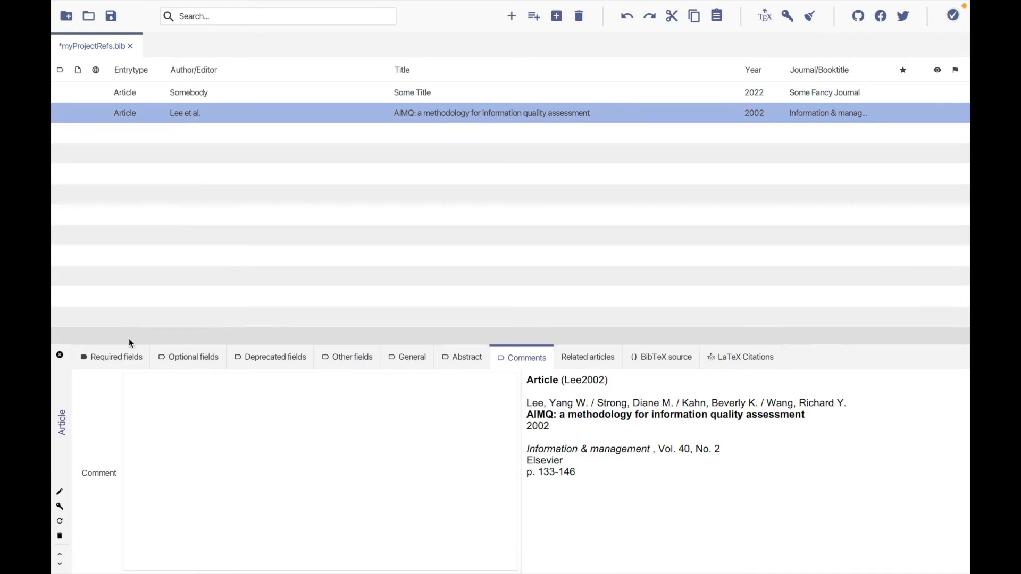
left_click(117, 357)
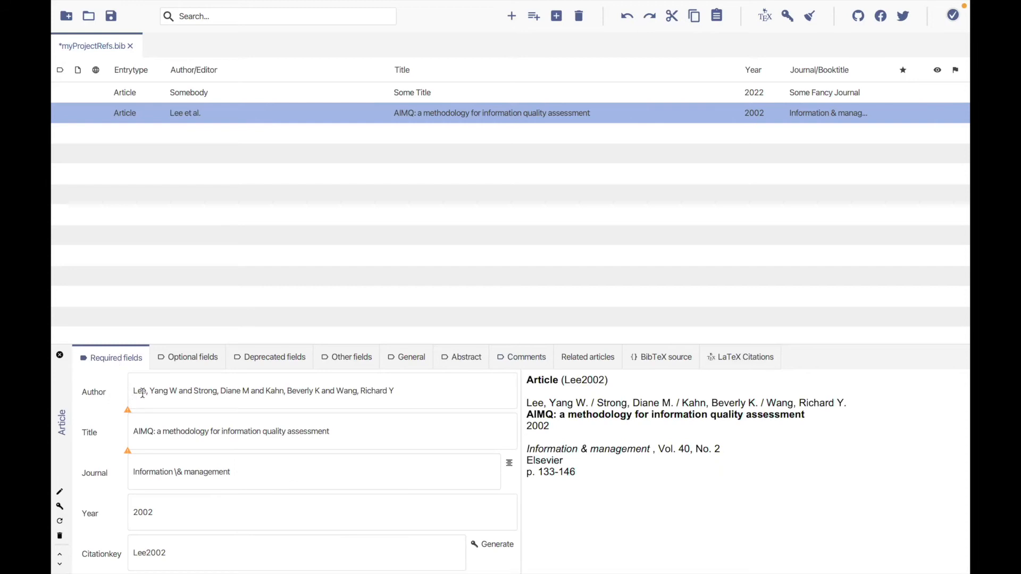
- Inspect Lee2002's authors, title, optional, deprecated, other and general fields (volume 40, pages 133–146)
triple_click(263, 391)
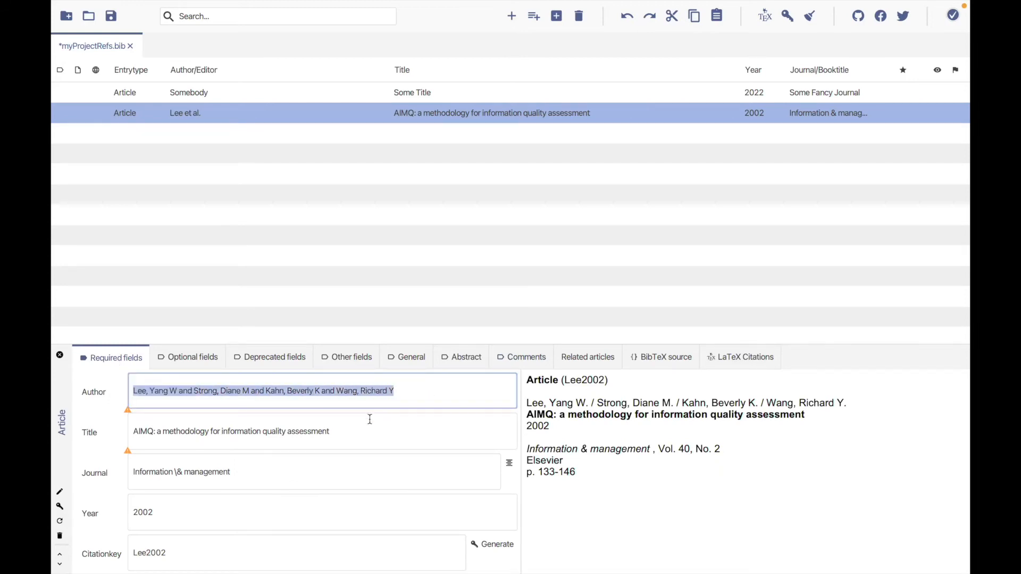
left_click(232, 431)
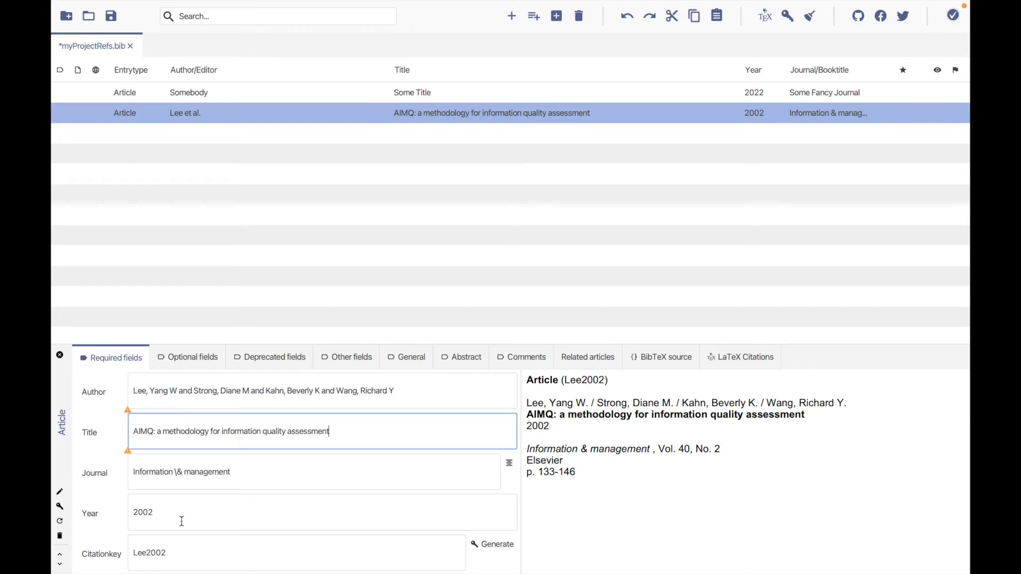
left_click(192, 357)
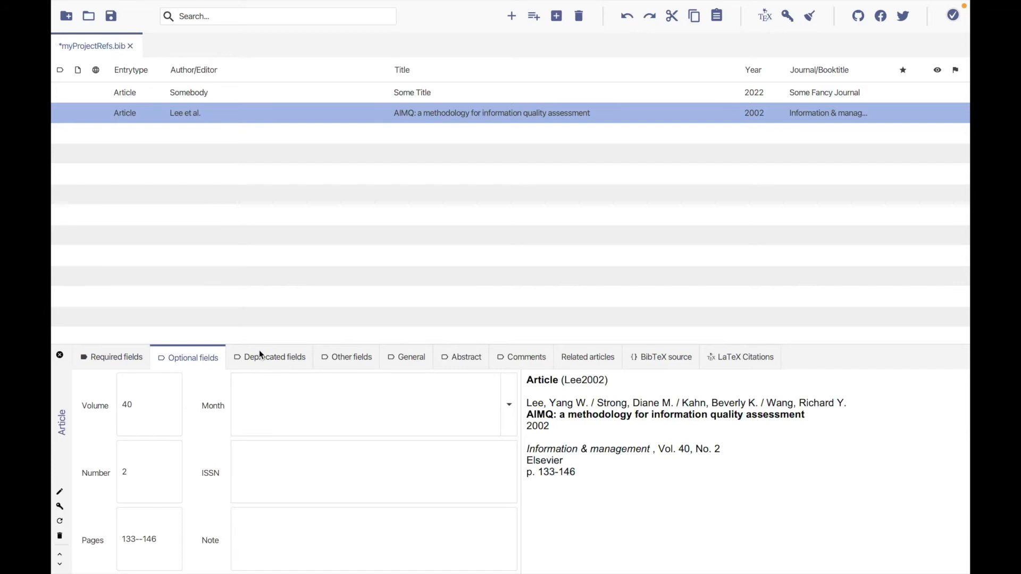
left_click(269, 357)
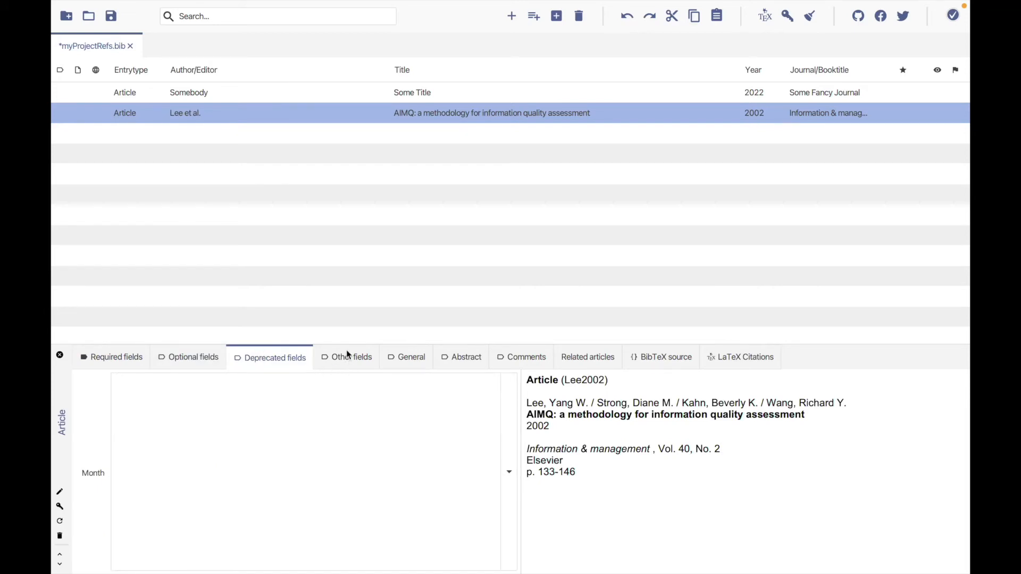
left_click(351, 357)
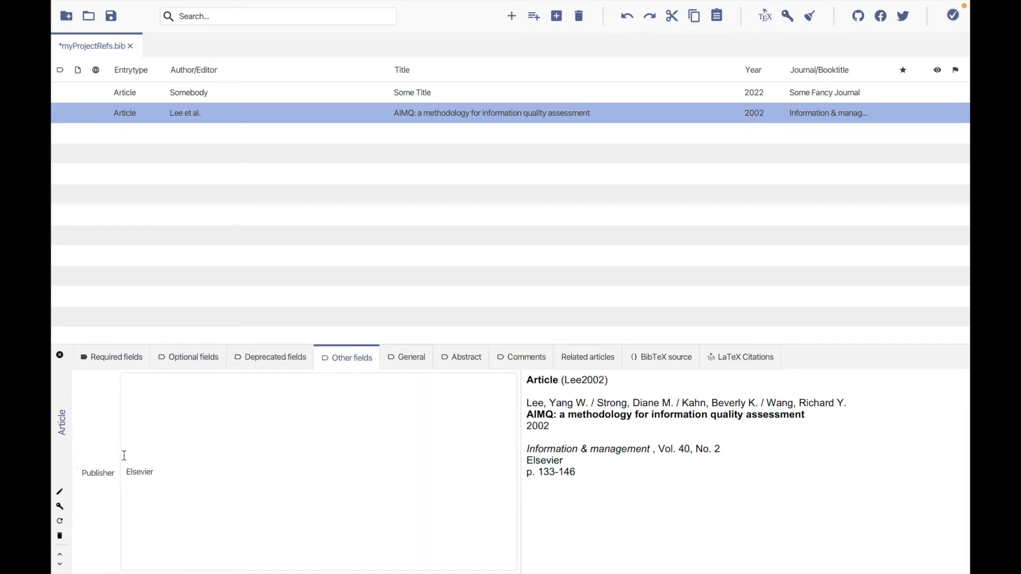
left_click(411, 357)
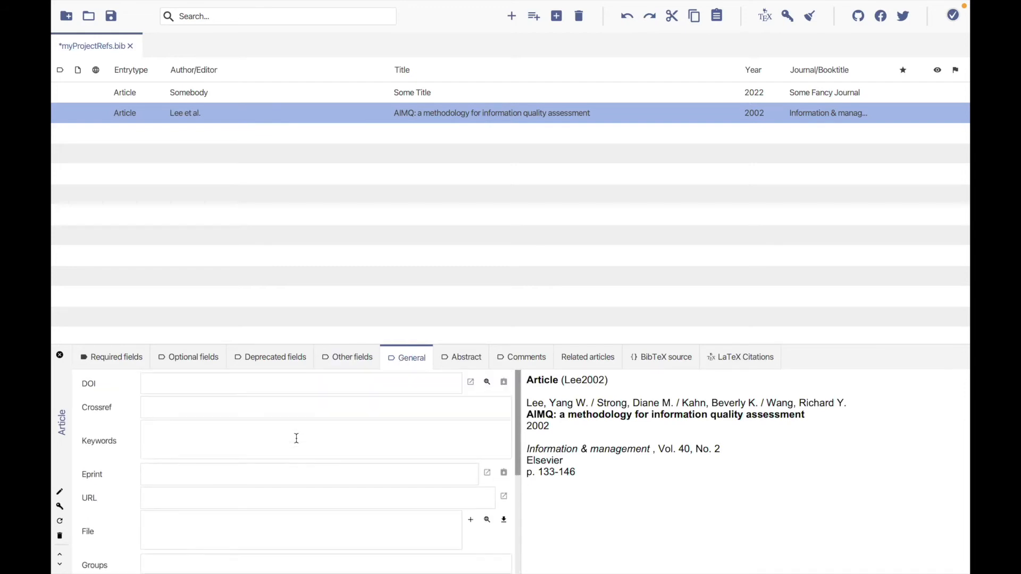
left_click(467, 357)
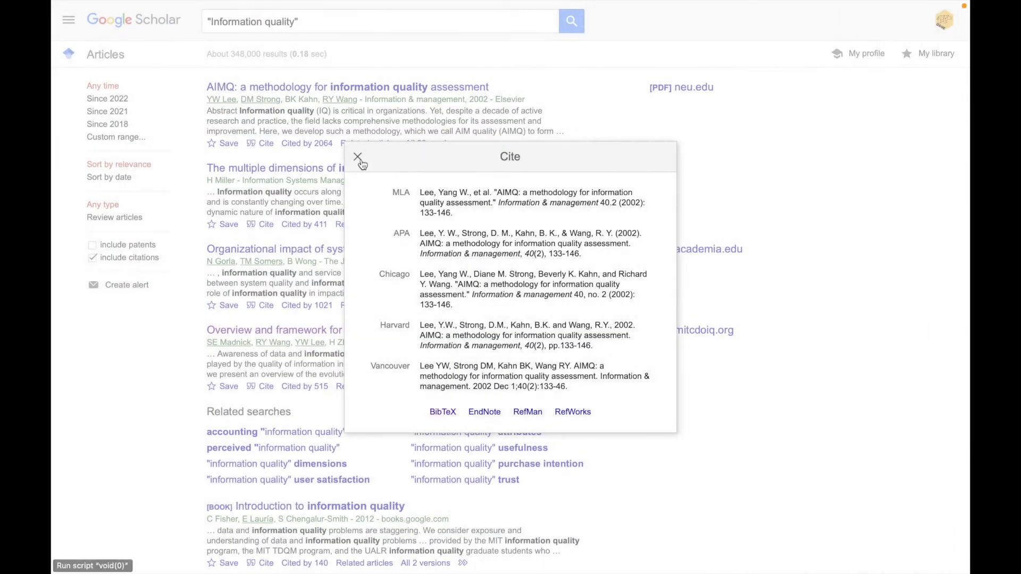
- Close the AIMQ paper's Cite popup to return to the 'Information quality' results
left_click(357, 157)
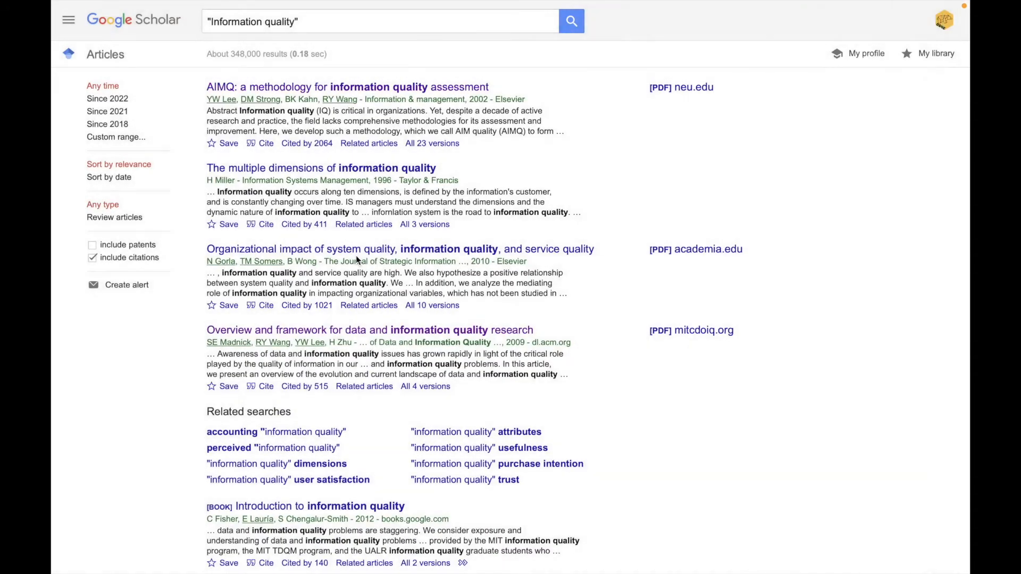
- Open the AIMQ article page on ScienceDirect and highlight its Abstract paragraph
left_click(343, 87)
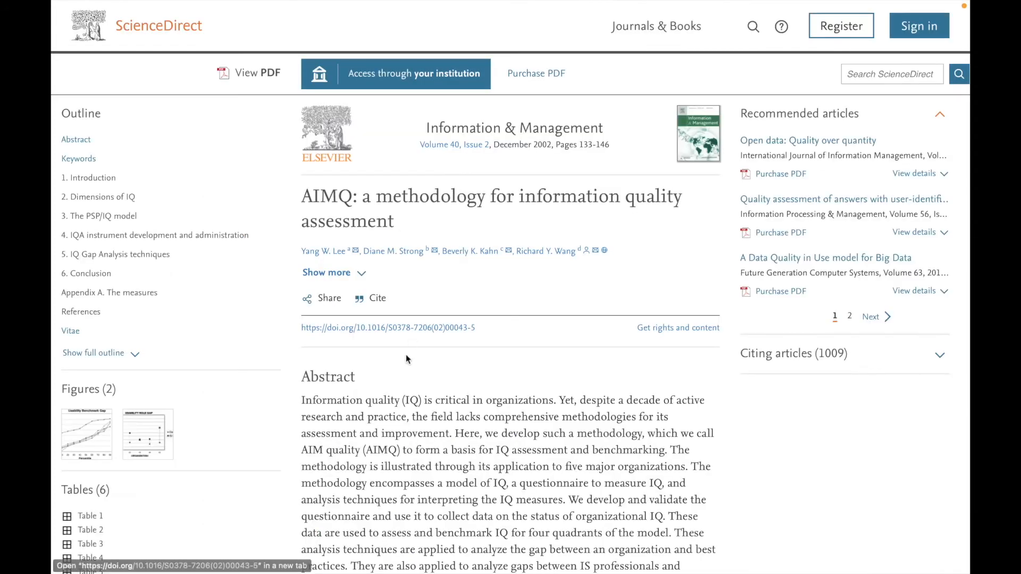
scroll("down", 3)
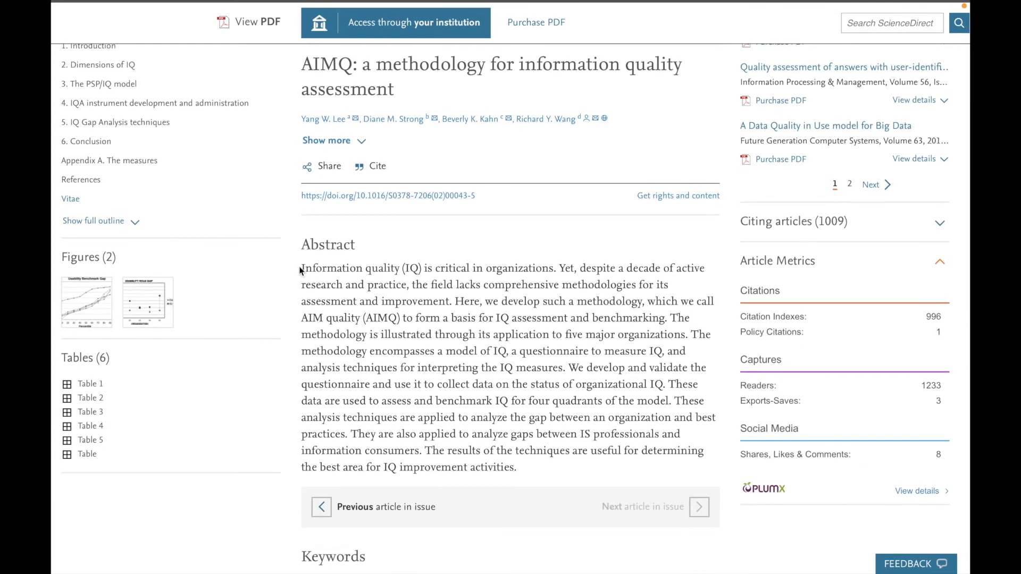
left_click_drag(301, 268, 515, 467)
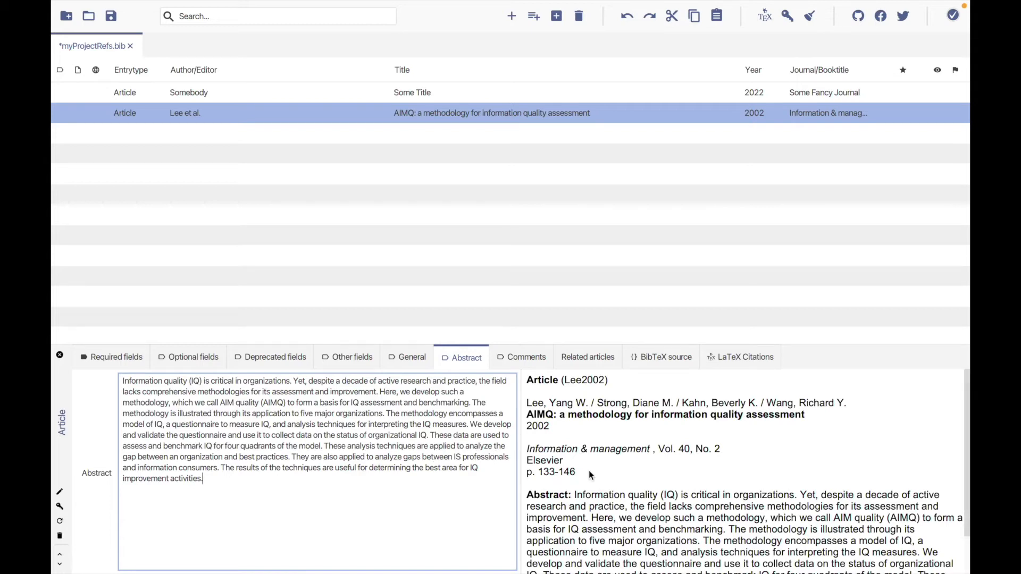
- Check Lee2002's comment field, related articles, and BibTeX source containing the pasted abstract
left_click(526, 357)
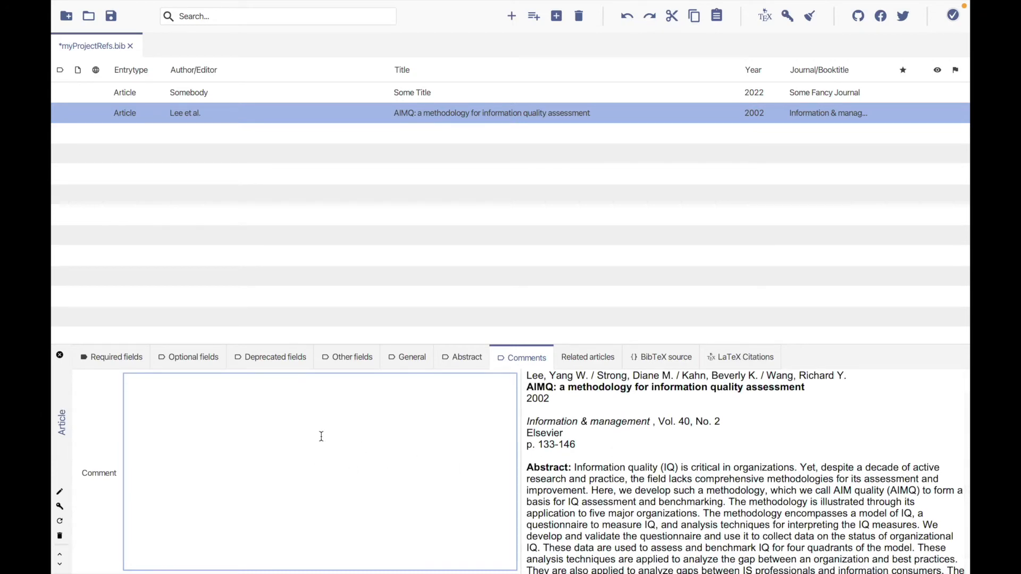
mouse_move(353, 443)
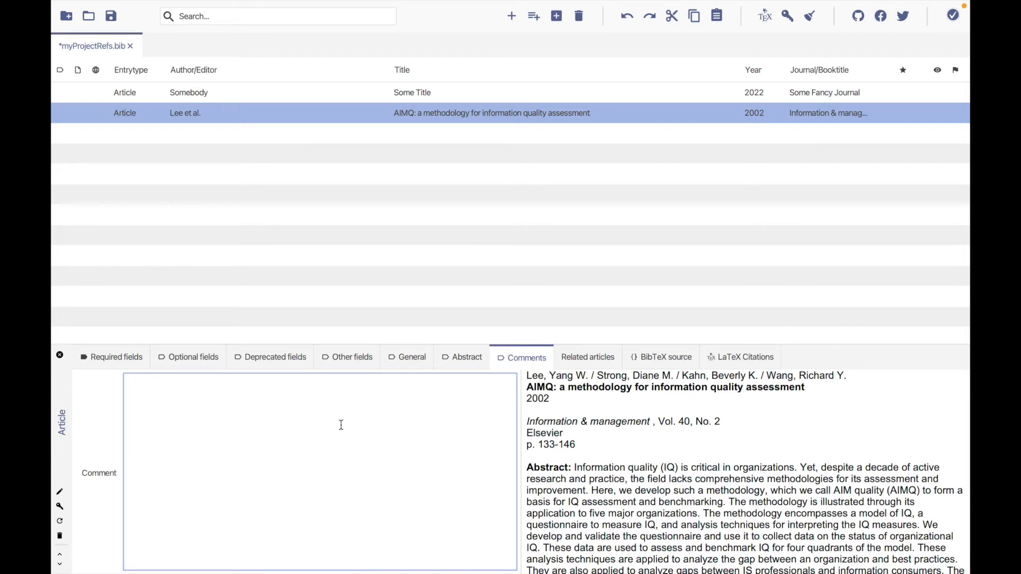
mouse_move(313, 429)
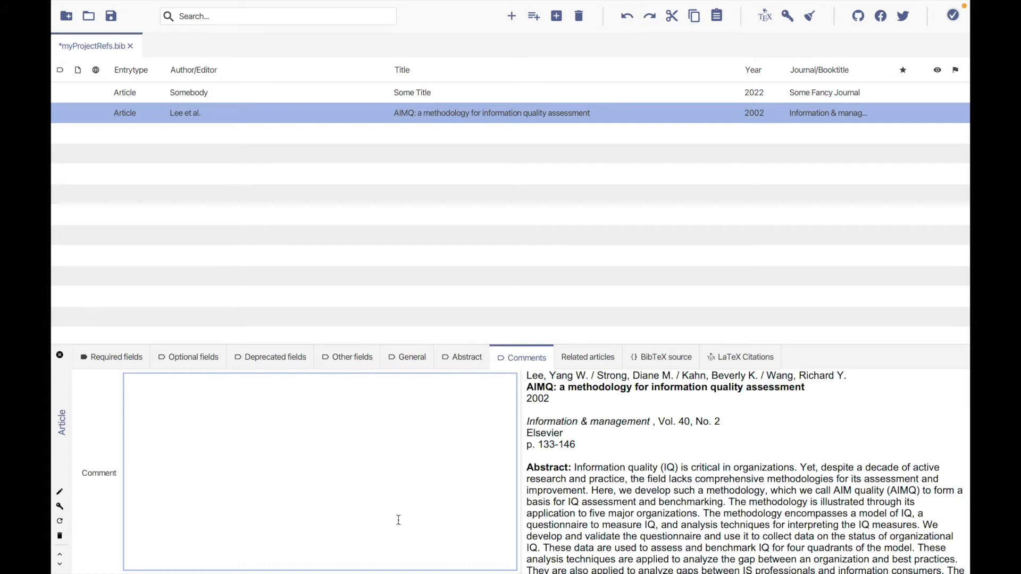
left_click(169, 401)
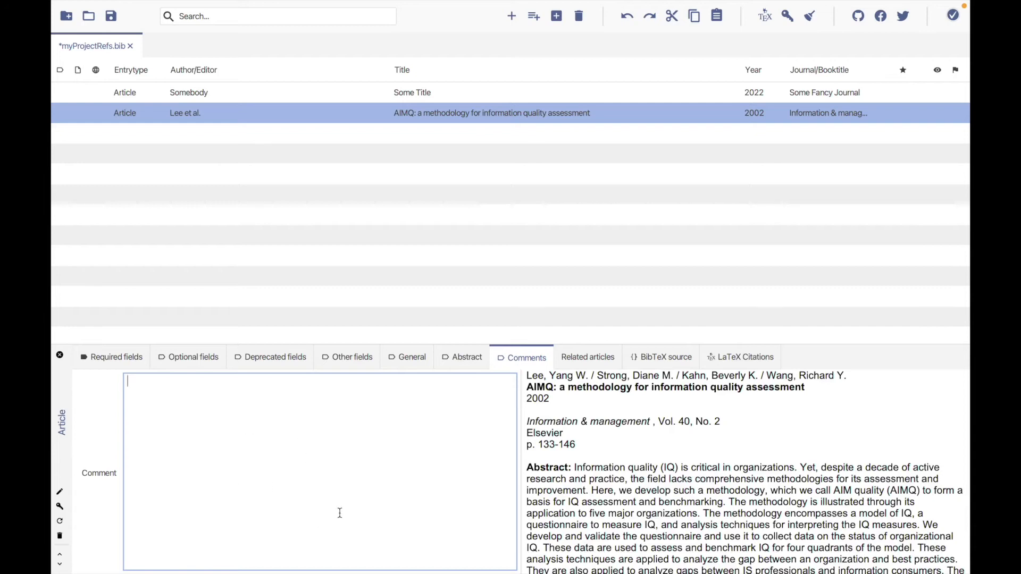
mouse_move(592, 398)
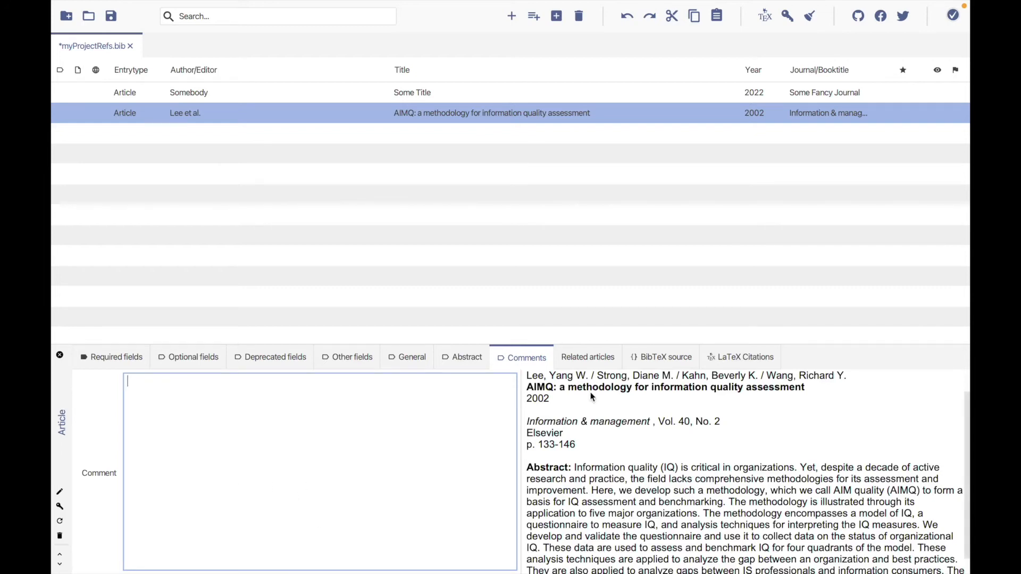
left_click(587, 357)
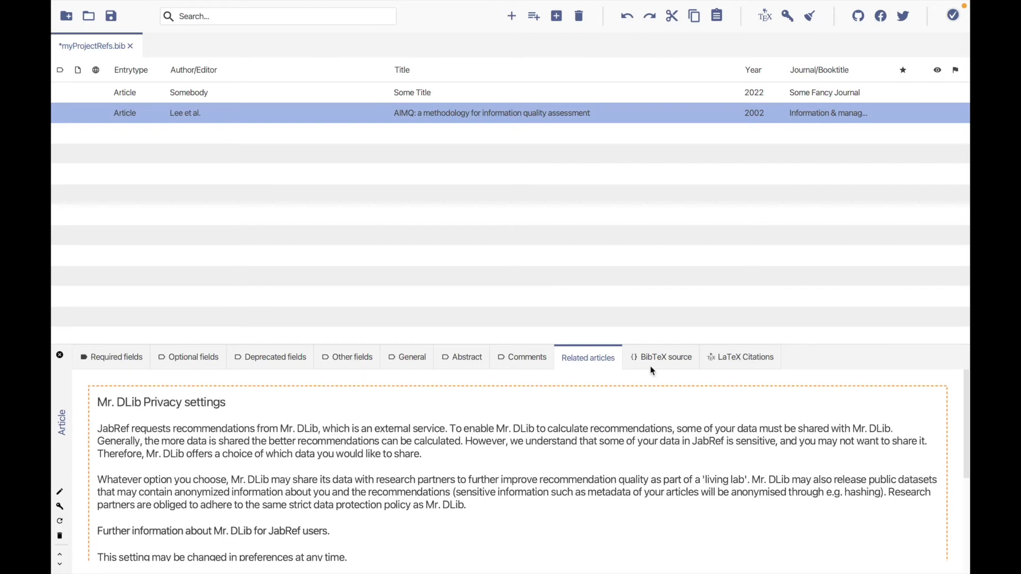
left_click(667, 357)
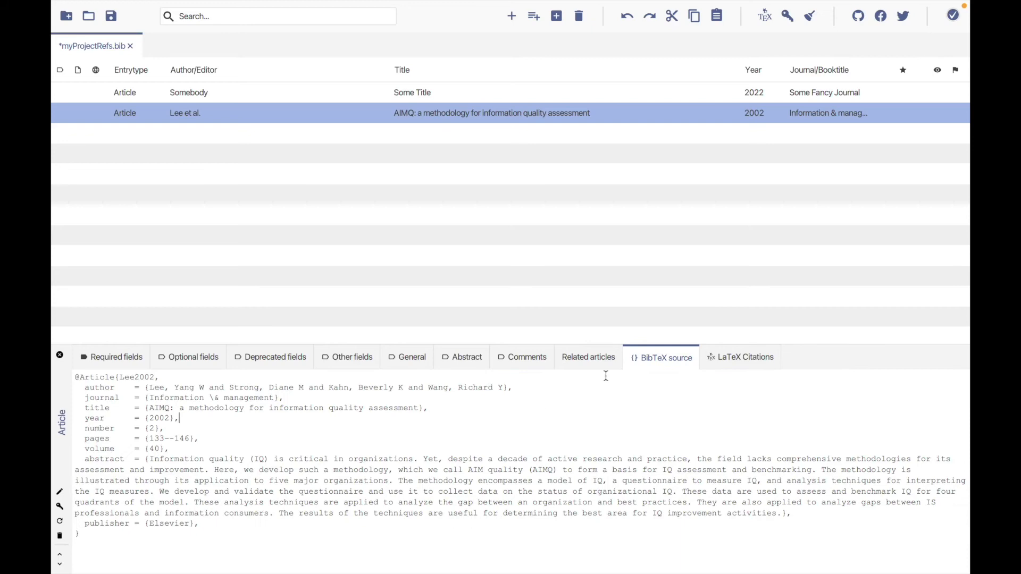
left_click(116, 357)
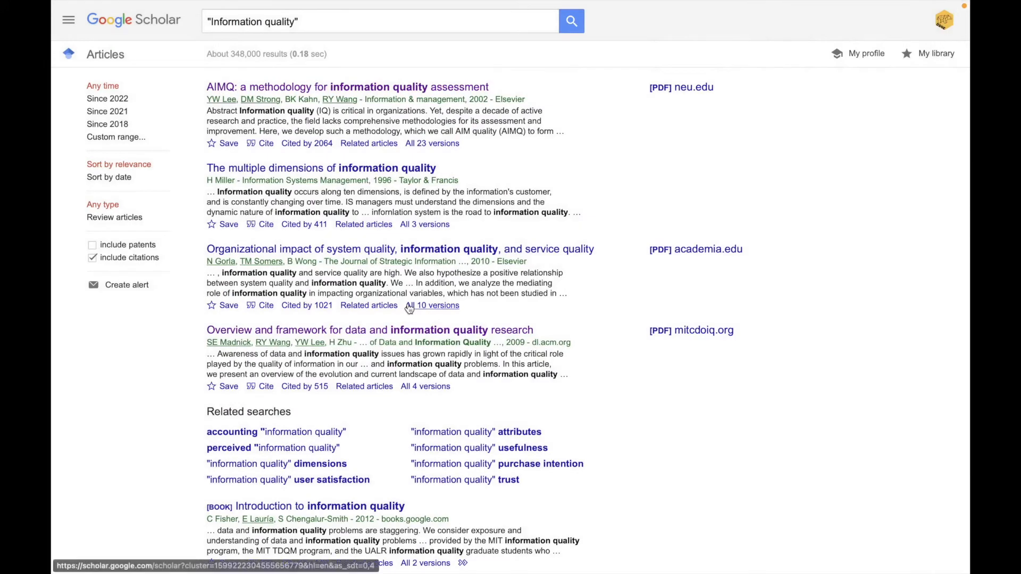
- Preview and close the Miller paper's citation, then open Reed's 2016 stock market paper details
left_click(265, 224)
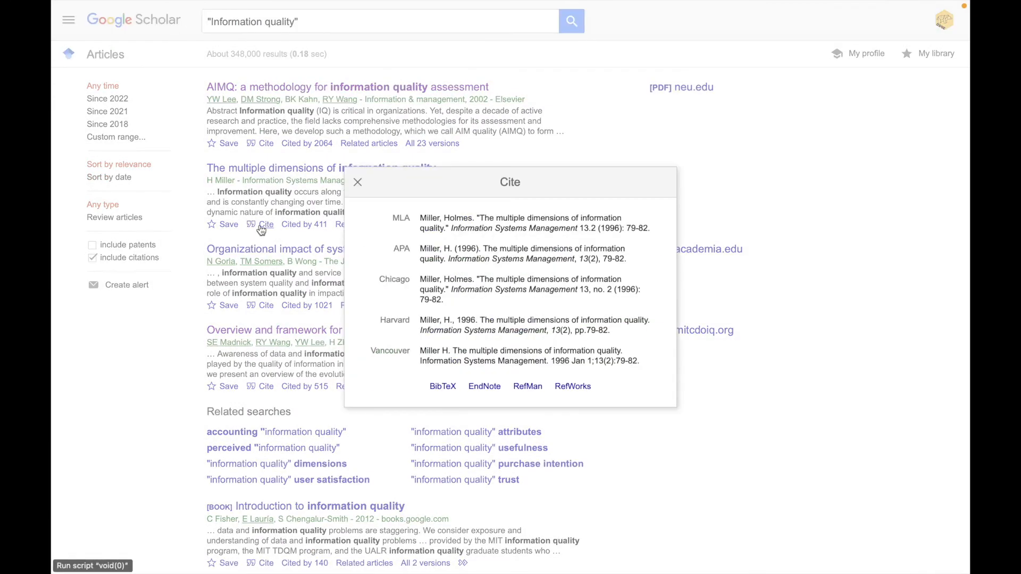
left_click(442, 386)
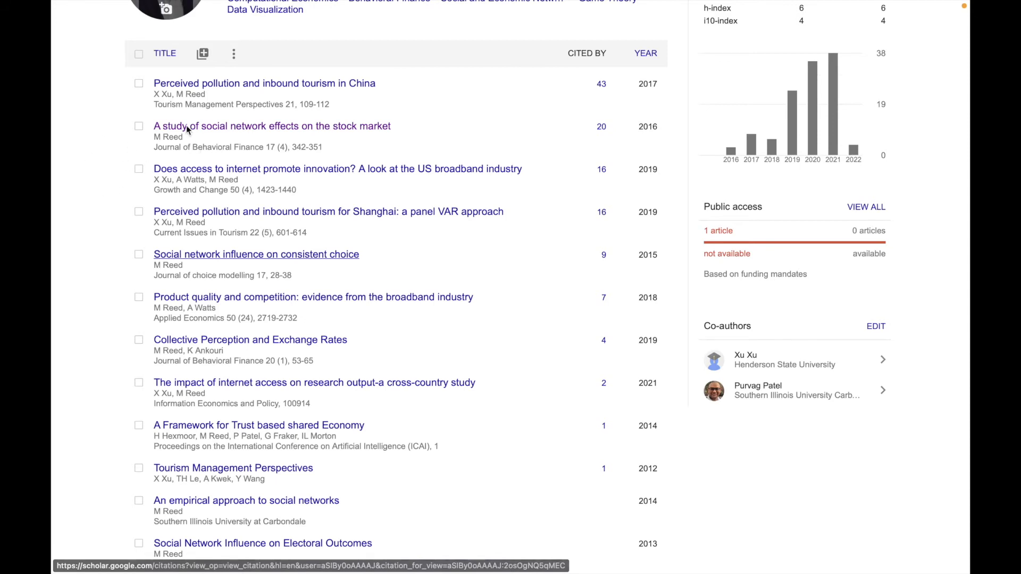
left_click(272, 126)
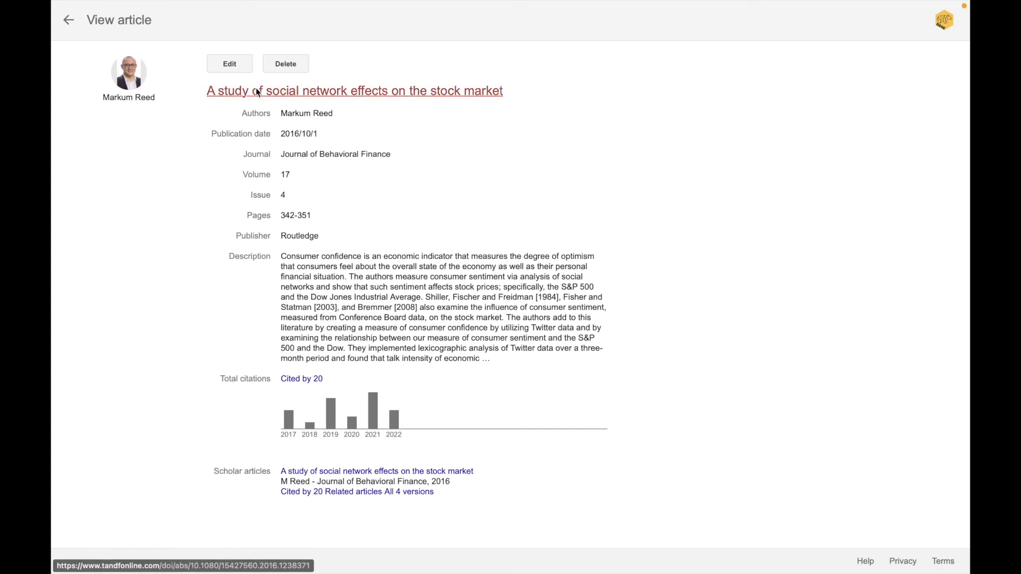
- Open Reed's 2016 article on Taylor & Francis Online and scroll to its abstract
left_click(354, 90)
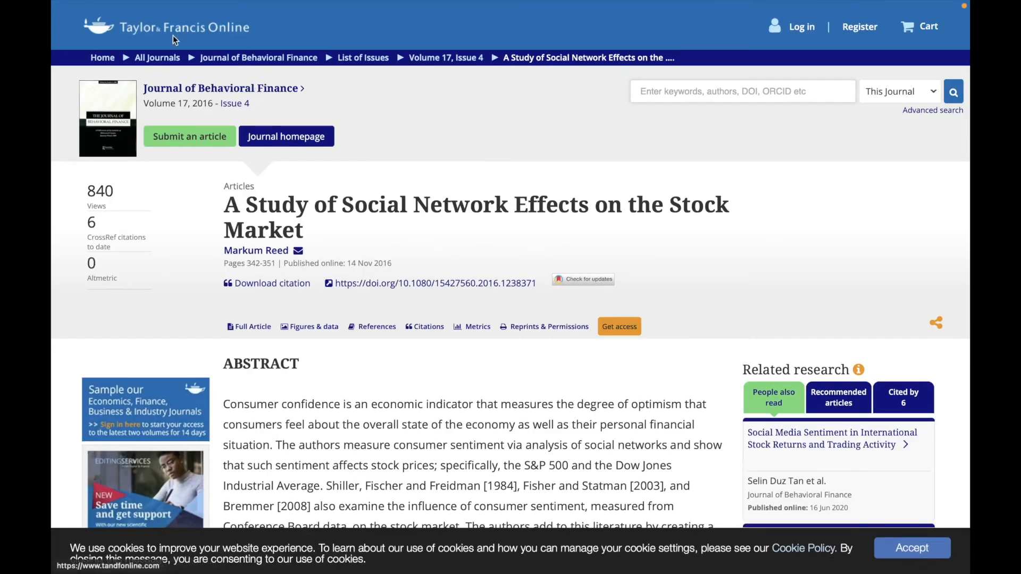
mouse_move(703, 117)
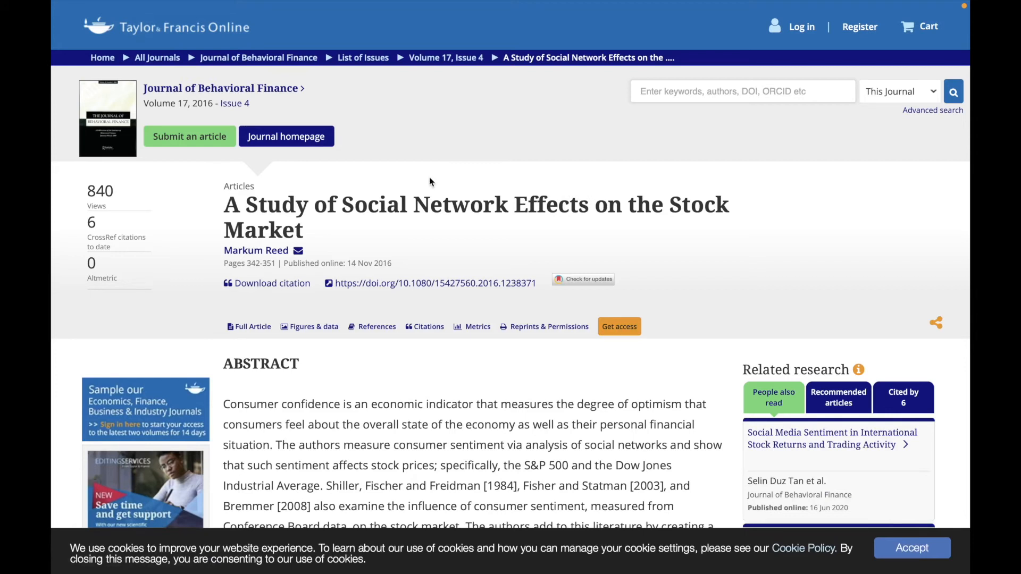
mouse_move(442, 311)
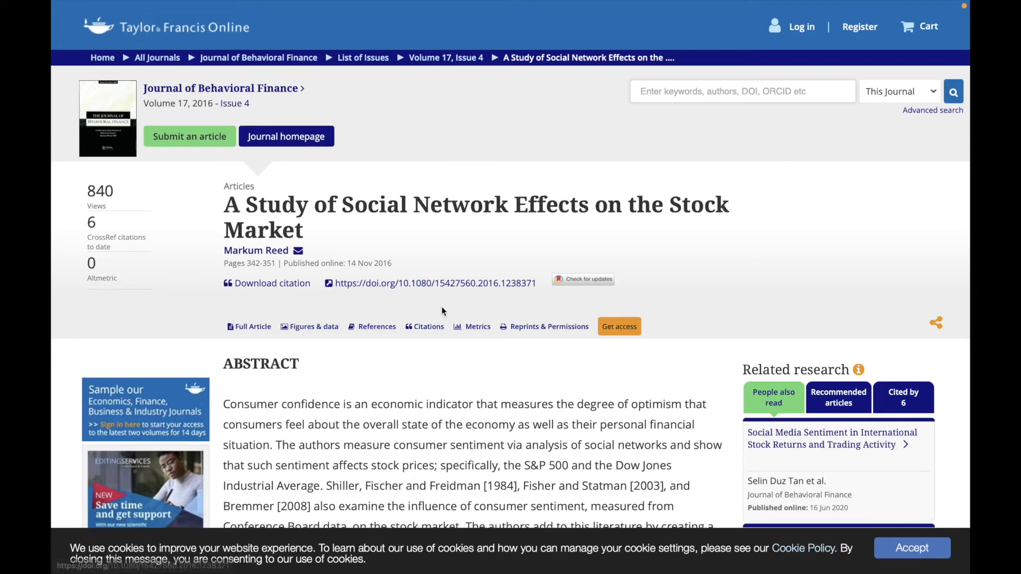
scroll("down", 3)
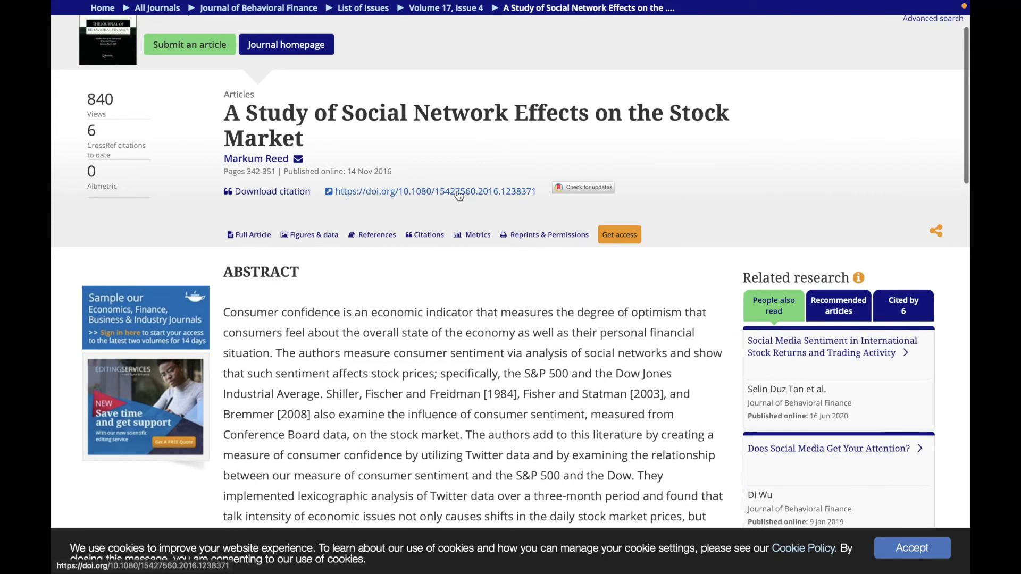
mouse_move(398, 196)
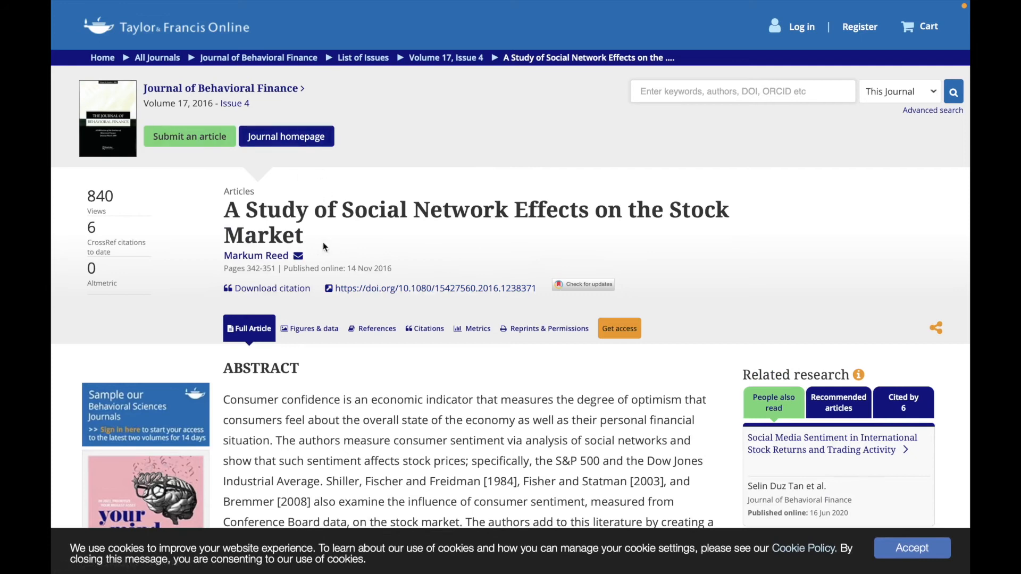
mouse_move(516, 298)
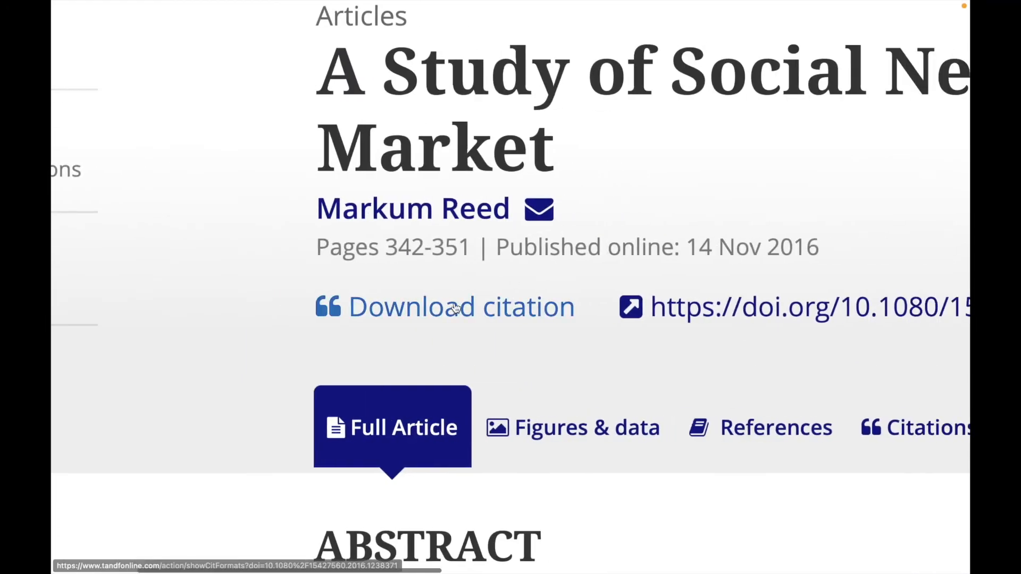
- Download the article's BibTeX citation with its references and allow the file save
left_click(445, 307)
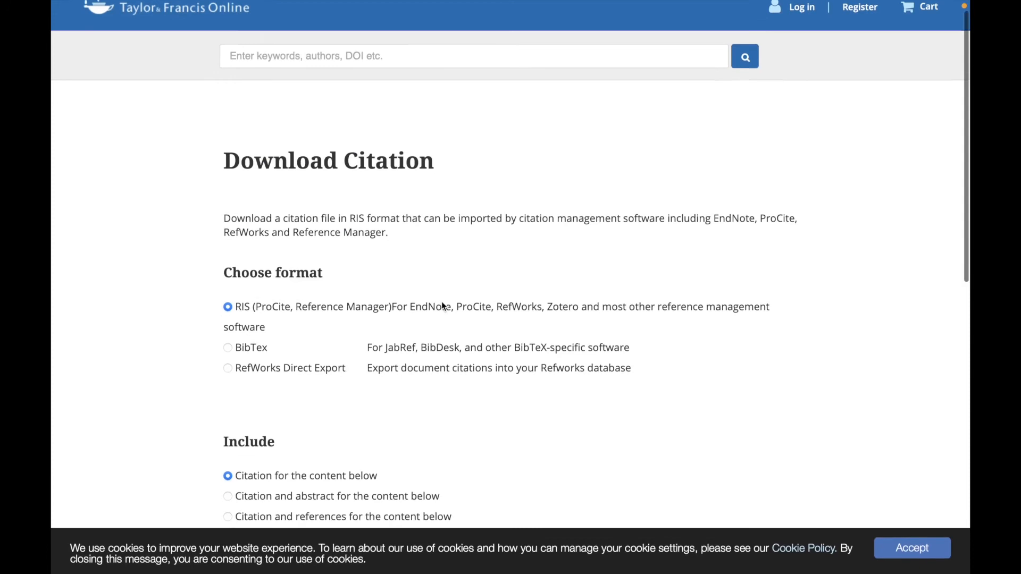
scroll("down", 3)
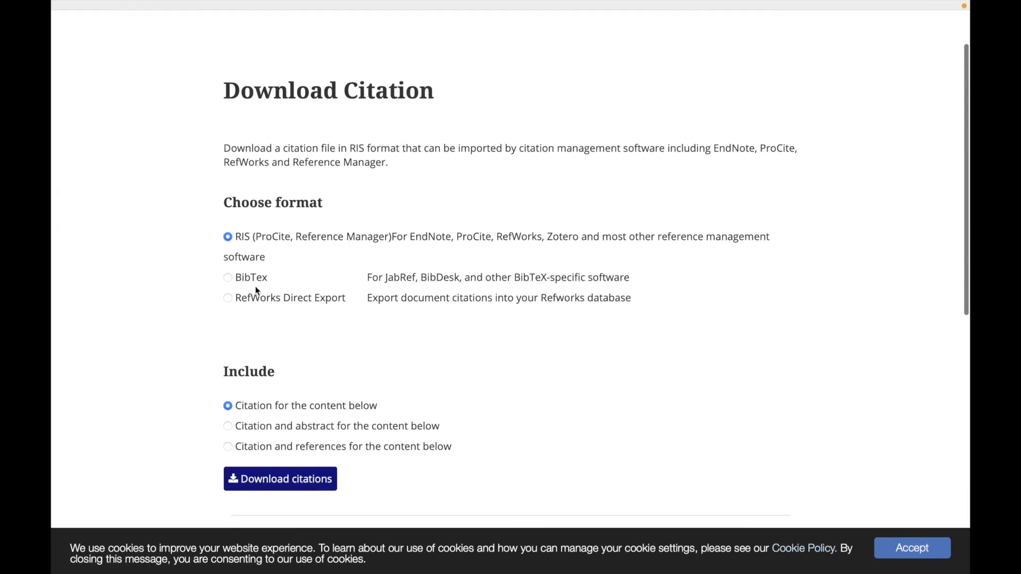
left_click(227, 277)
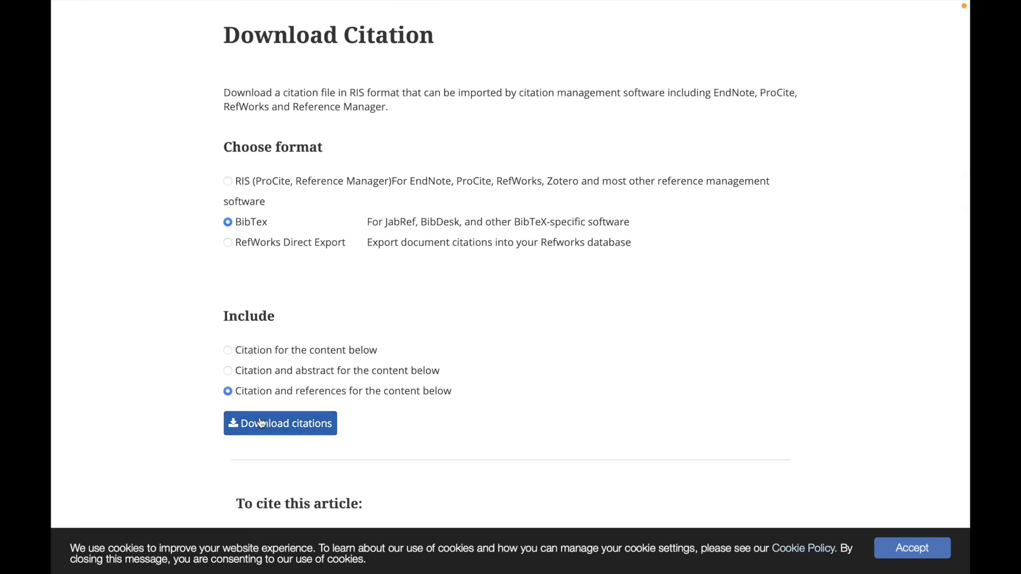
left_click(281, 423)
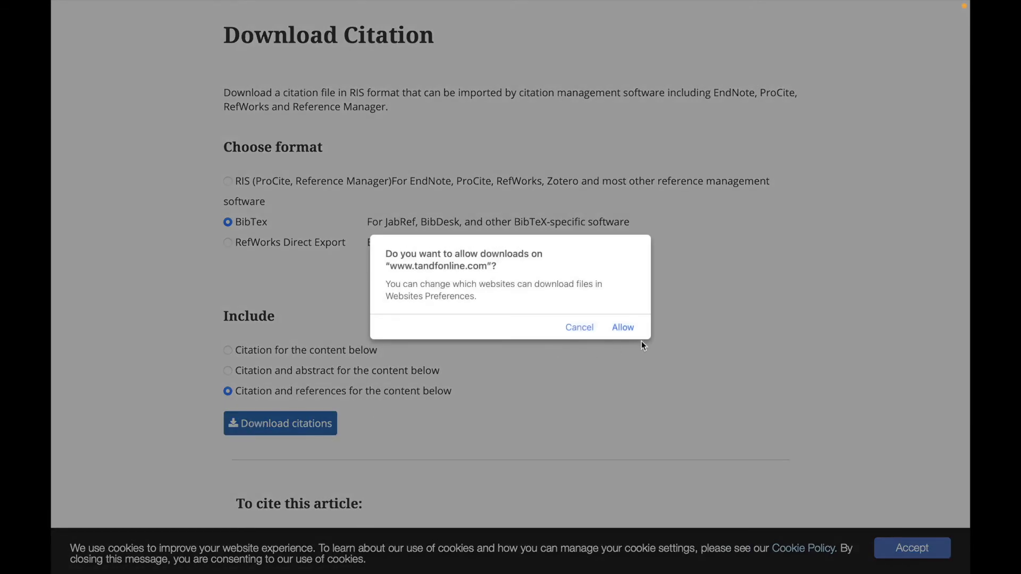
left_click(621, 328)
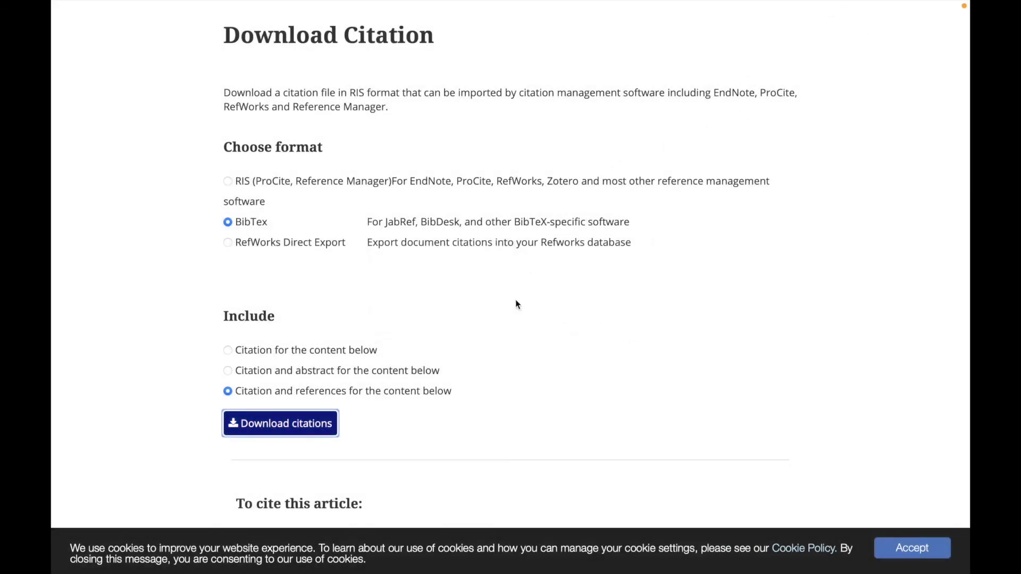
mouse_move(363, 256)
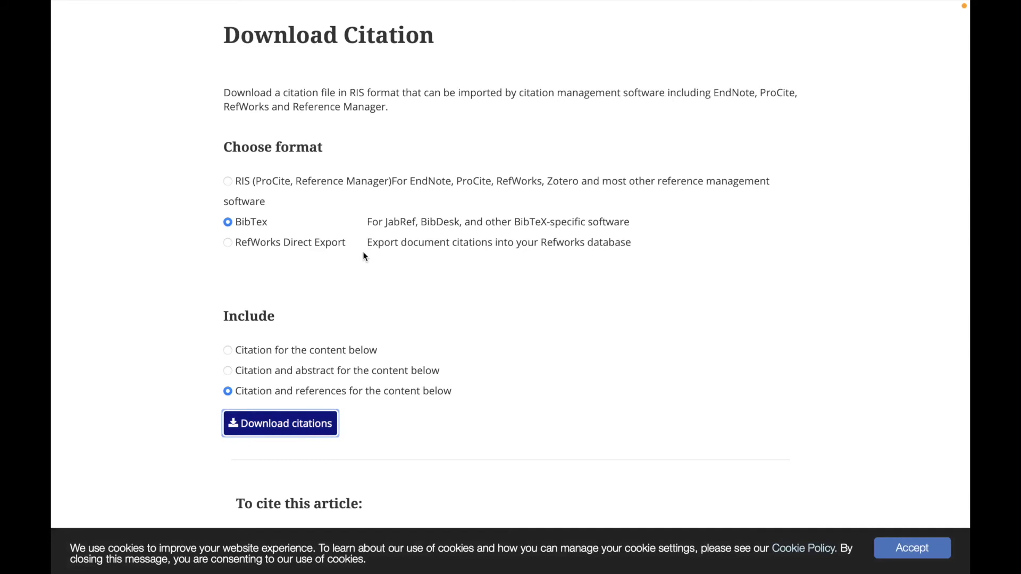
mouse_move(348, 249)
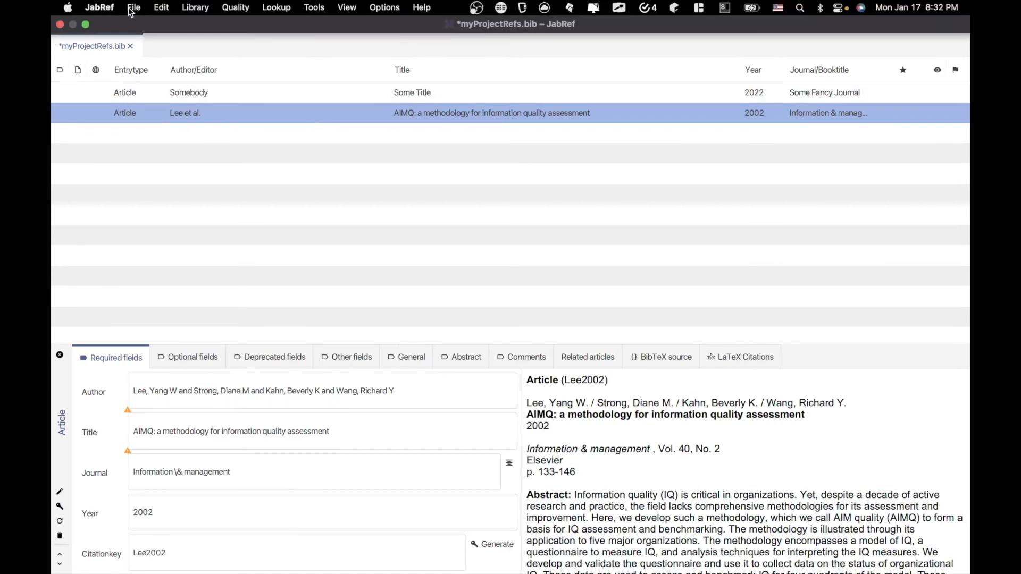
- Import tandf_hbhf2017_342.bib from Downloads into the current library, finding 16 entries
left_click(134, 7)
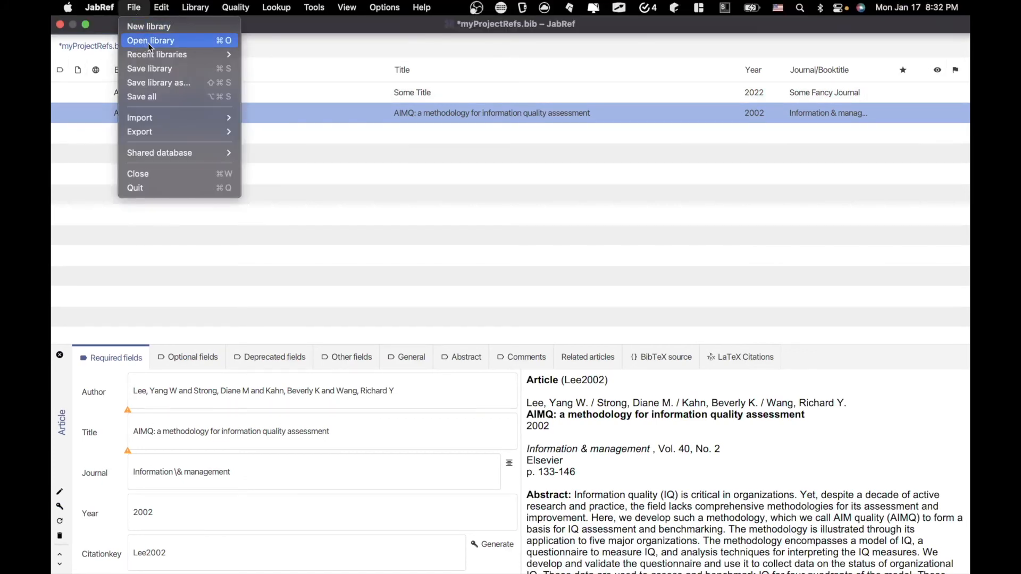
mouse_move(140, 117)
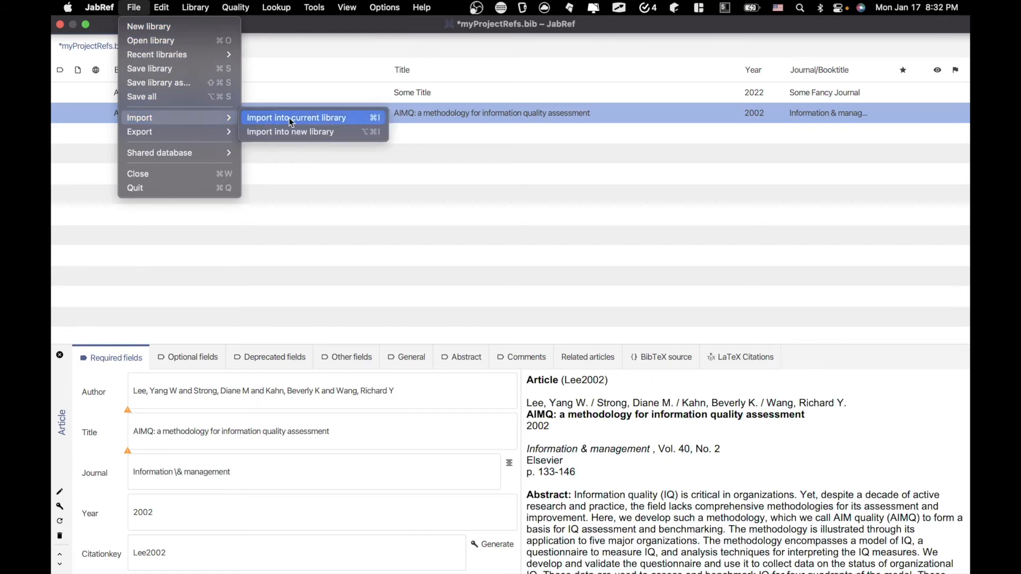
left_click(295, 118)
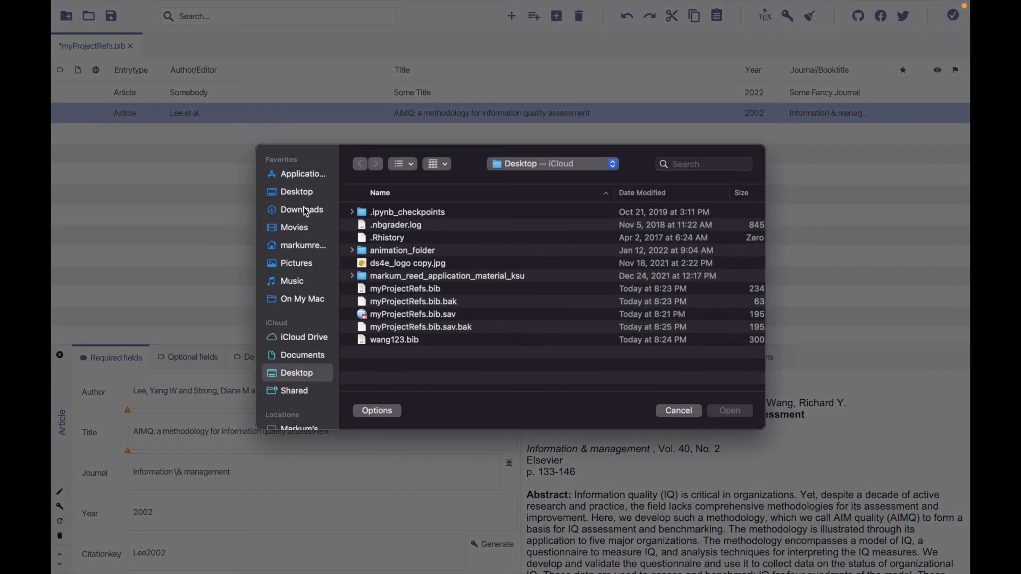
left_click(301, 209)
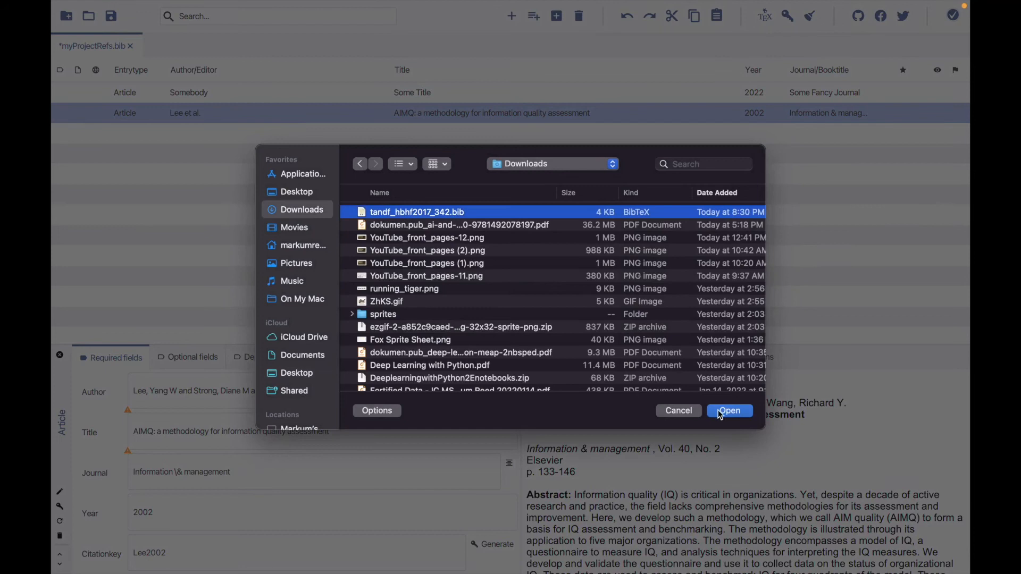
left_click(729, 410)
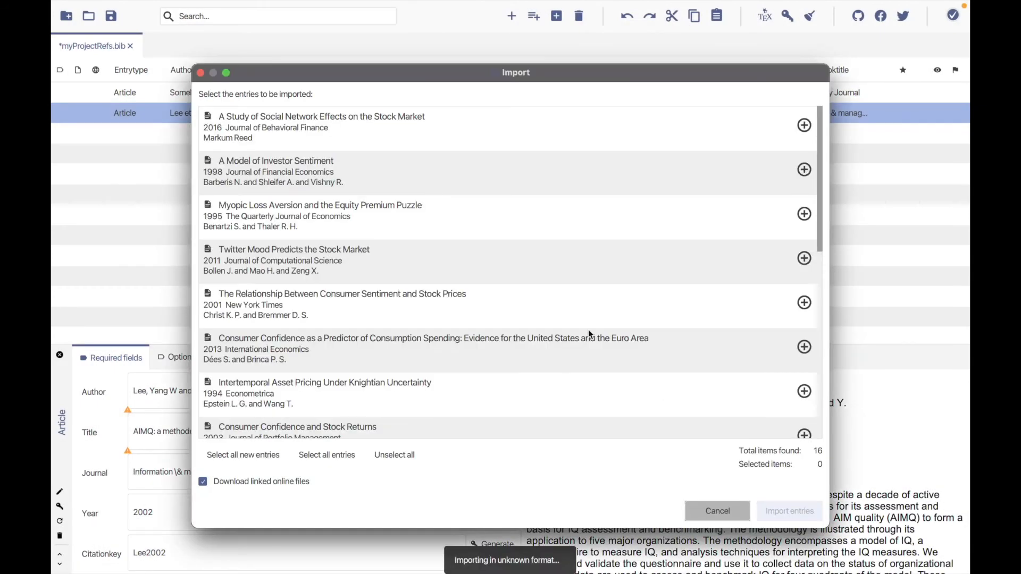
mouse_move(426, 204)
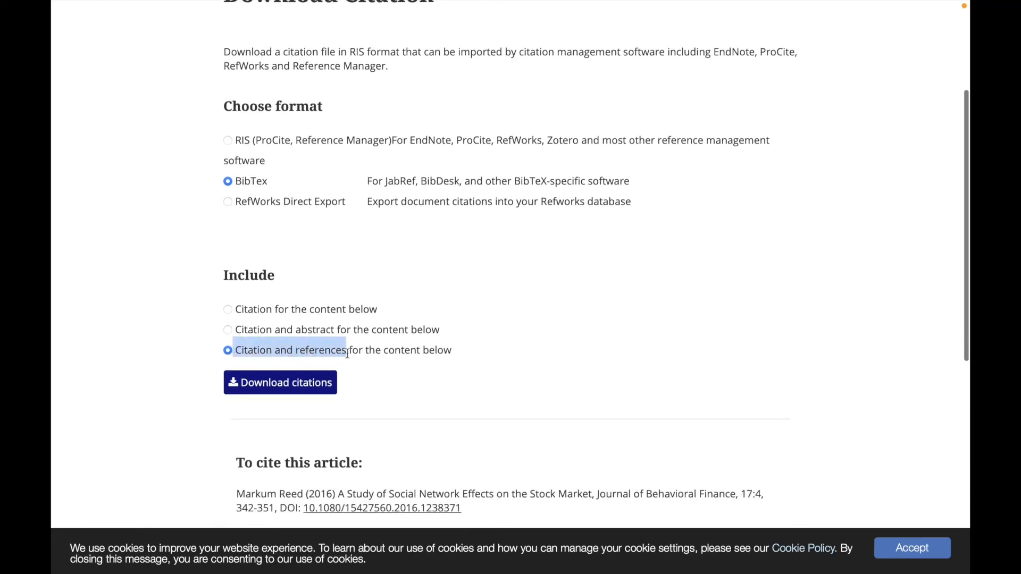
scroll("down", 3)
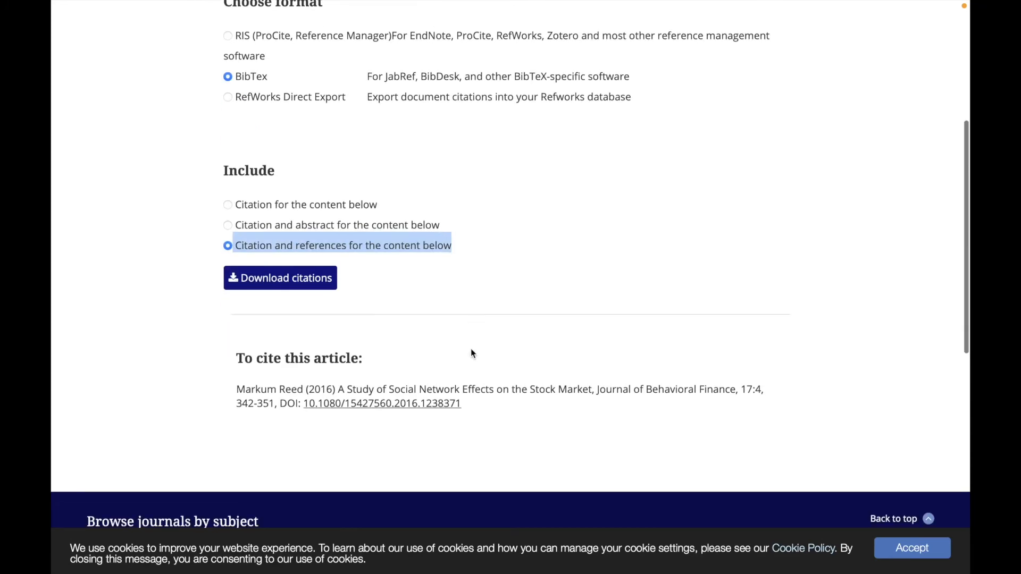
left_click_drag(236, 389, 459, 404)
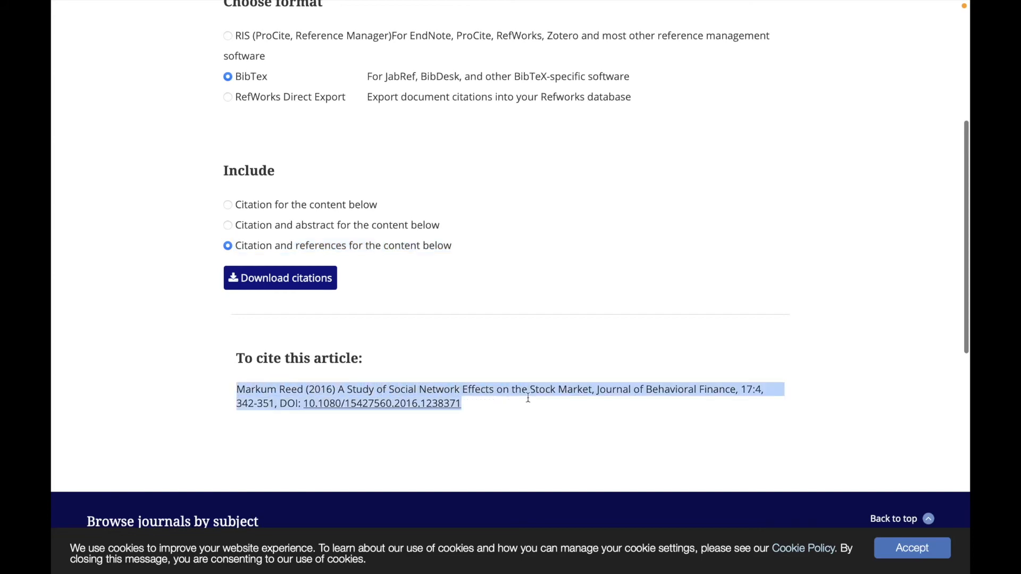
left_click(521, 370)
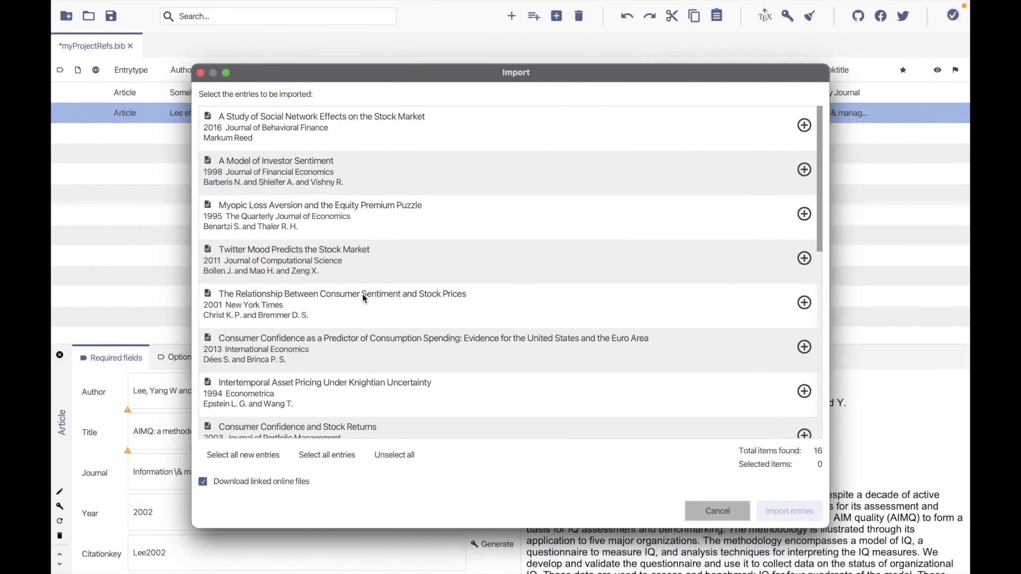
- Select all 16 found entries, including Reed, Barberis and Bollen, and import them
scroll("down", 3)
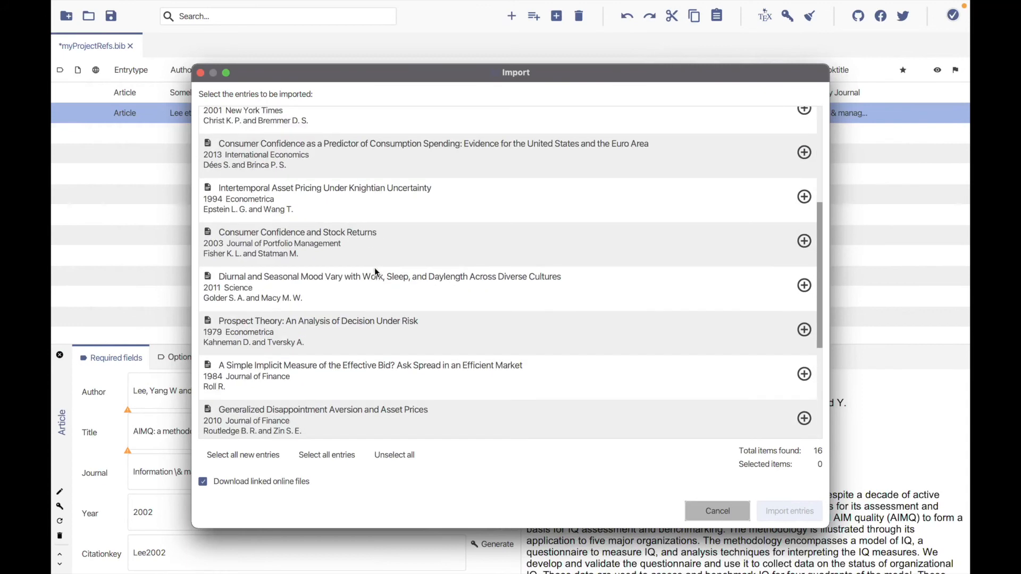
scroll("down", 3)
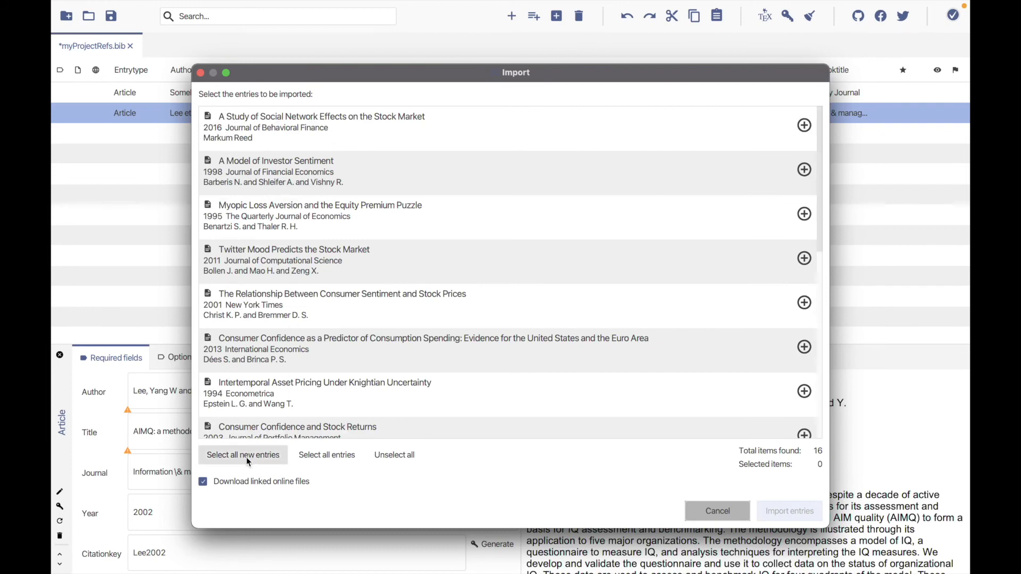
left_click(326, 455)
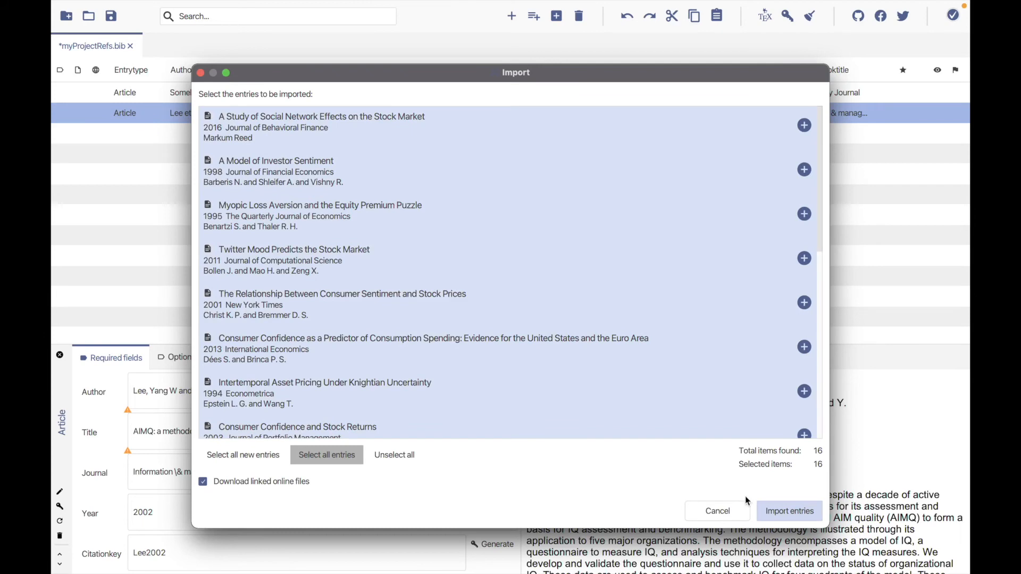
left_click(788, 511)
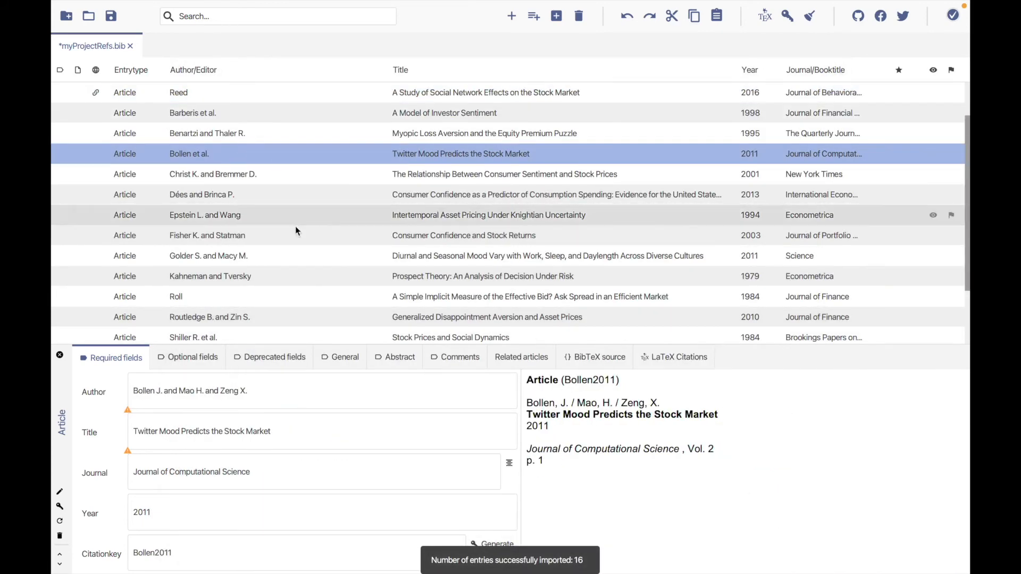
mouse_move(384, 234)
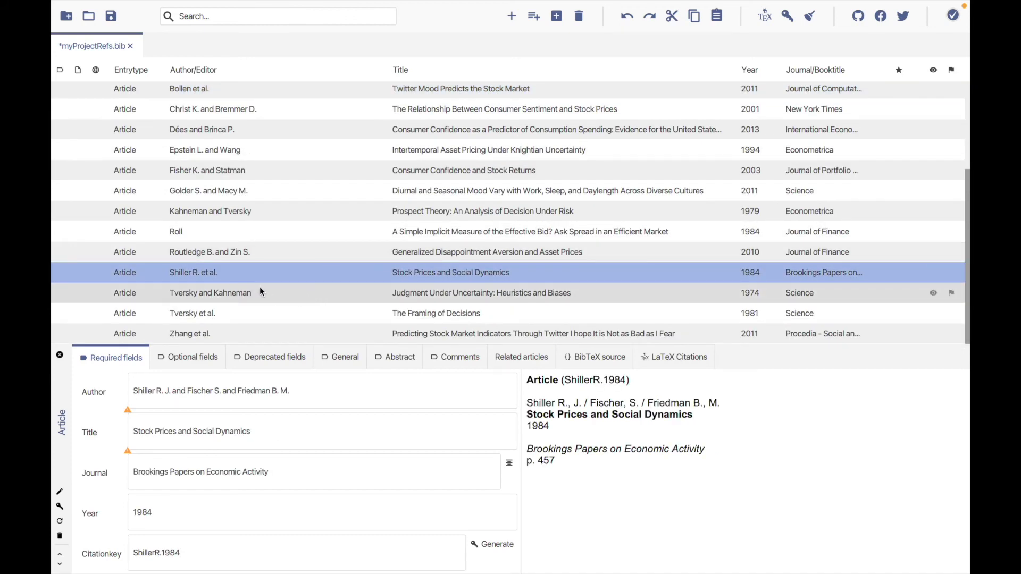
- Inspect the Shiller 1984 entry's comments, deprecated fields, BibTeX source and related articles
left_click(455, 357)
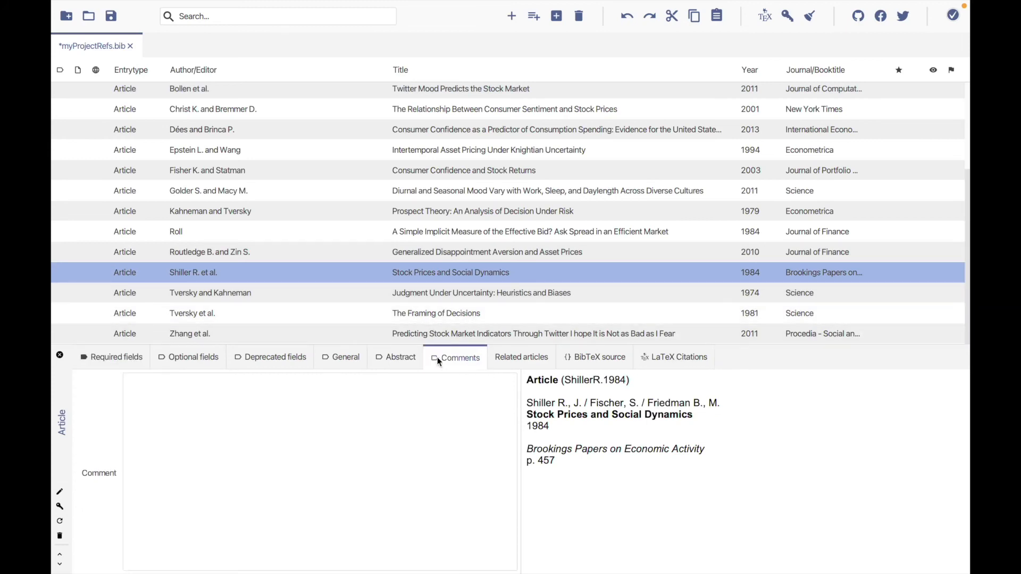
left_click(270, 357)
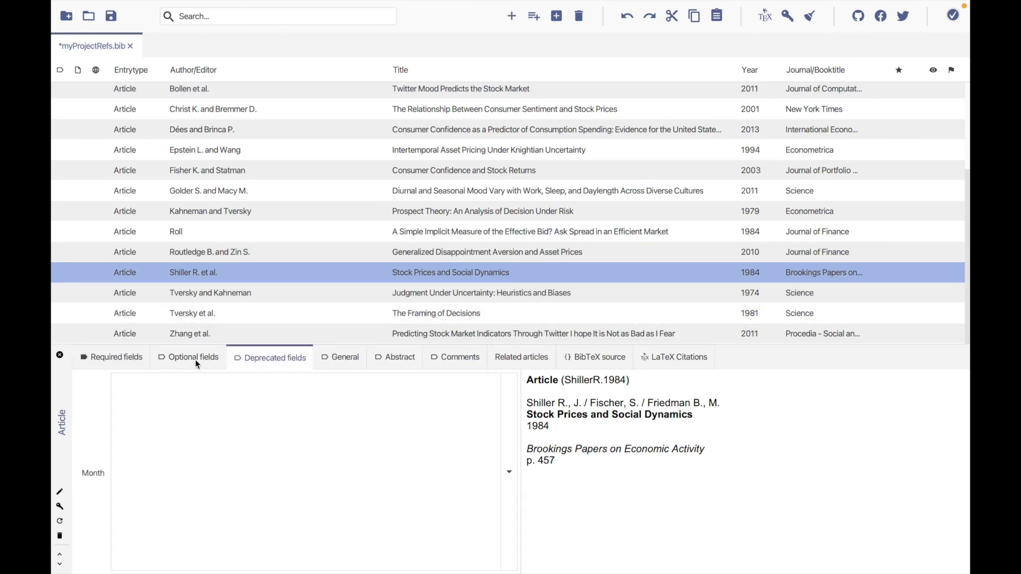
left_click(594, 357)
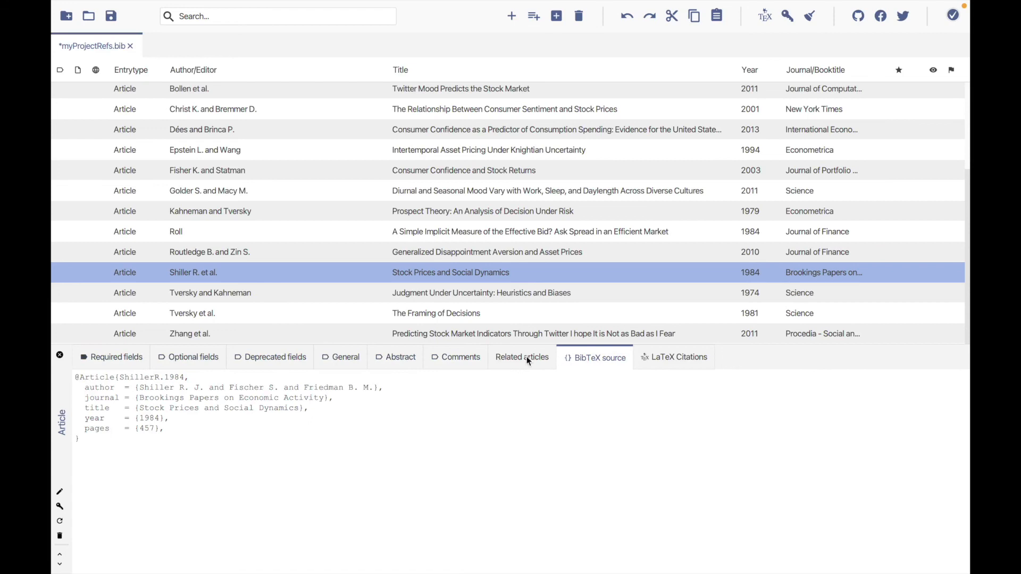
left_click(522, 357)
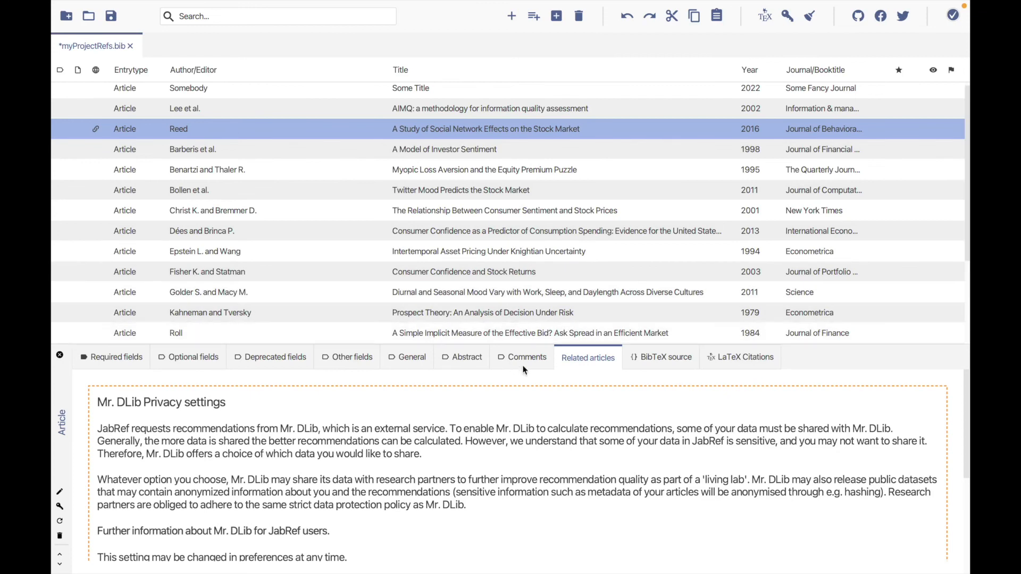
- Inspect the Reed 2016 entry's raw BibTeX source, required fields and deprecated fields
left_click(665, 357)
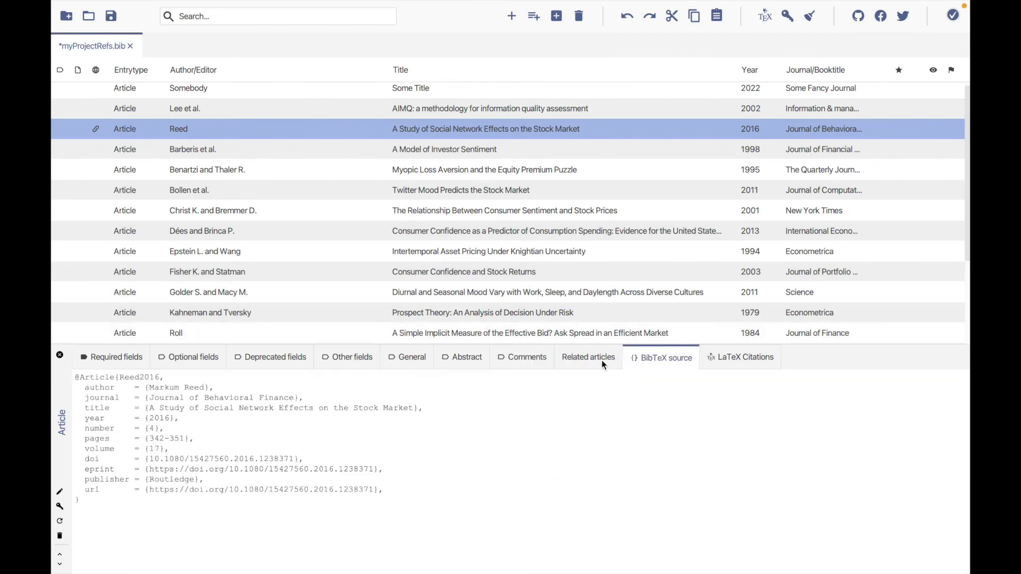
left_click(359, 490)
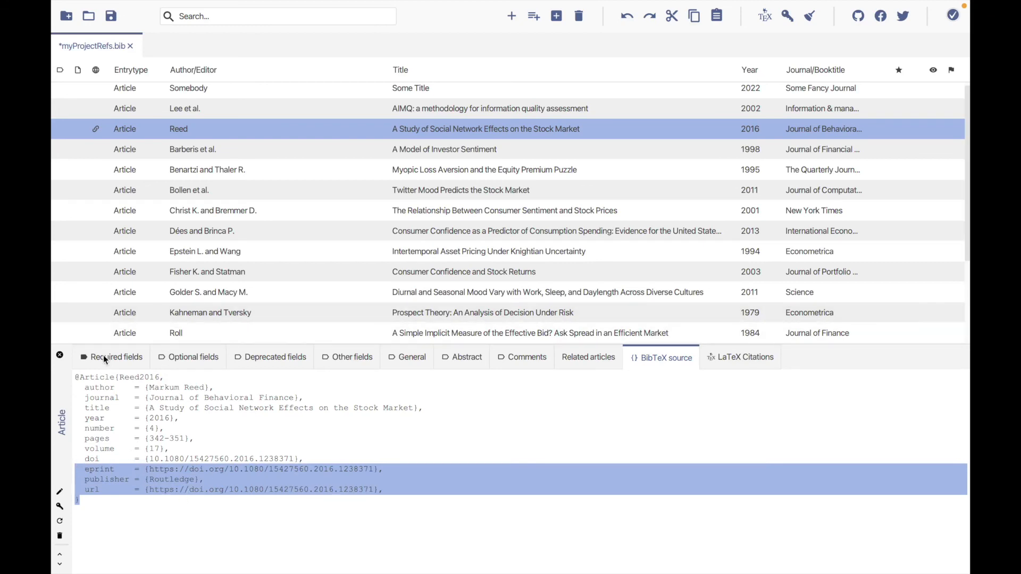
left_click(117, 357)
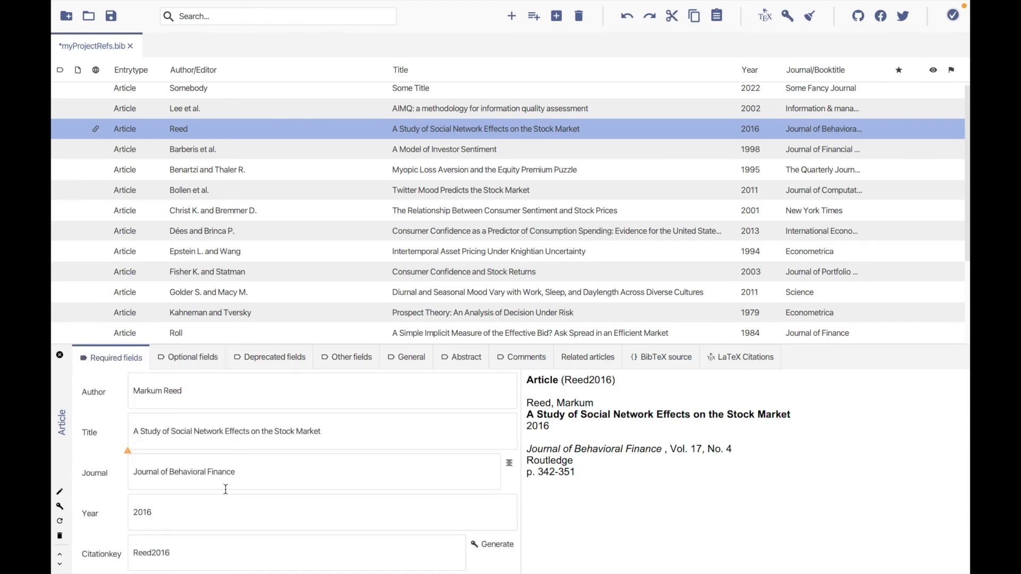
left_click(269, 357)
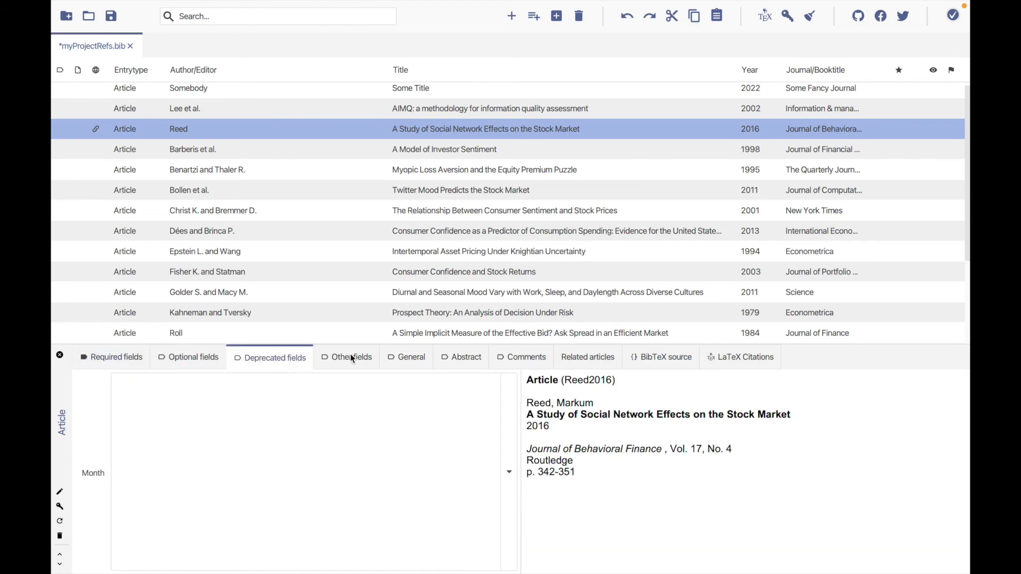
- Check Reed's DOI fields, confirm its abstract is empty, and view comments and related articles
left_click(411, 357)
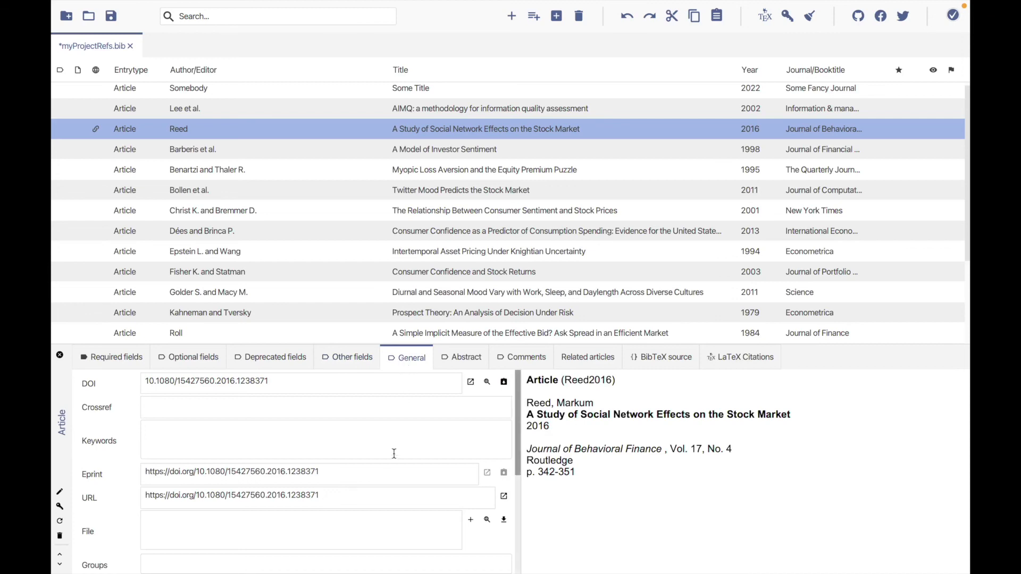
mouse_move(439, 411)
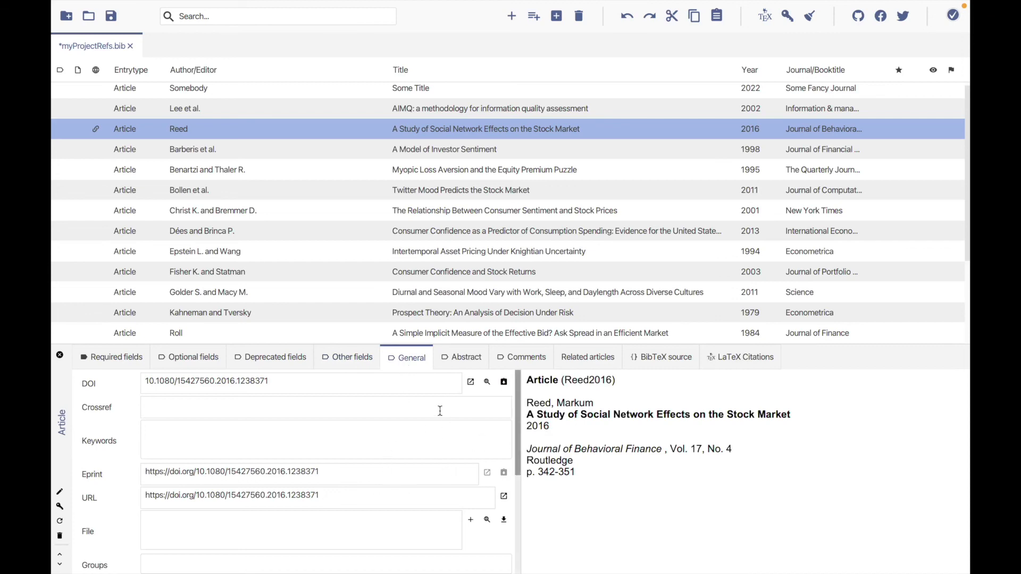
left_click(462, 357)
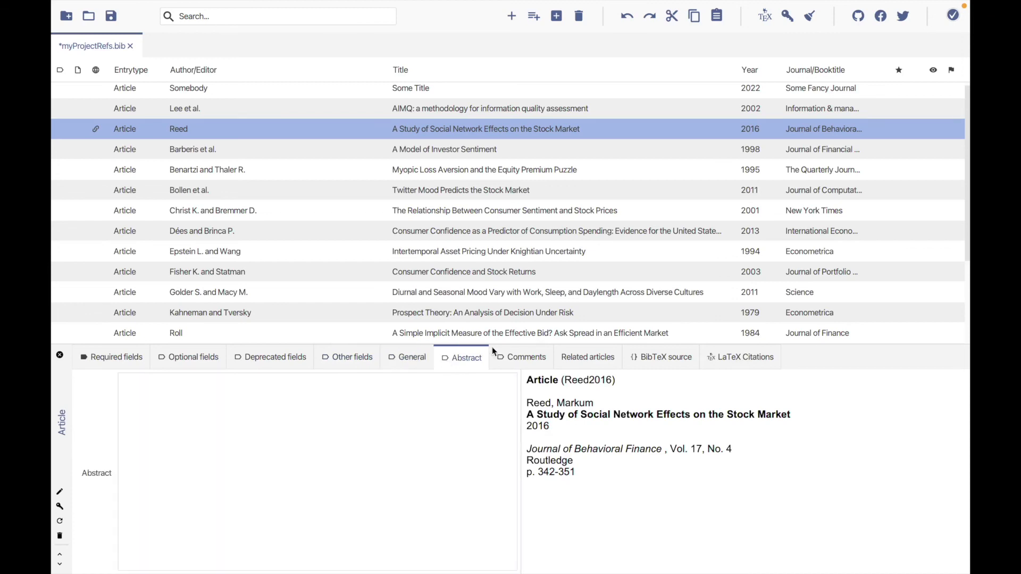
left_click(526, 357)
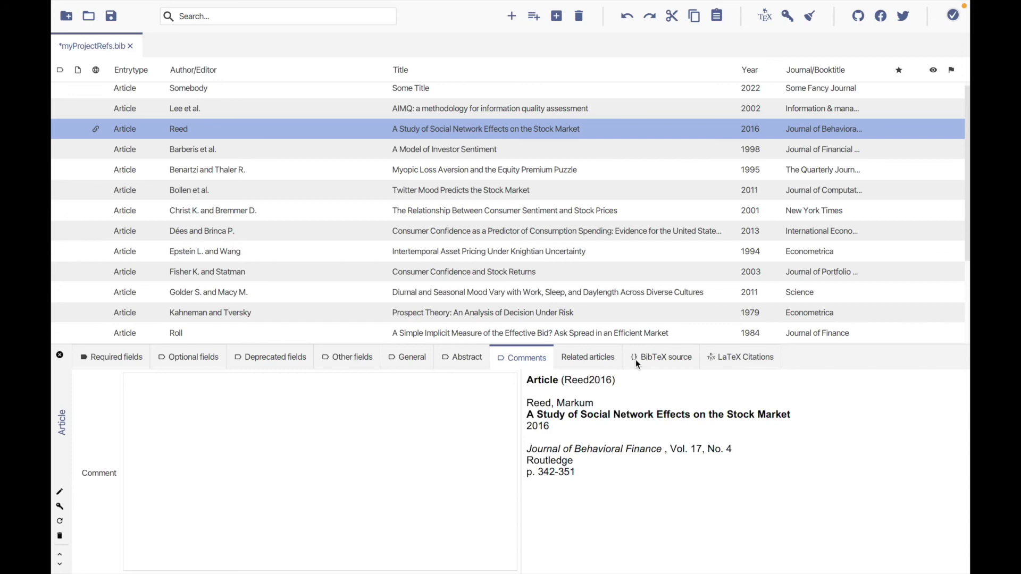
left_click(587, 357)
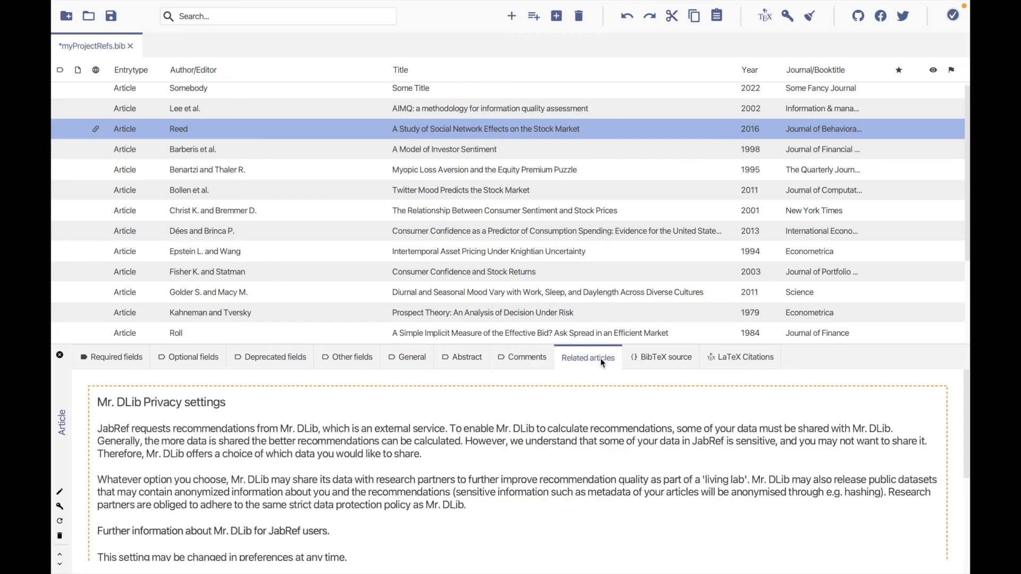
left_click(526, 357)
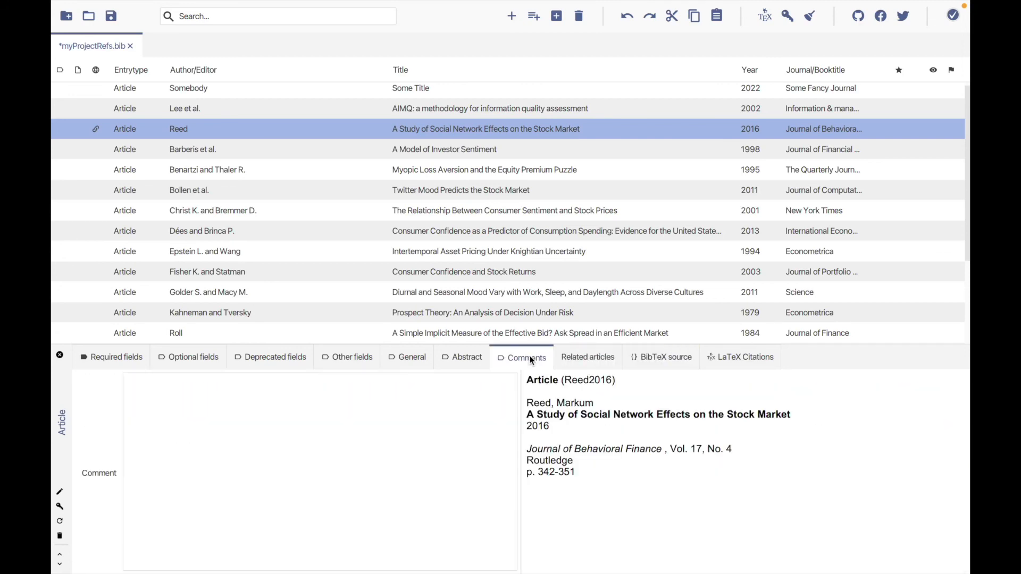
left_click(466, 357)
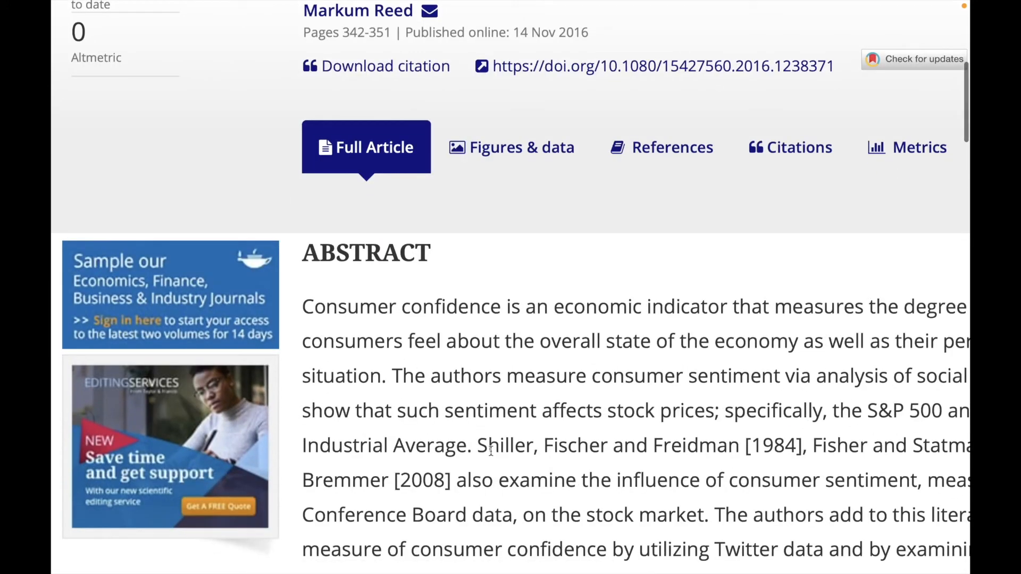
- Scroll to the Reed article's ABSTRACT section and select the whole paragraph
scroll("down", 3)
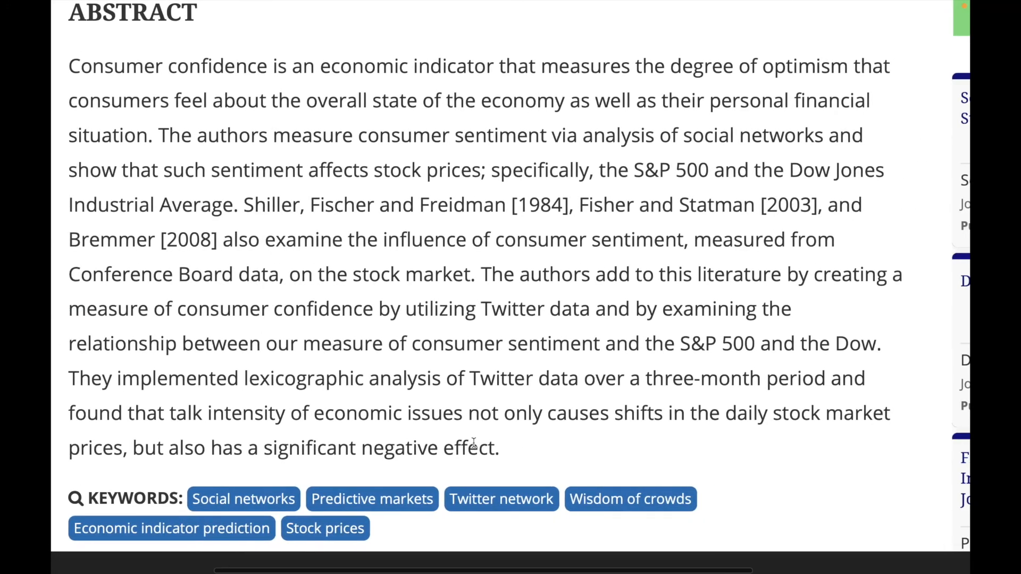
scroll("down", 3)
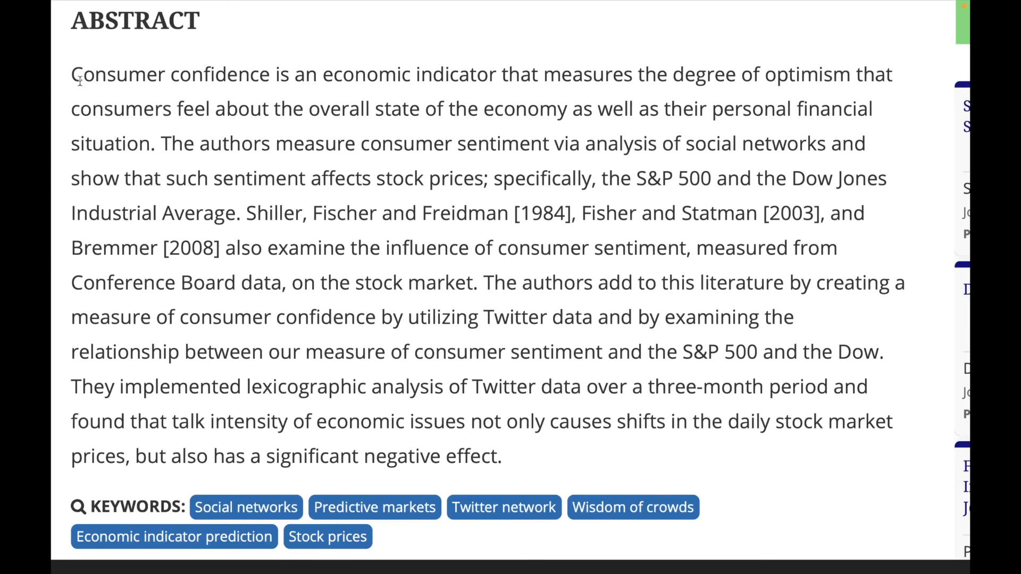
left_click_drag(71, 74, 510, 455)
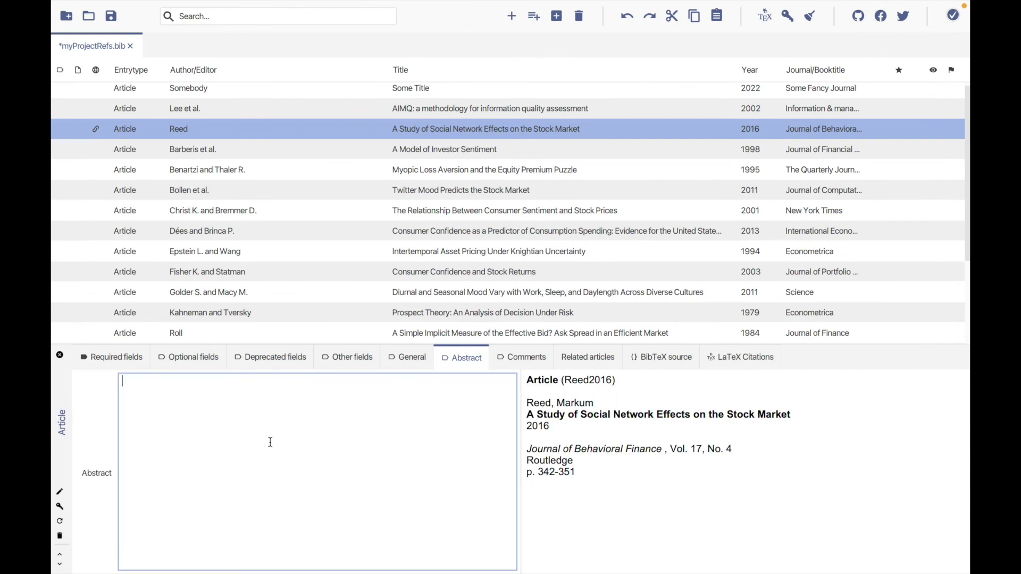
- Open the Reed entry's Abstract field to start entering the abstract
left_click(521, 357)
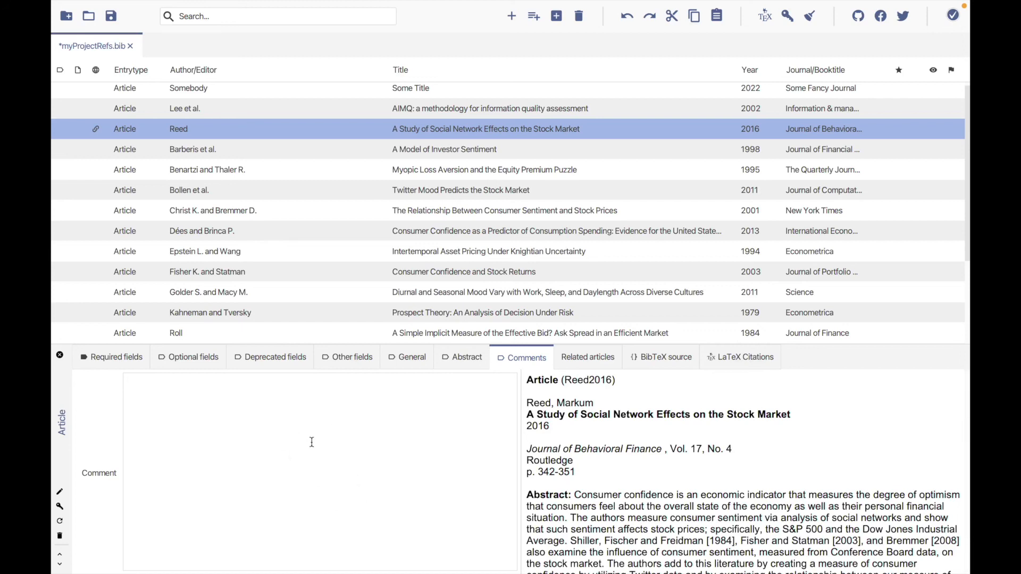
mouse_move(390, 489)
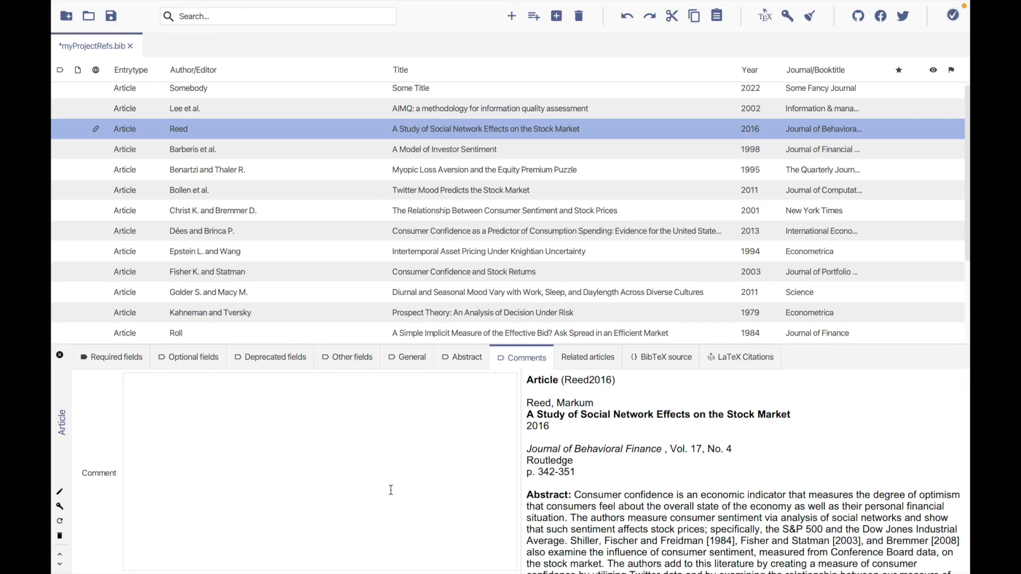
mouse_move(175, 395)
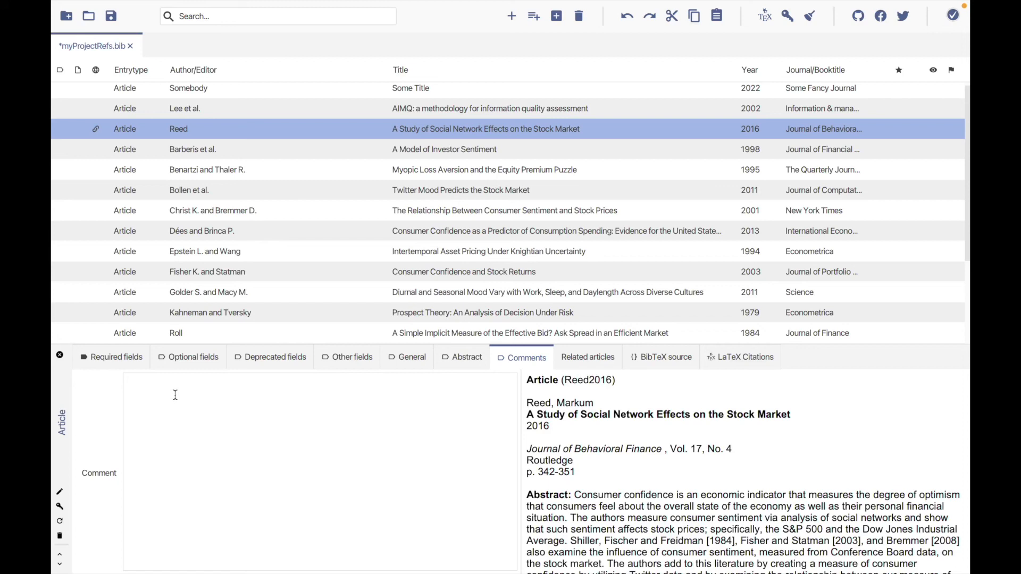
mouse_move(321, 455)
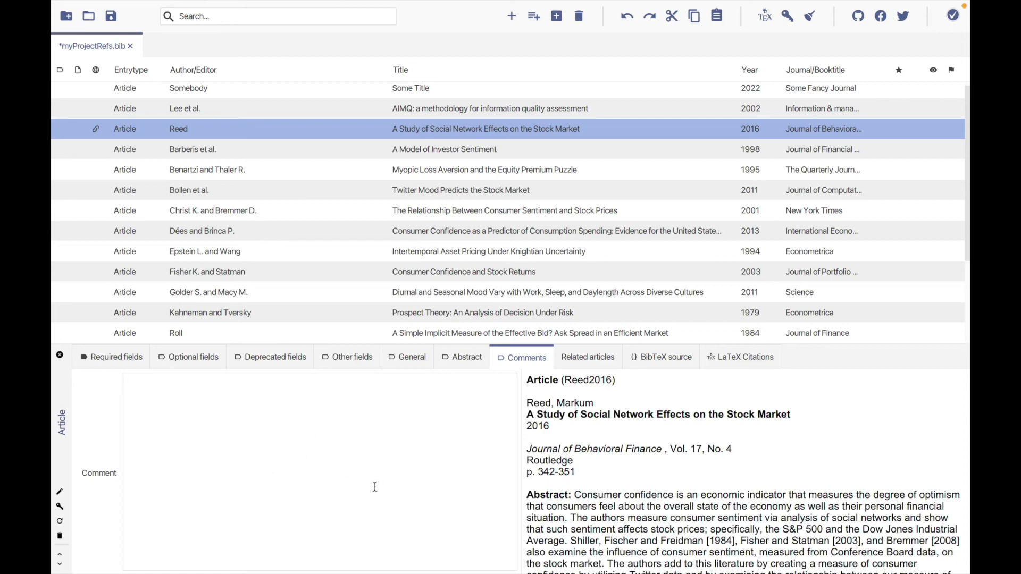
mouse_move(325, 493)
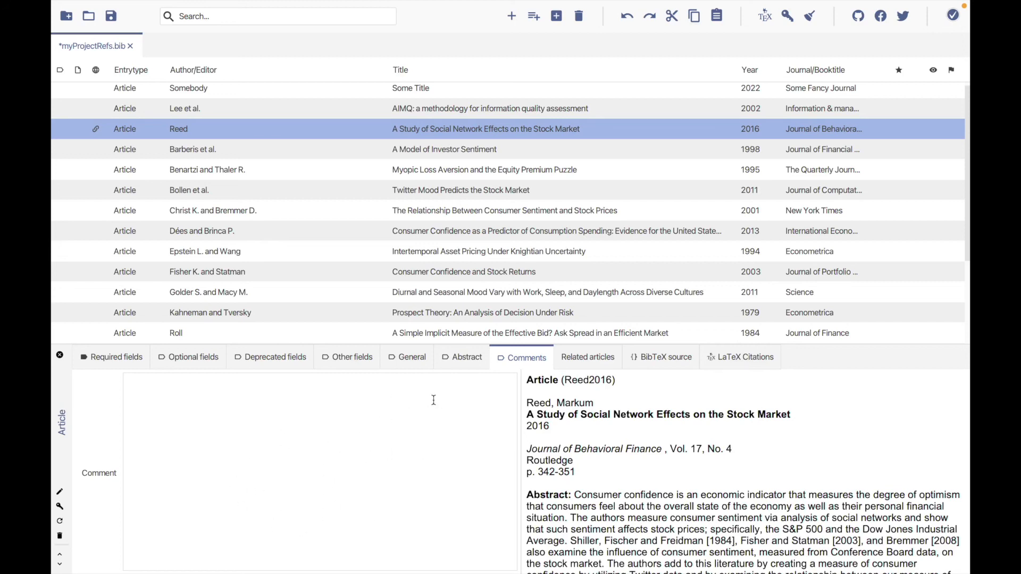
mouse_move(492, 453)
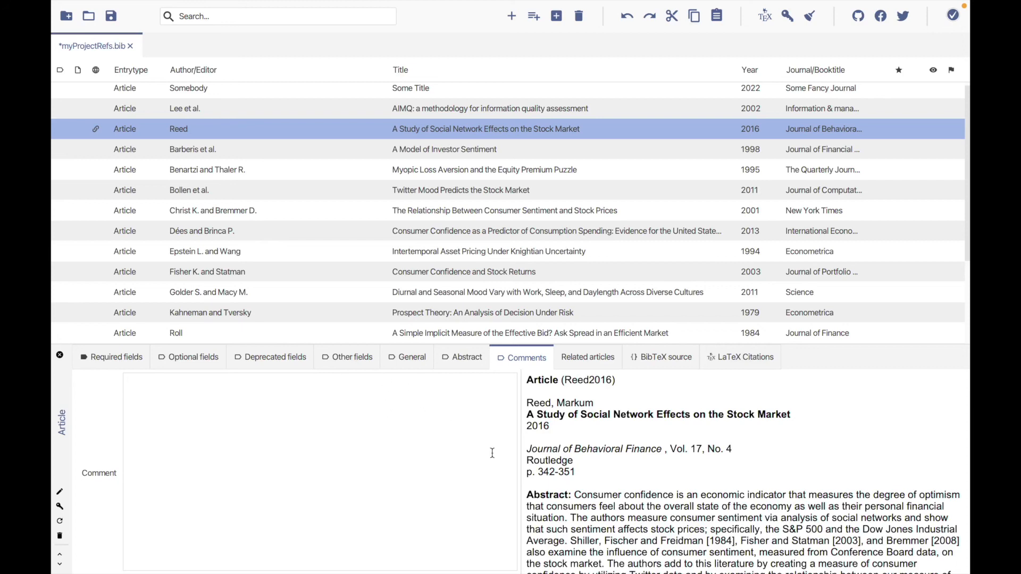
mouse_move(513, 238)
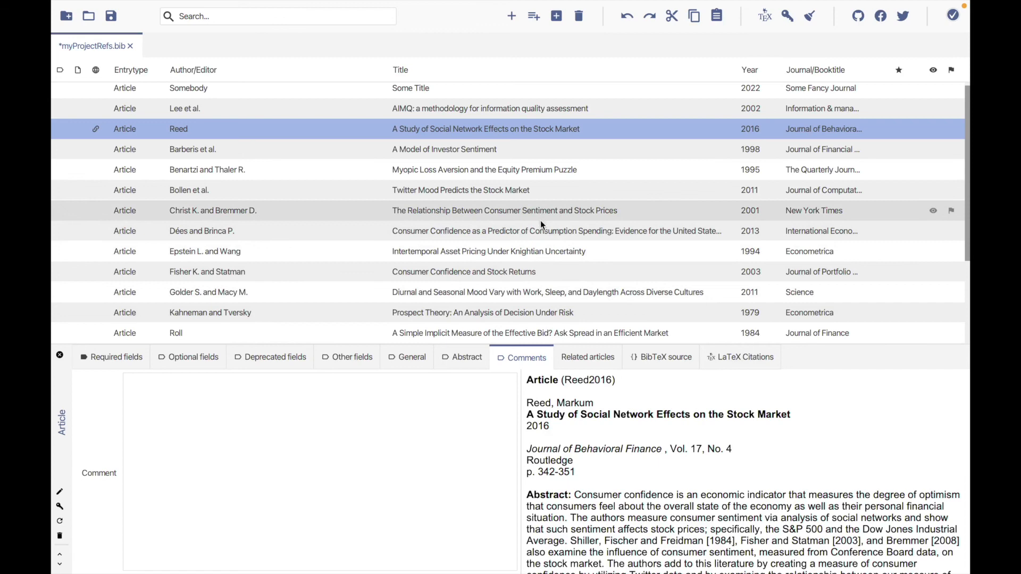
mouse_move(498, 272)
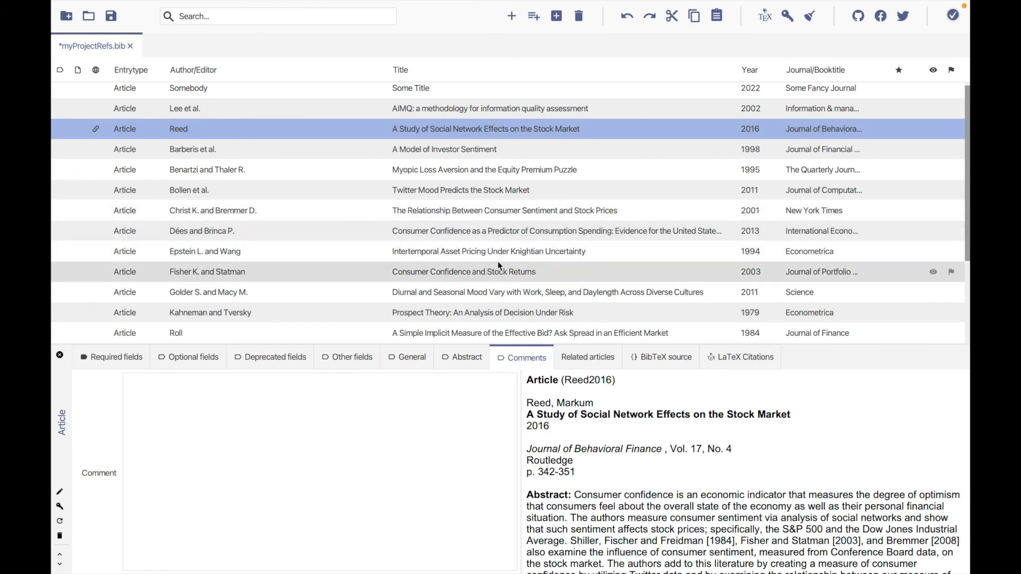